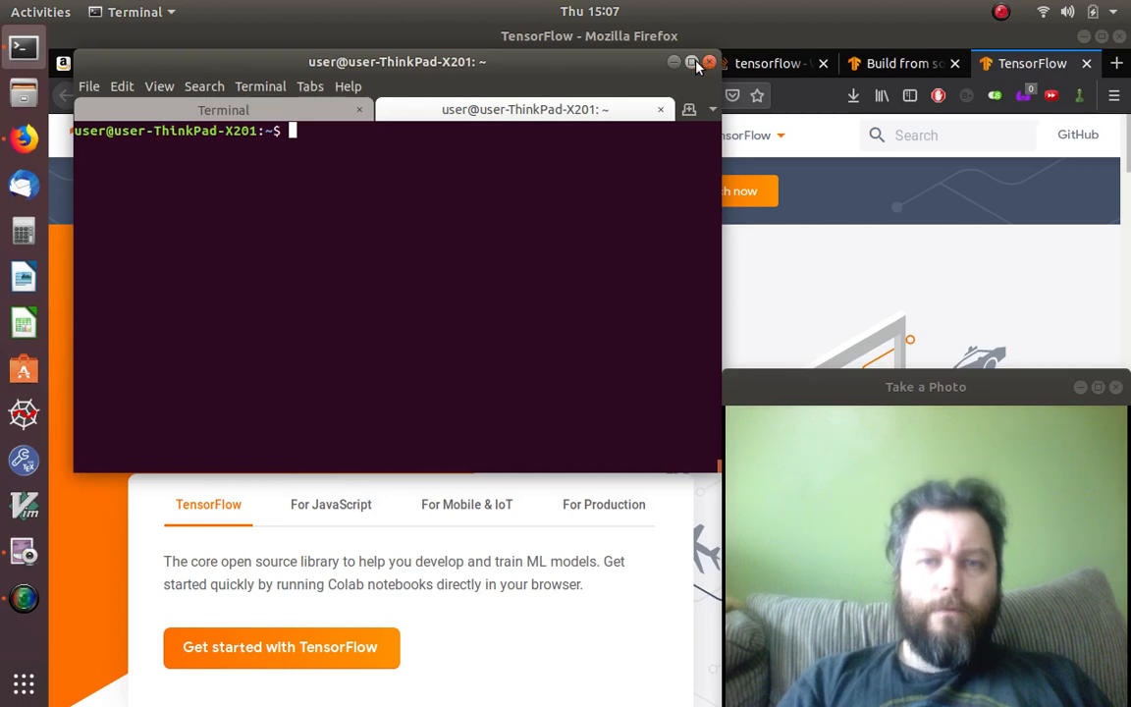
# Step: Maximize the terminal and run neofetch to show the ThinkPad's system summary
pyautogui.click(691, 61)
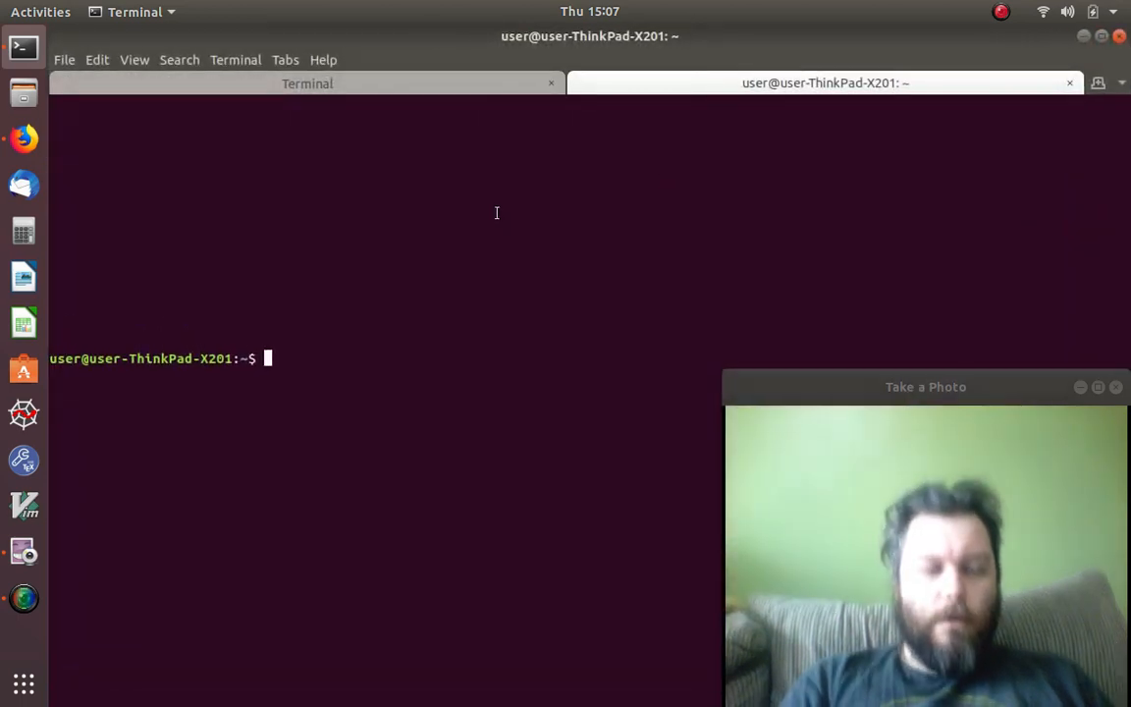
pyautogui.write('neofetch')
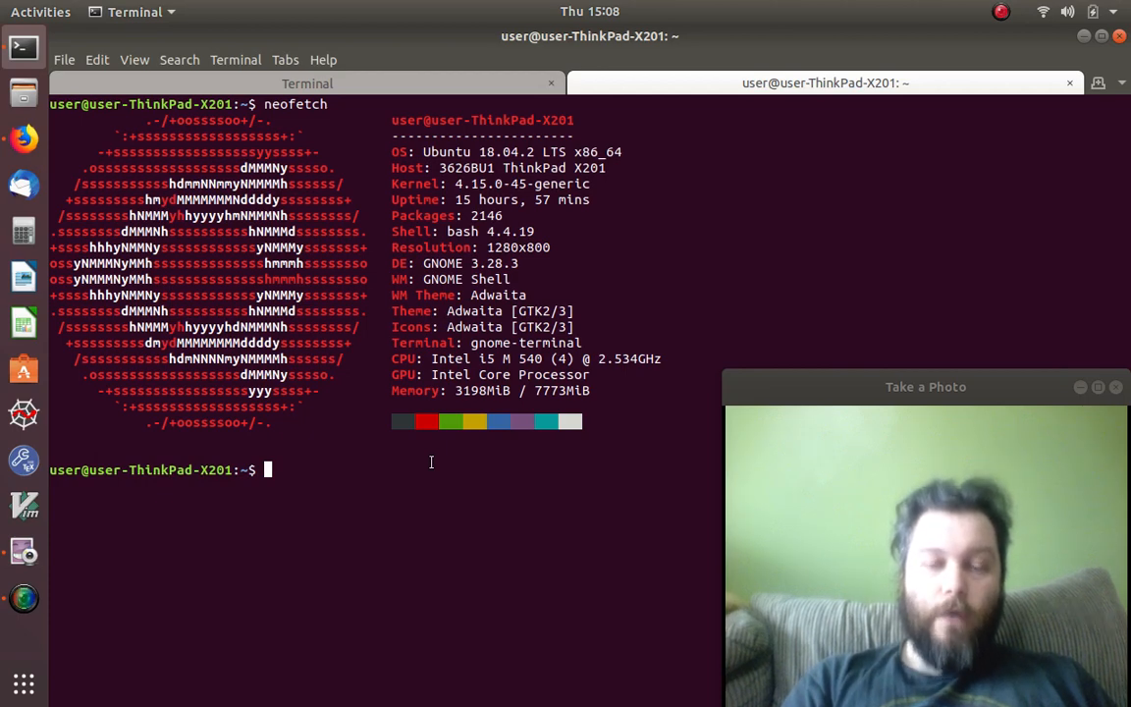
# Step: Run 'pip install tensorflow' and scroll until tensorflow 1.13.1 and tensorboard 1.13.1 install
pyautogui.write('pip install')
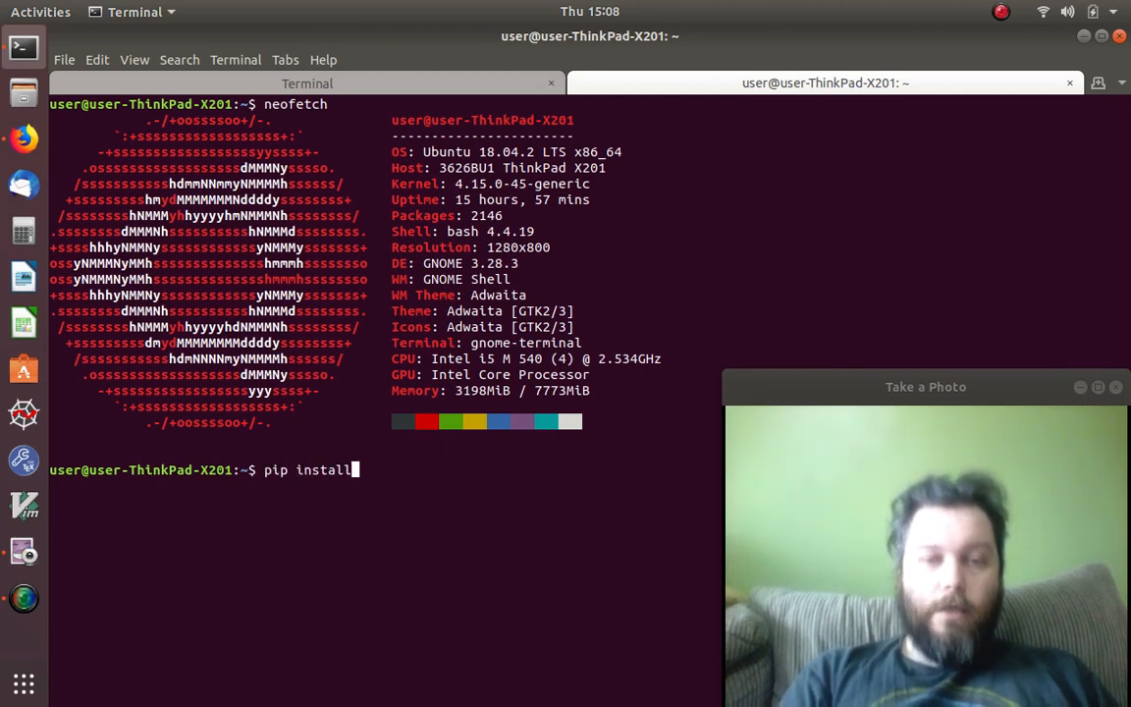
pyautogui.write('tensorflow')
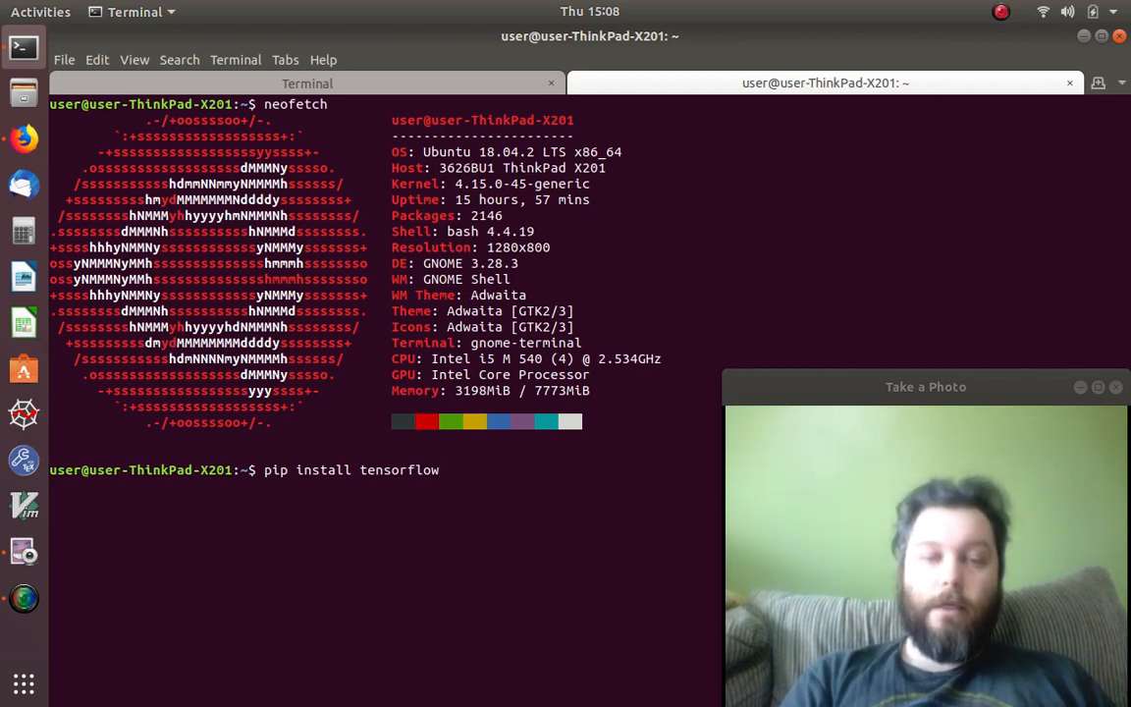
pyautogui.press('Return')
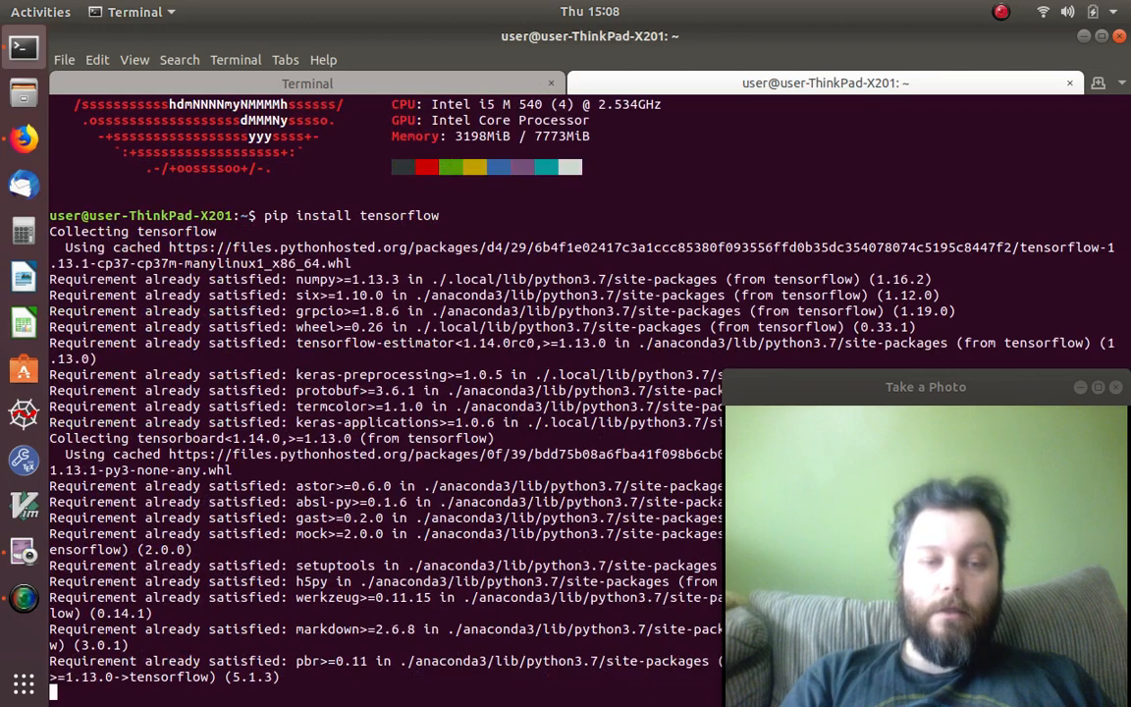
pyautogui.scroll(-3)
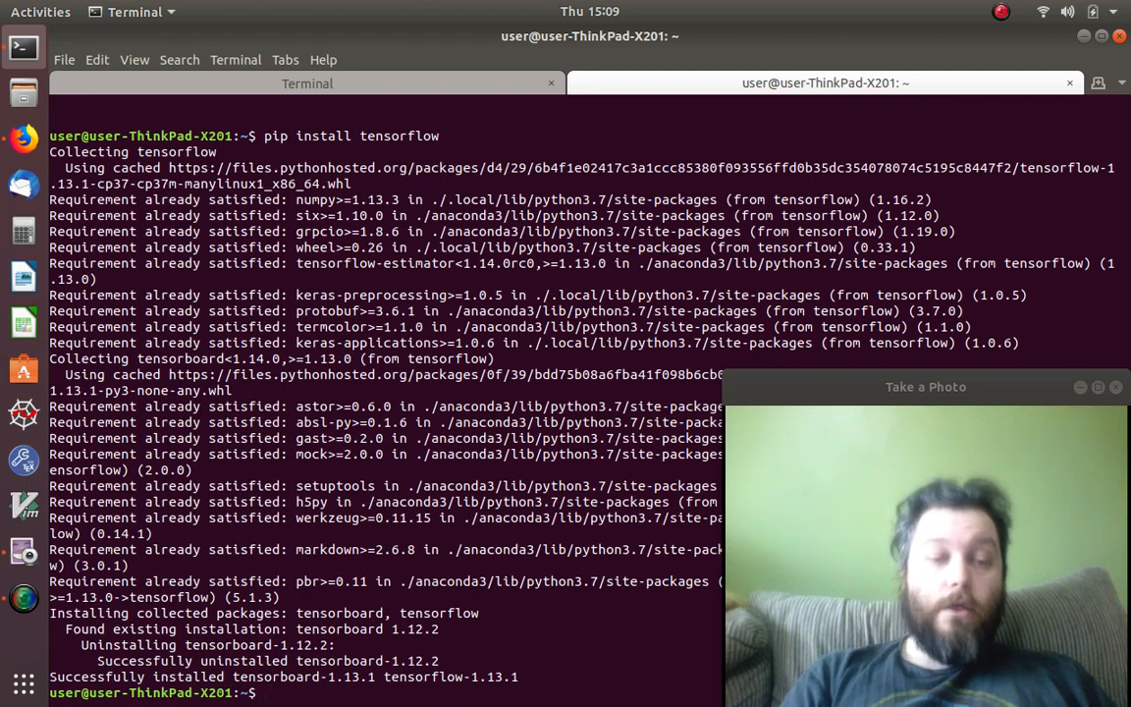
# Step: Start the Python 3.7.1 interpreter and type 'import tensorflow as tf'
pyautogui.write('py')
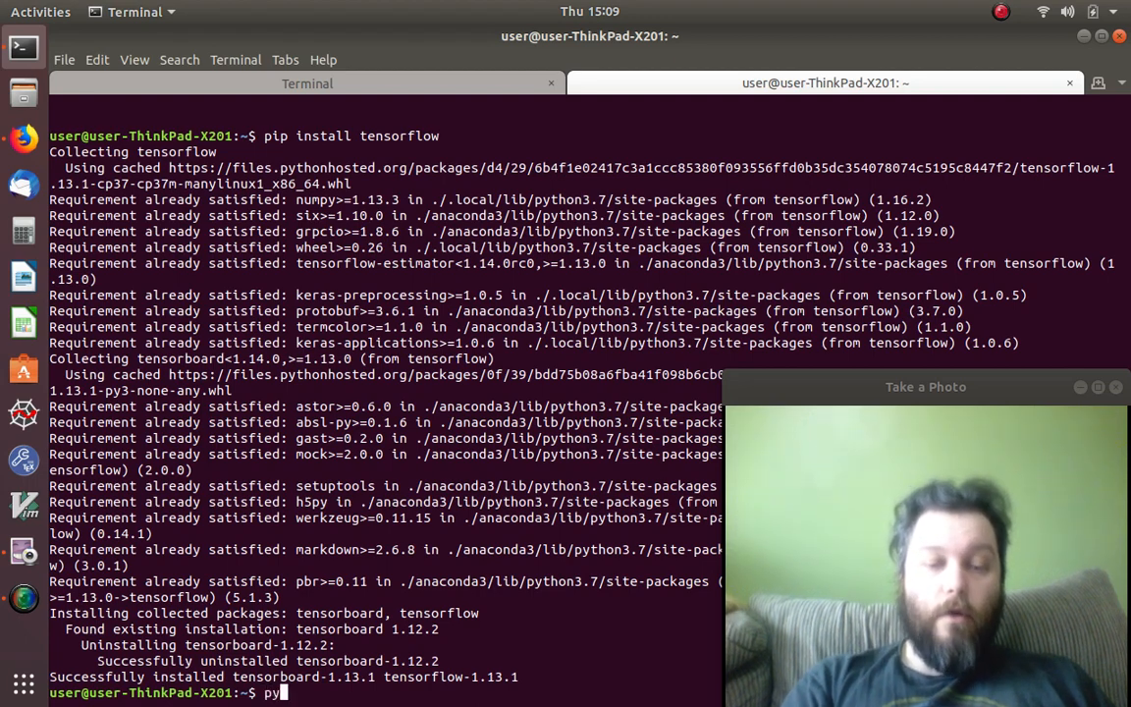
pyautogui.write('thon')
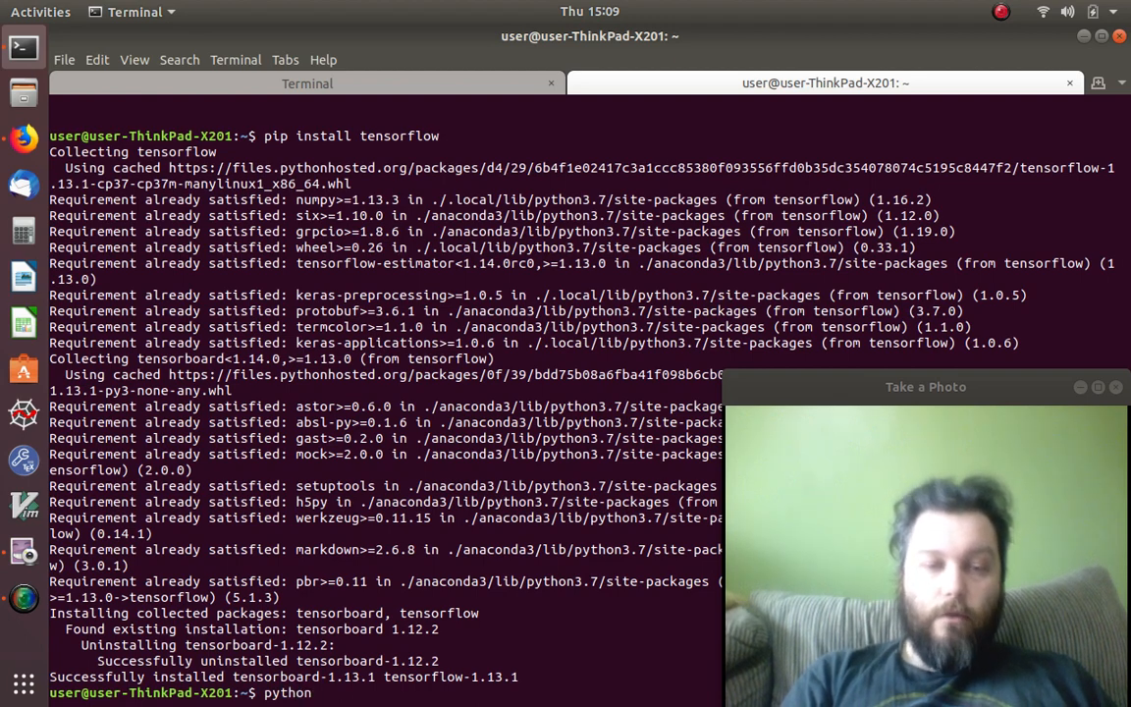
pyautogui.press('Return')
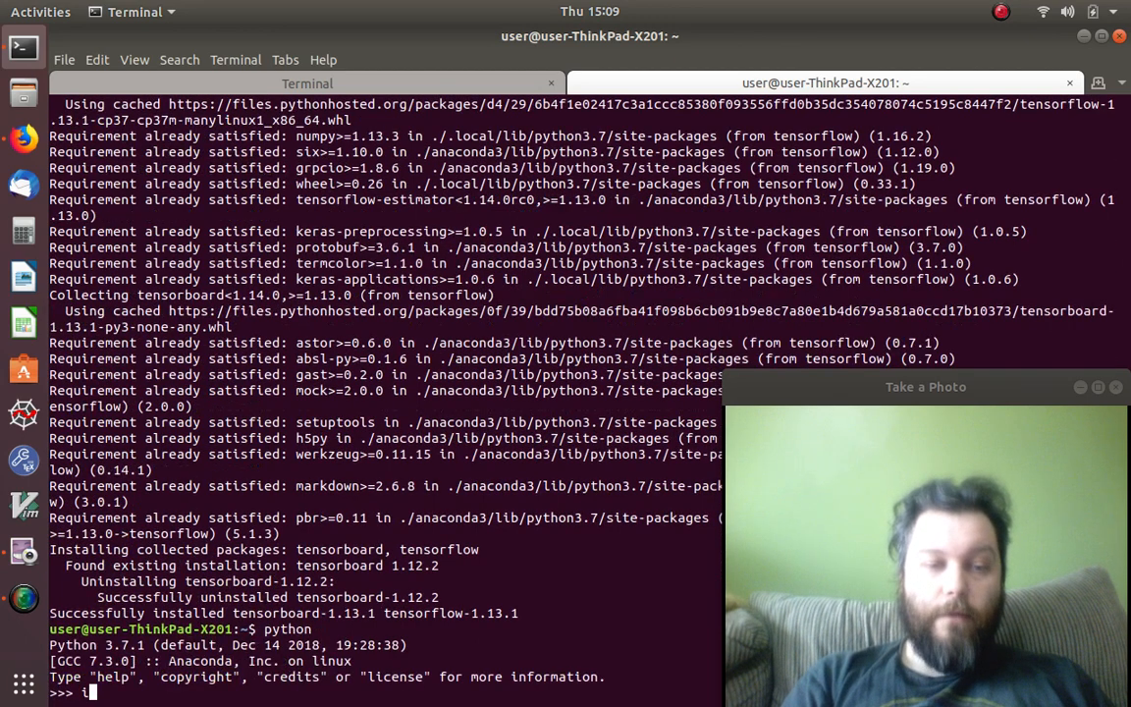
pyautogui.write('import')
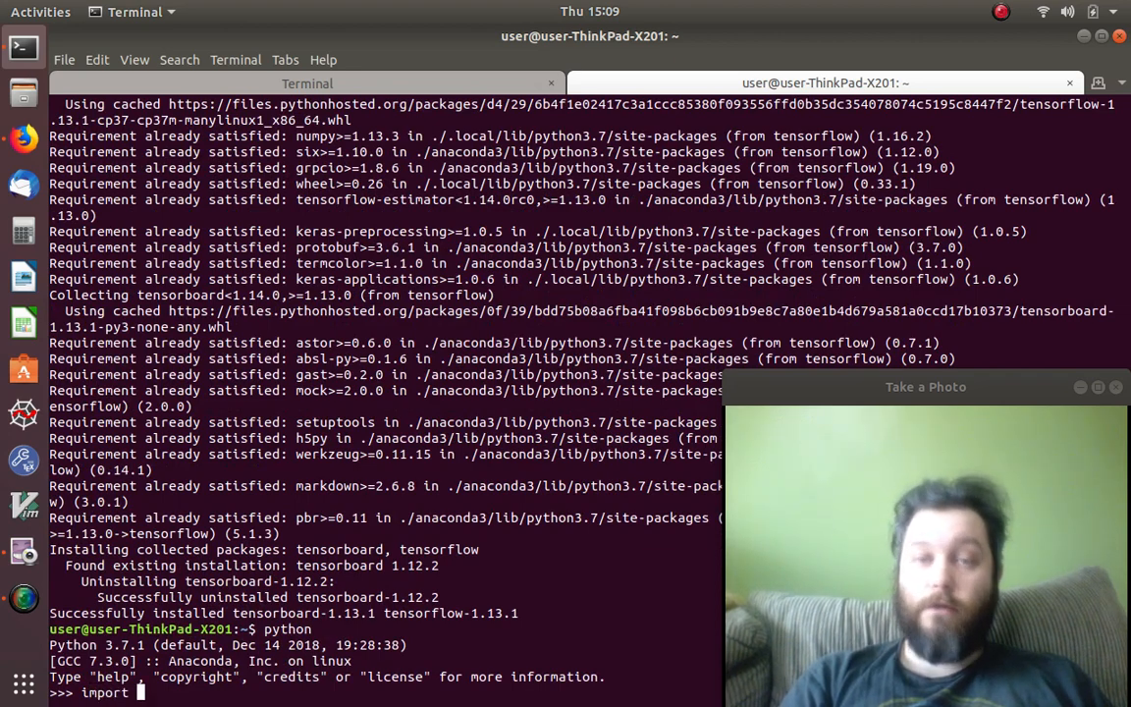
pyautogui.write('tensorflow')
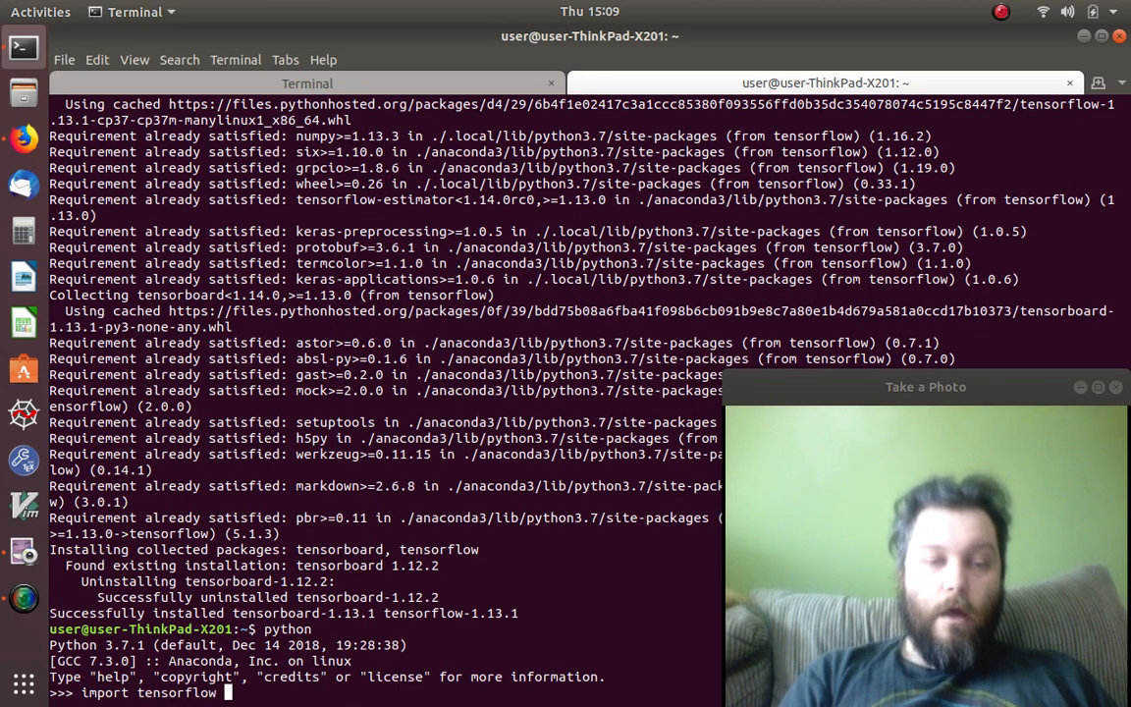
pyautogui.write('as tf')
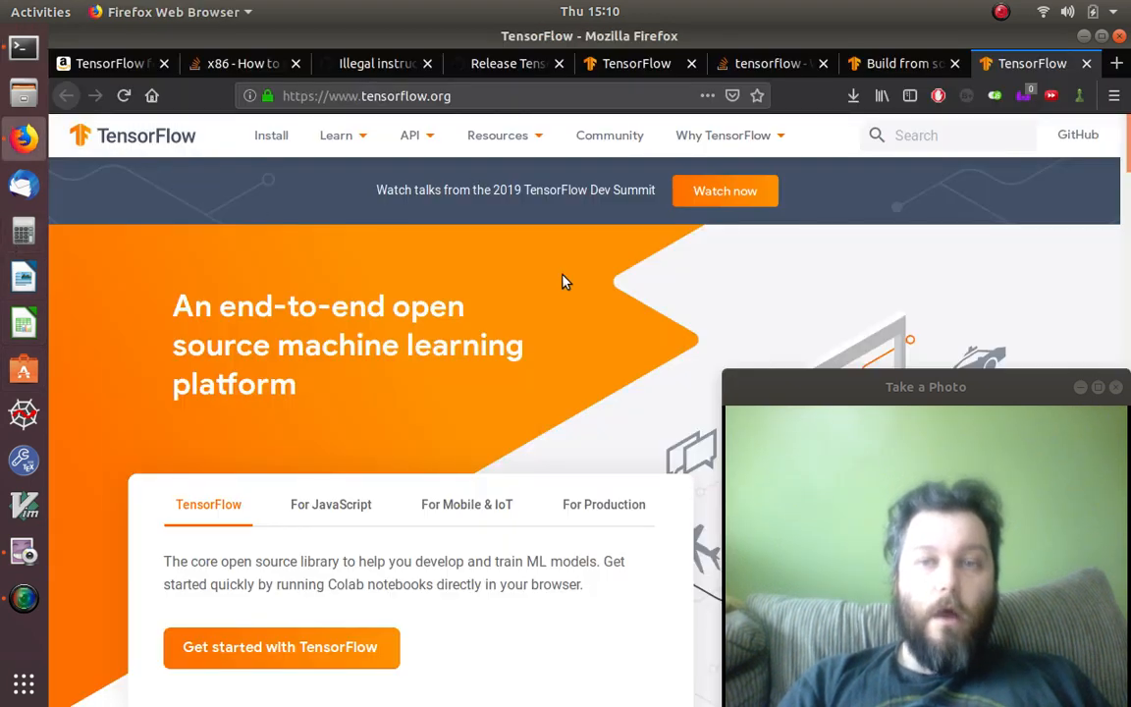
pyautogui.moveTo(535, 385)
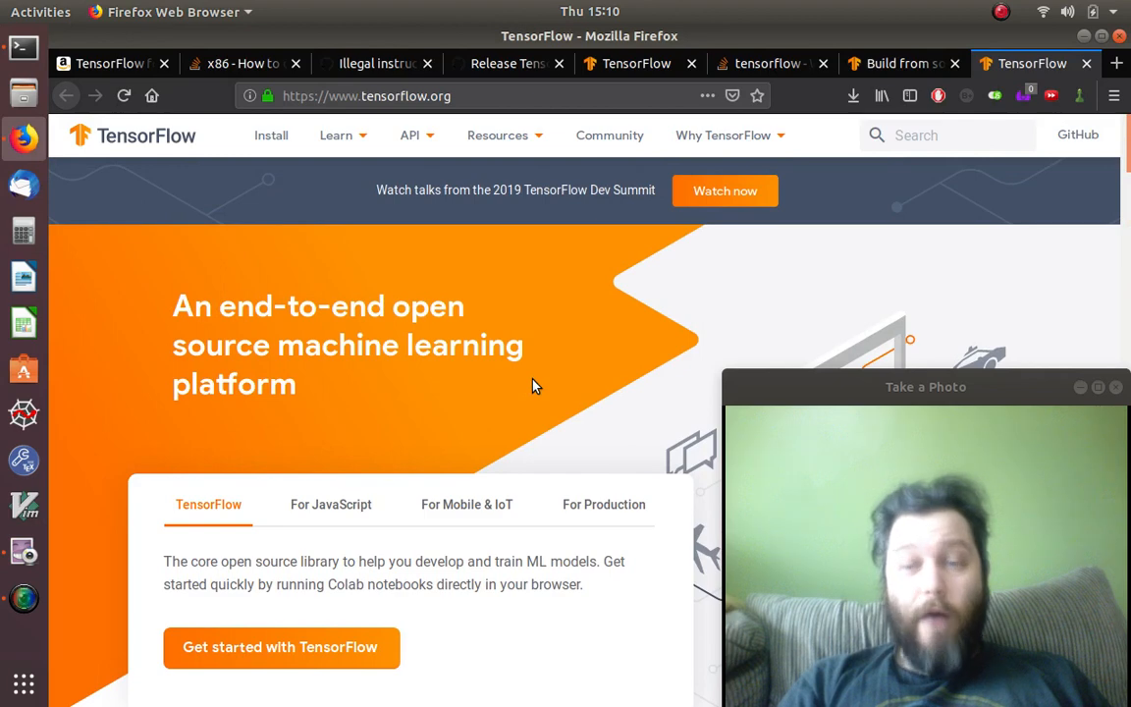
pyautogui.moveTo(687, 291)
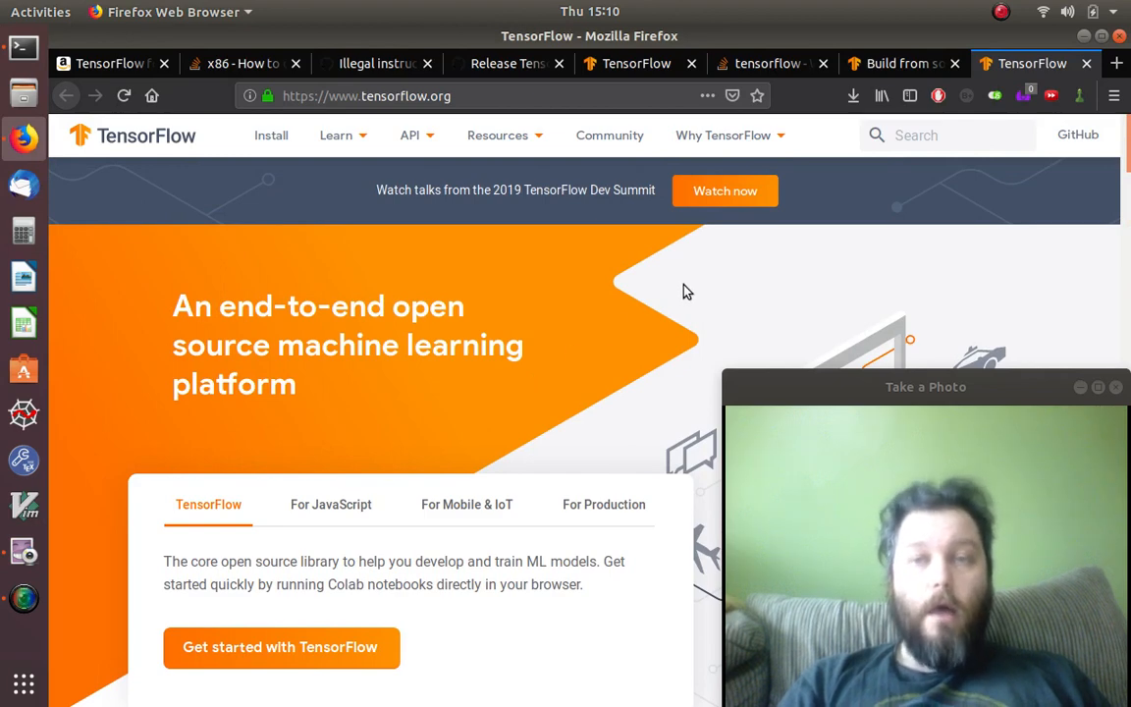
pyautogui.moveTo(684, 300)
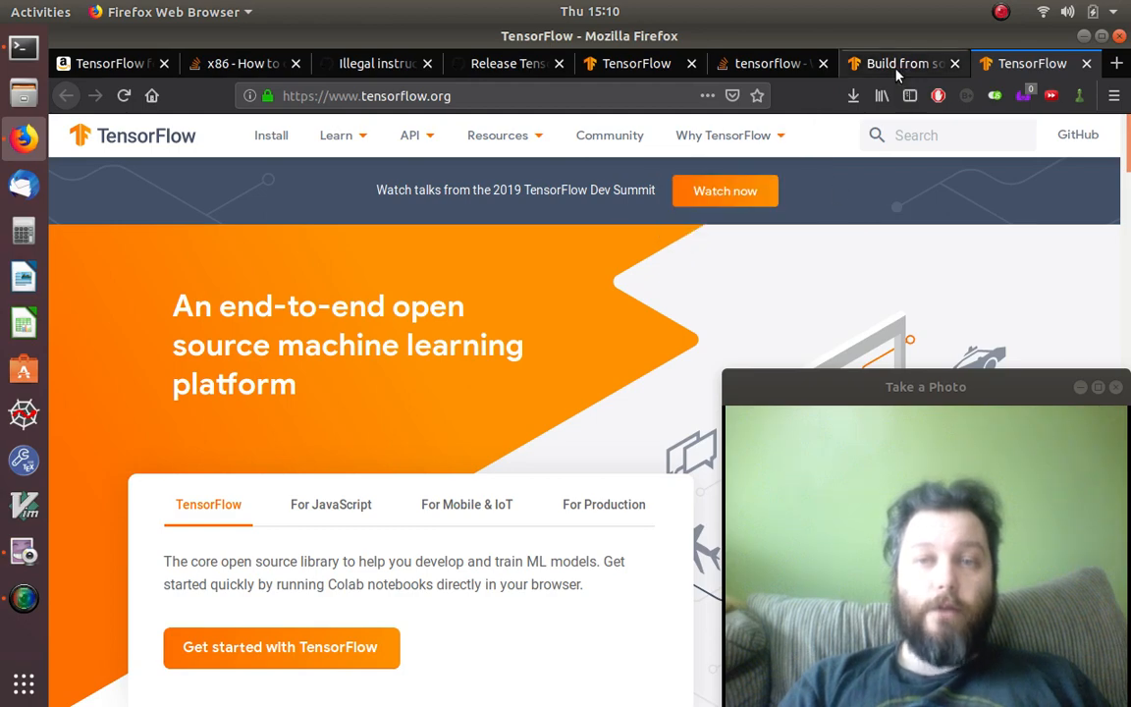
# Step: Switch to the Build from source guide and scroll to the Linux and macOS setup section
pyautogui.click(896, 63)
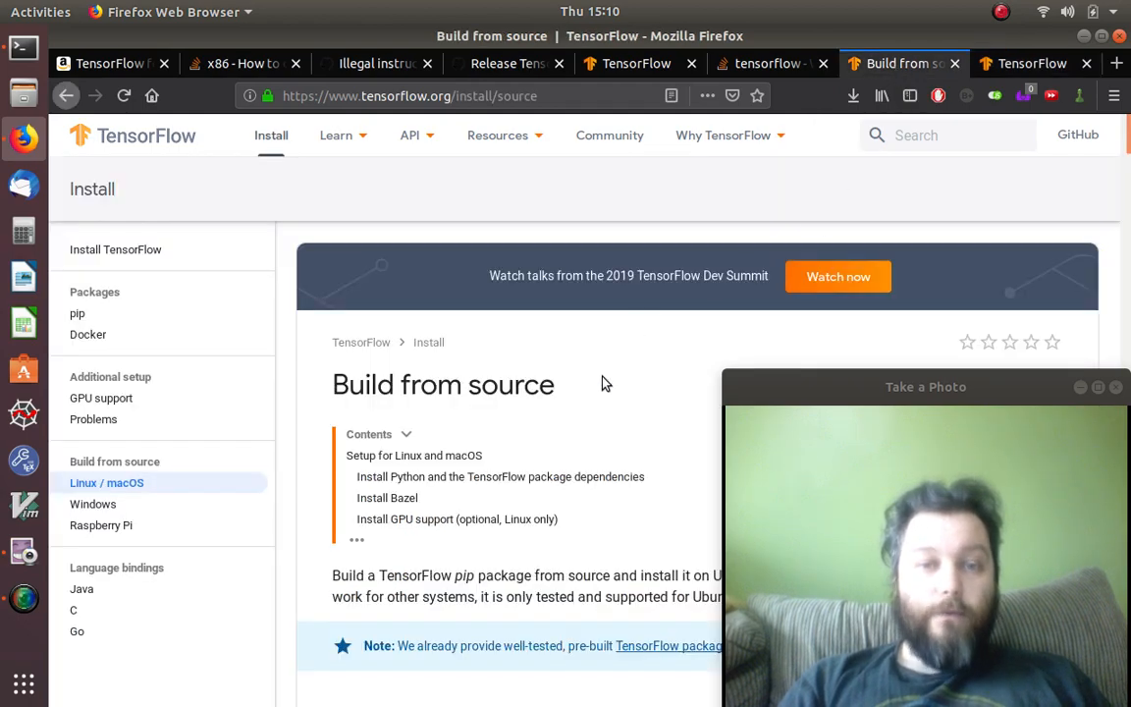
pyautogui.scroll(-3)
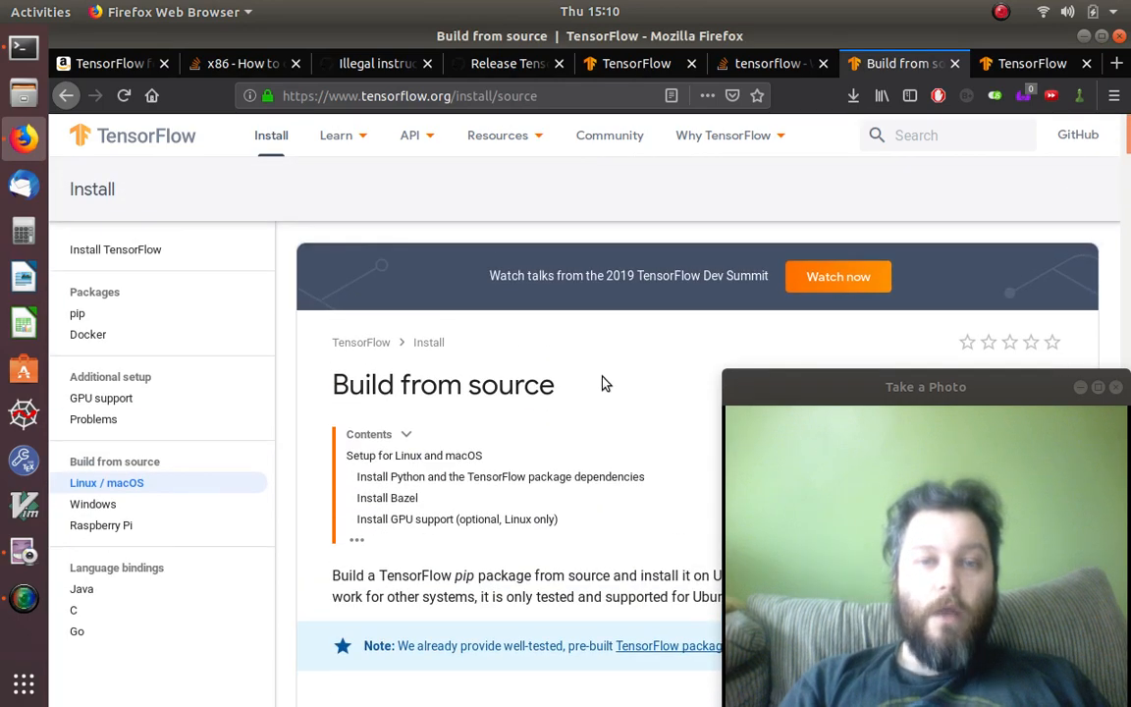
pyautogui.scroll(-3)
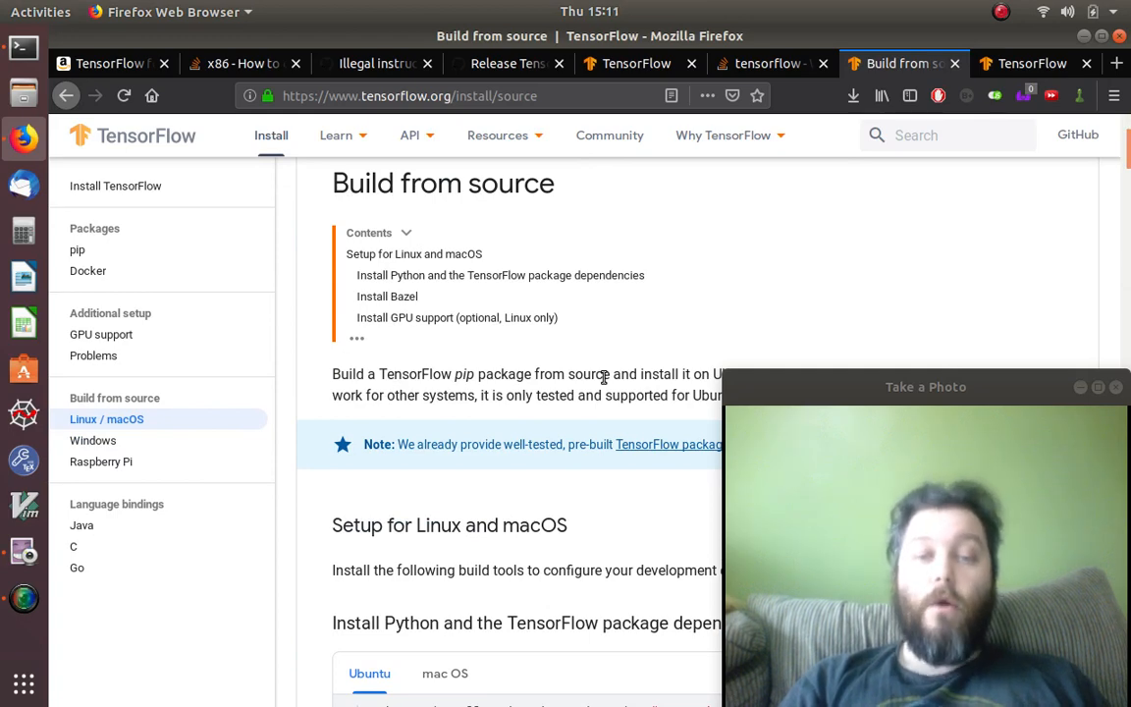
pyautogui.scroll(-3)
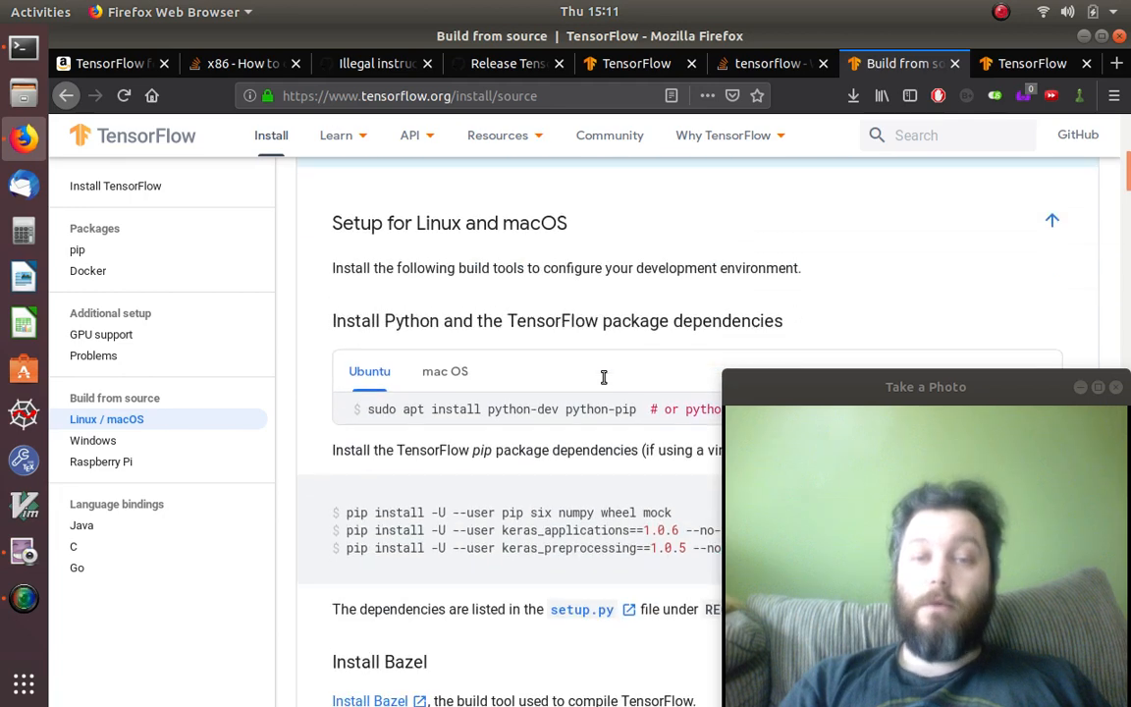
pyautogui.scroll(-3)
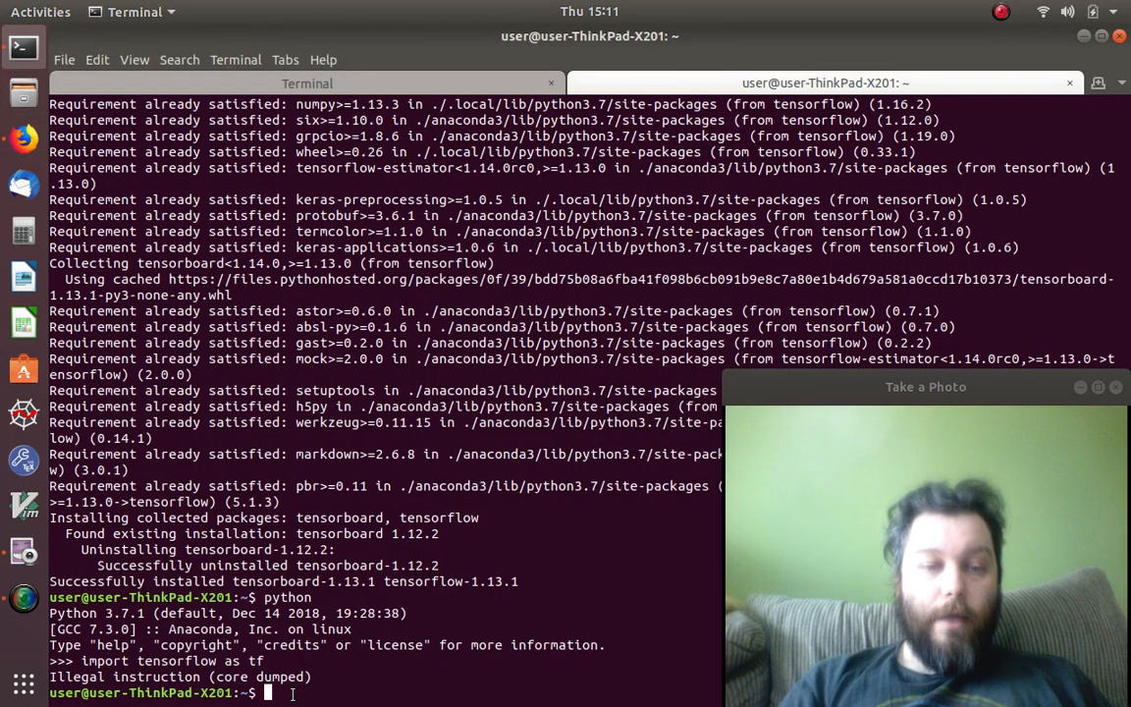
# Step: Run 'sudo apt install python-dev python-pip', then change into the tensorflow folder
pyautogui.write('sudo apt install python-dev python-pip')
pyautogui.write('ls')
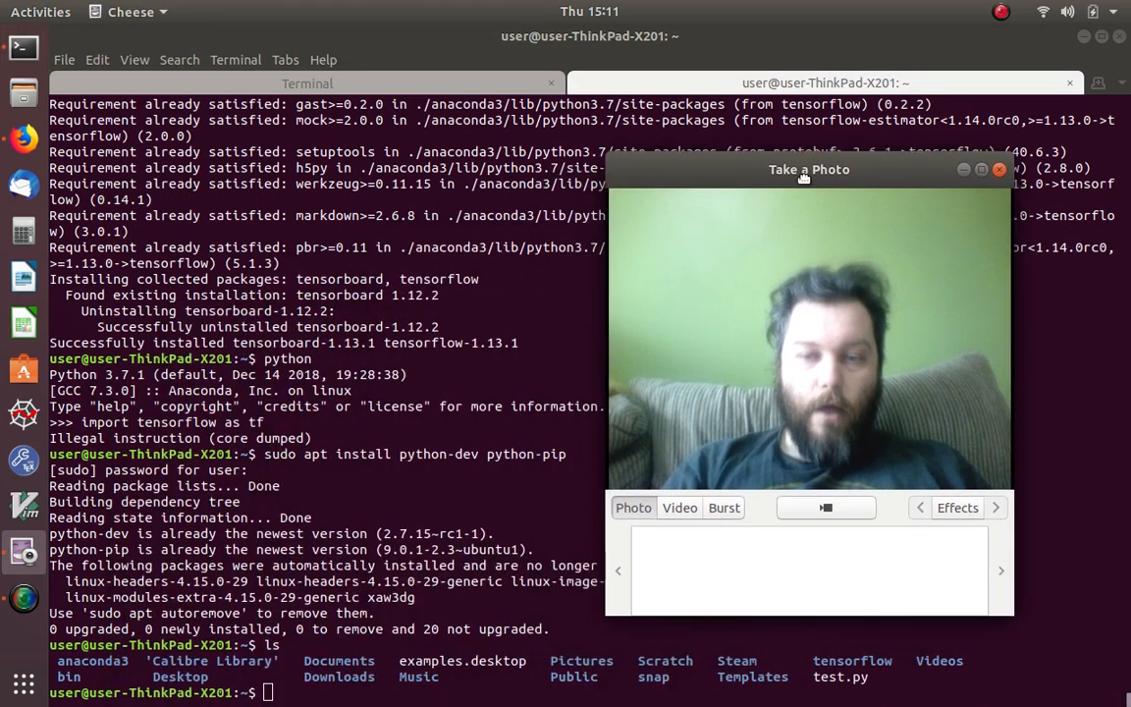
pyautogui.moveTo(808, 169); pyautogui.dragTo(861, 182)
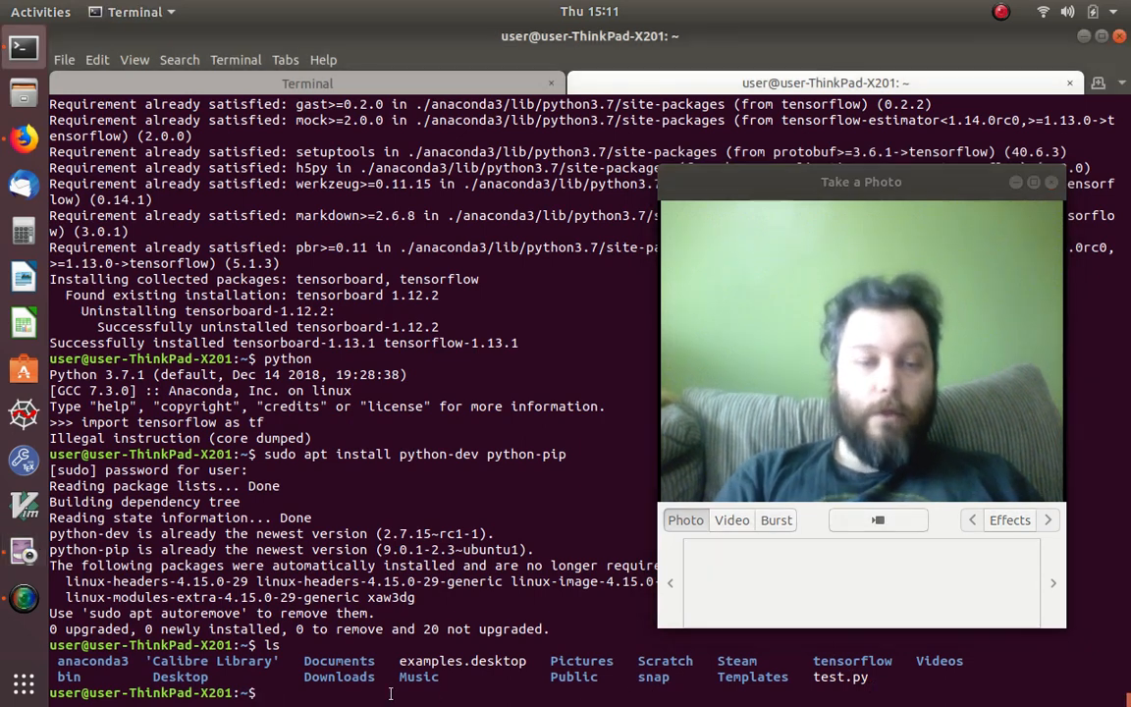
pyautogui.write('cd')
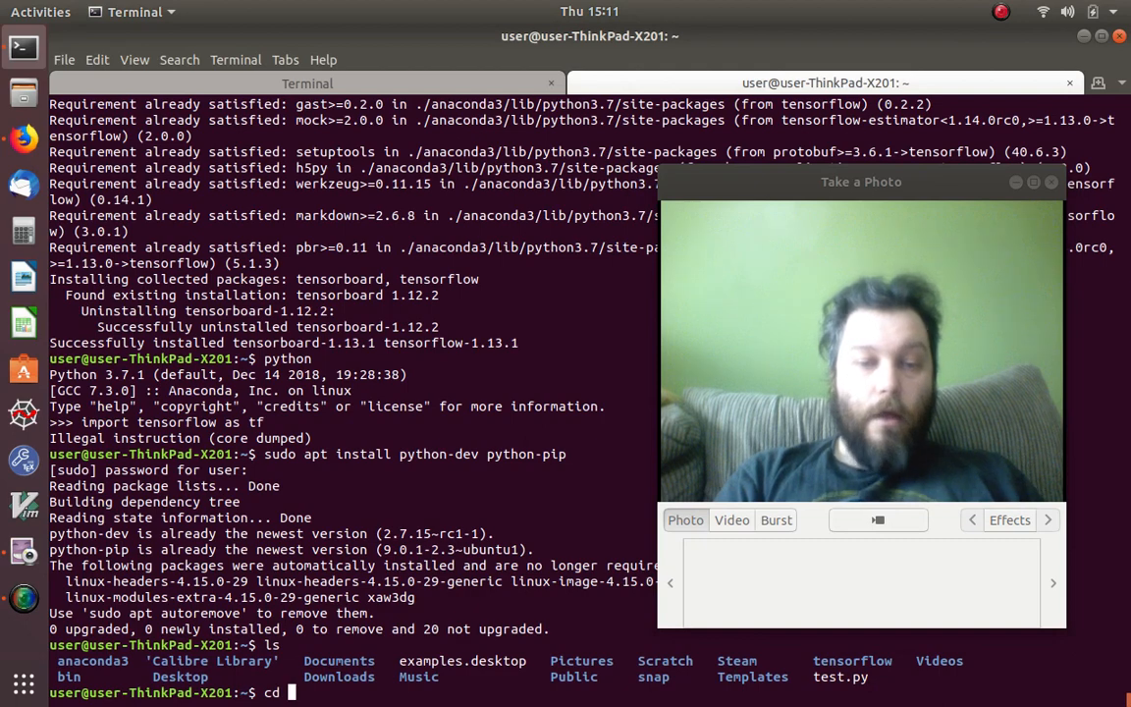
pyautogui.write('tensorflow')
pyautogui.write('ls')
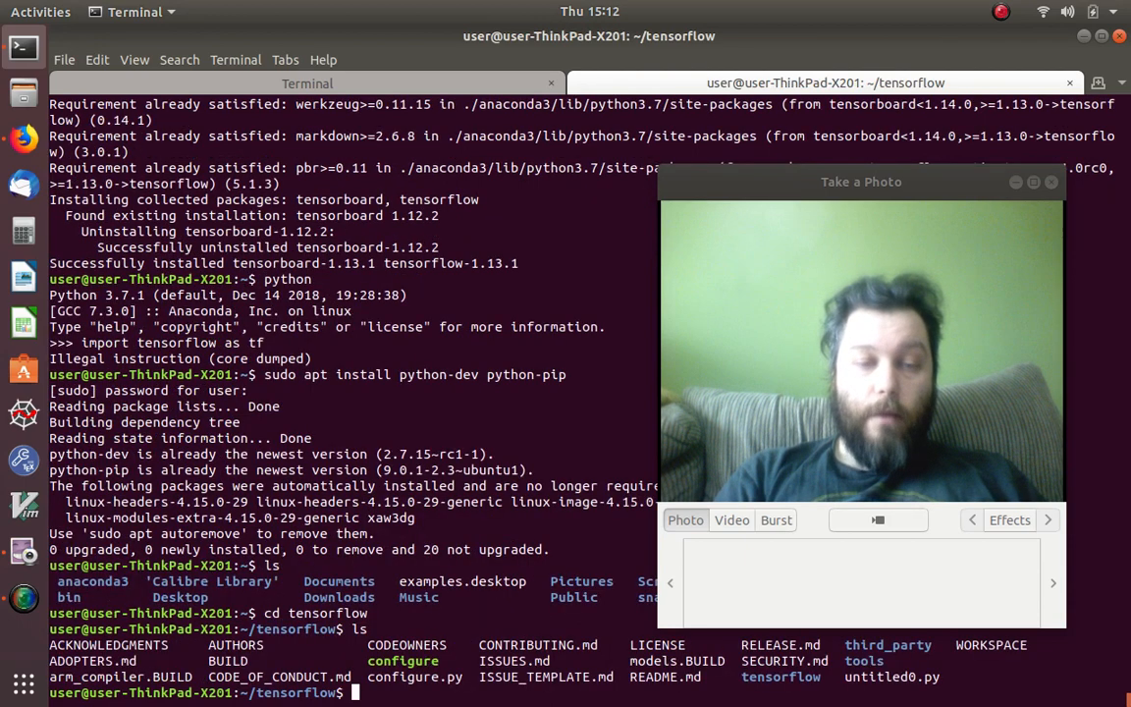
# Step: Run ./configure, accepting defaults without CUDA, ROCm or MPI, then cd back home
pyautogui.write('./configure')
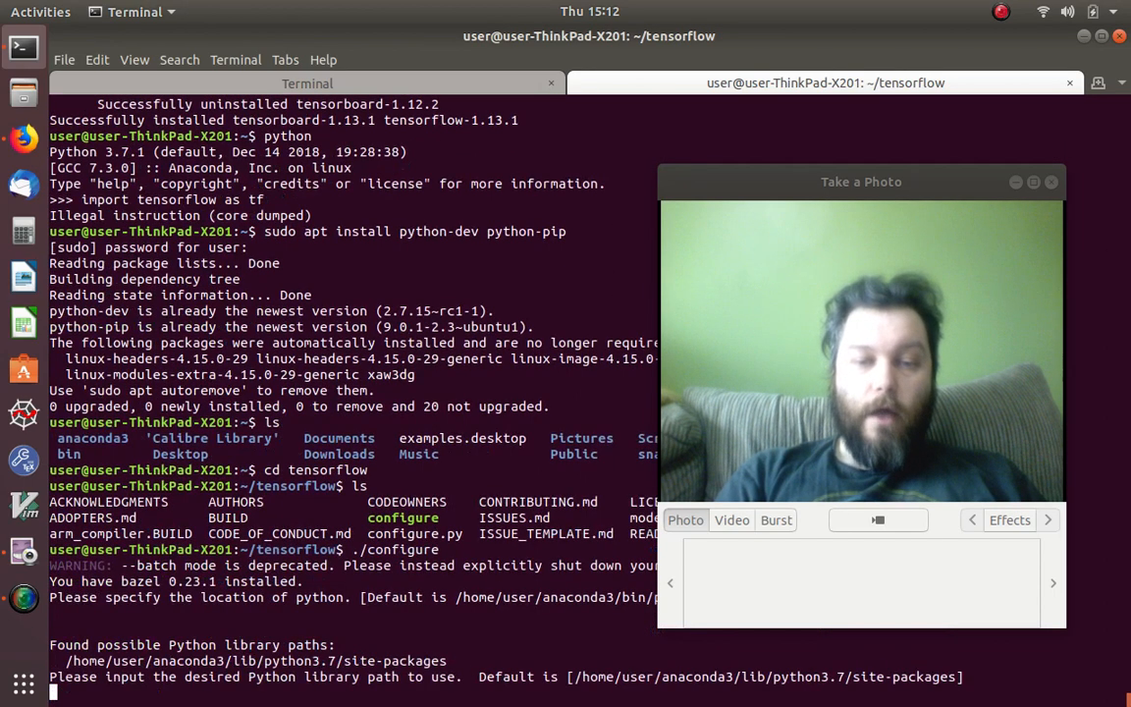
pyautogui.press('Return')
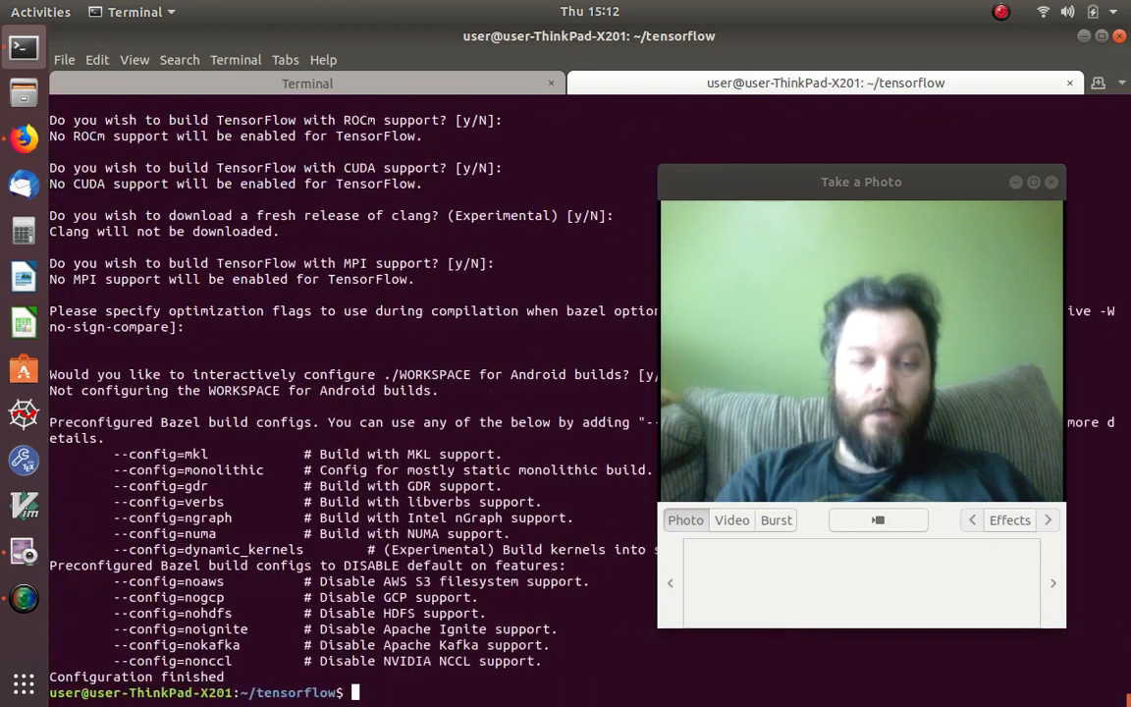
pyautogui.press('Return')
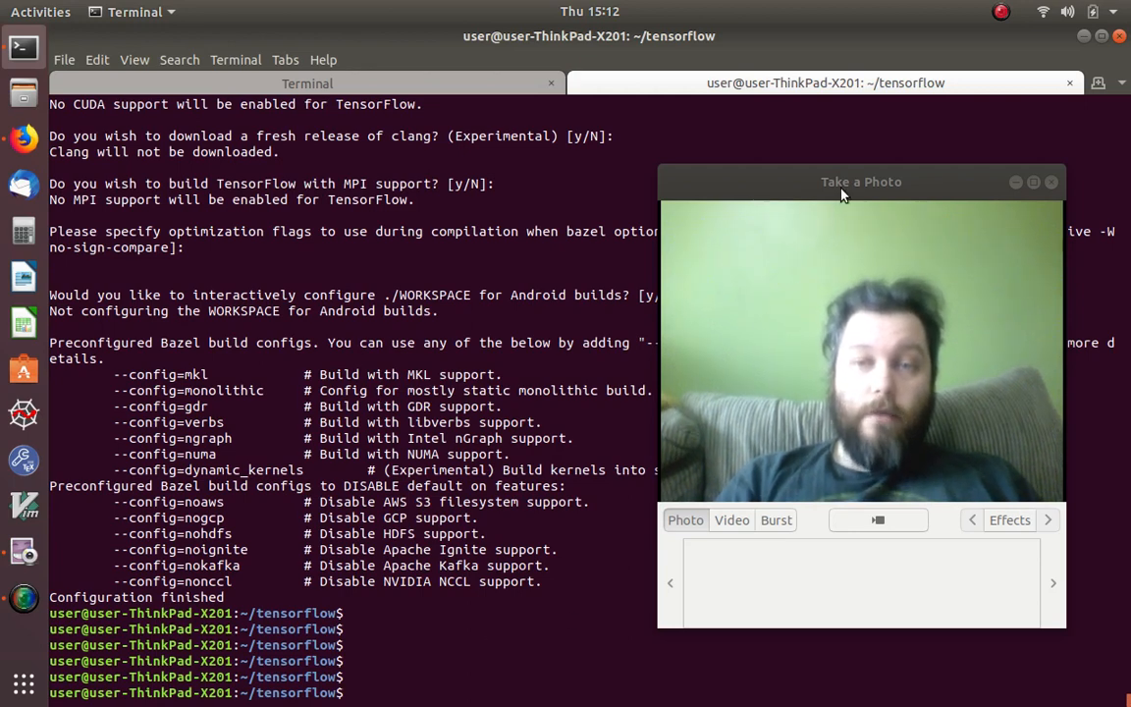
pyautogui.moveTo(861, 182); pyautogui.dragTo(926, 361)
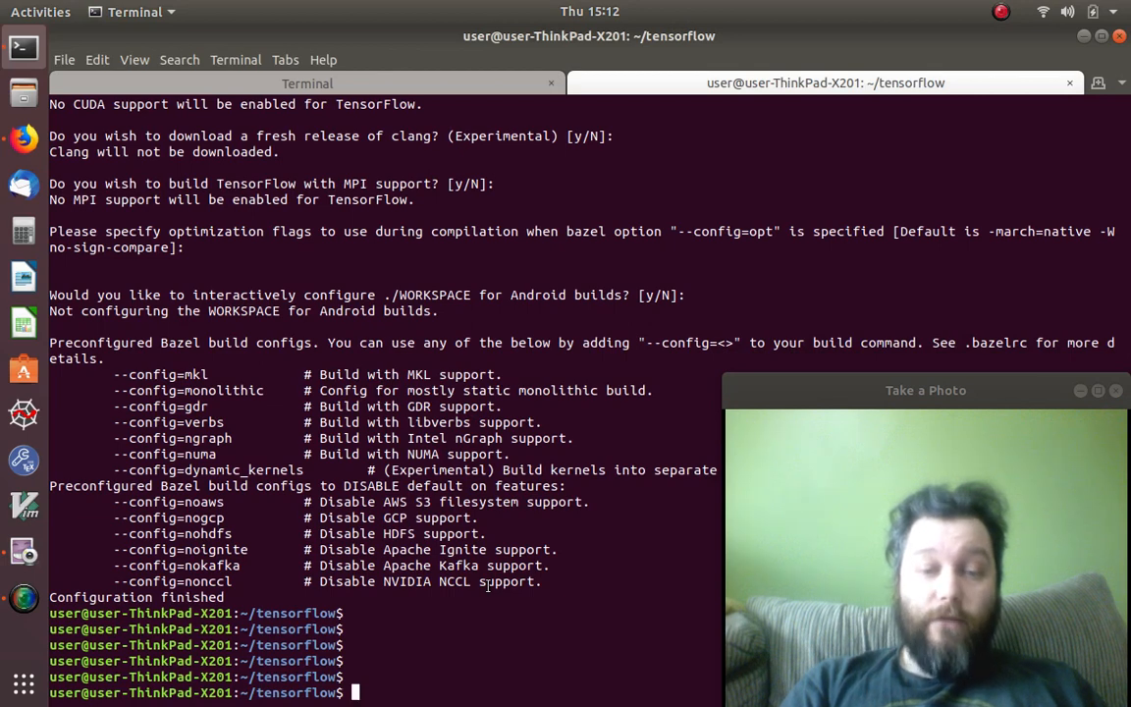
pyautogui.write('cd')
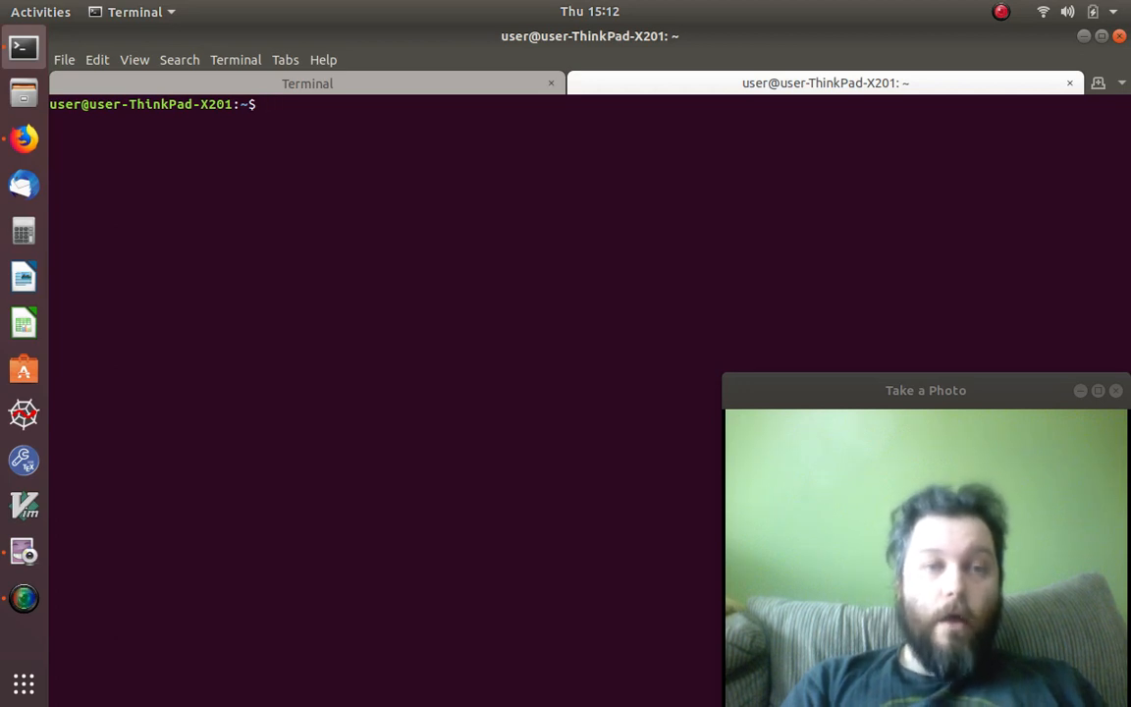
# Step: Start python and run 'import tensorflow as tf', which crashes with Illegal instruction
pyautogui.write('python')
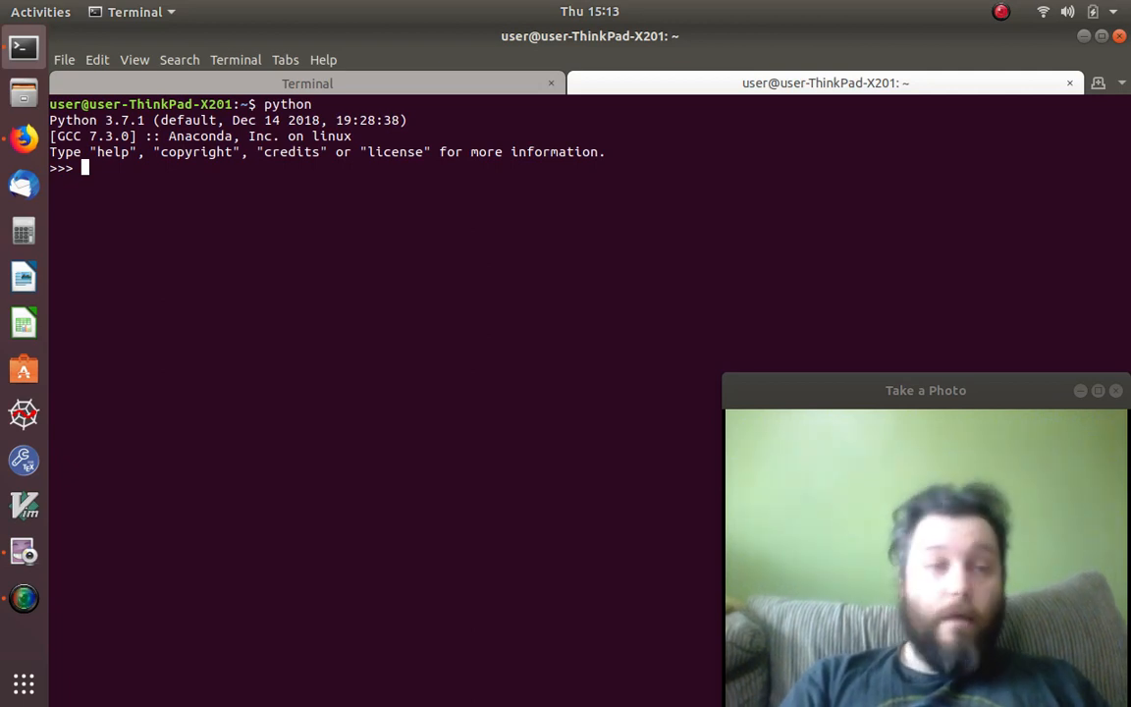
pyautogui.write('import te')
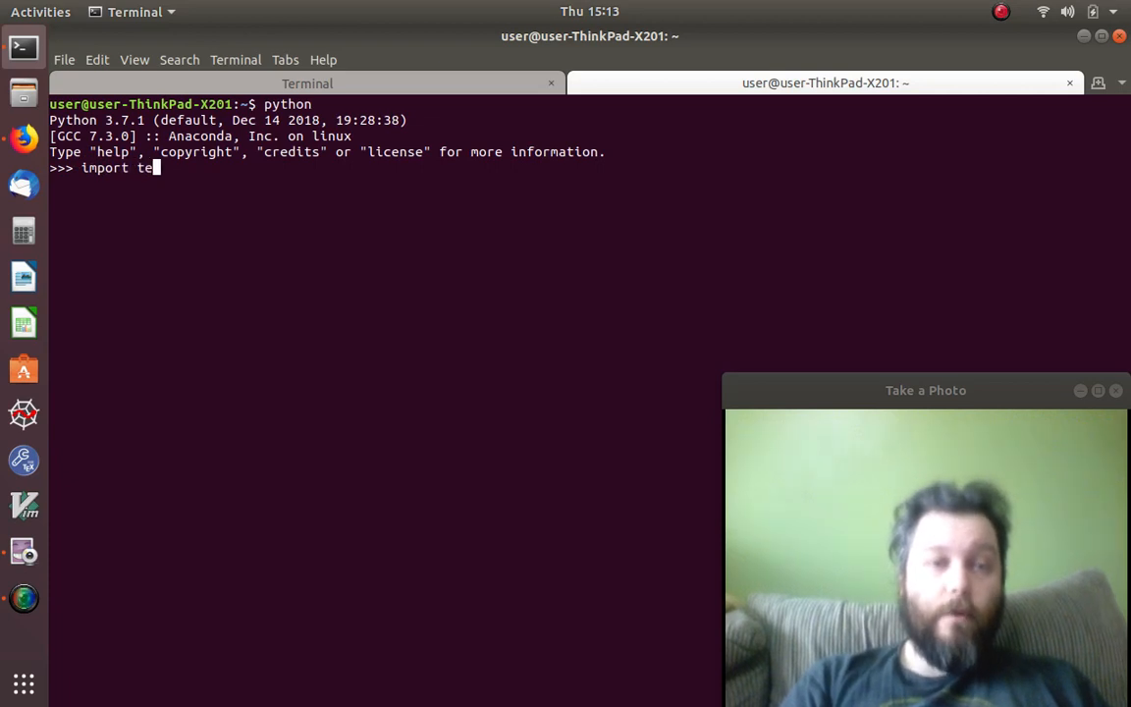
pyautogui.write('nsorflow as tf')
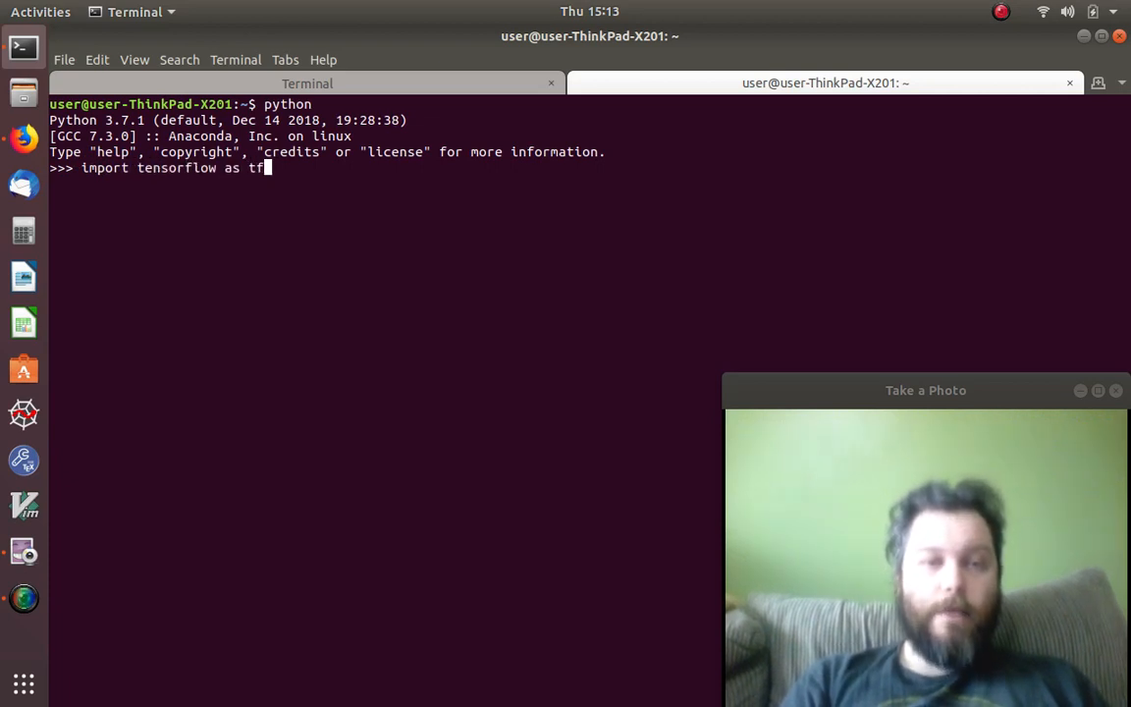
pyautogui.press('Return')
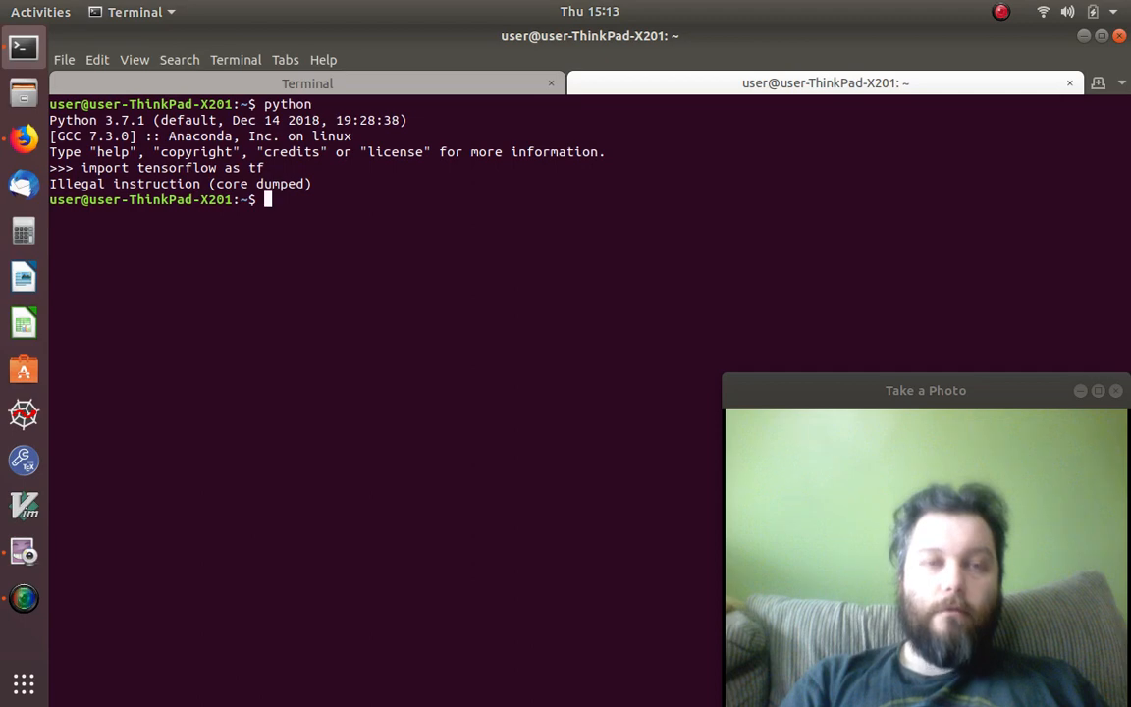
# Step: Enter the tensorflow source folder and list its contents
pyautogui.write('cd')
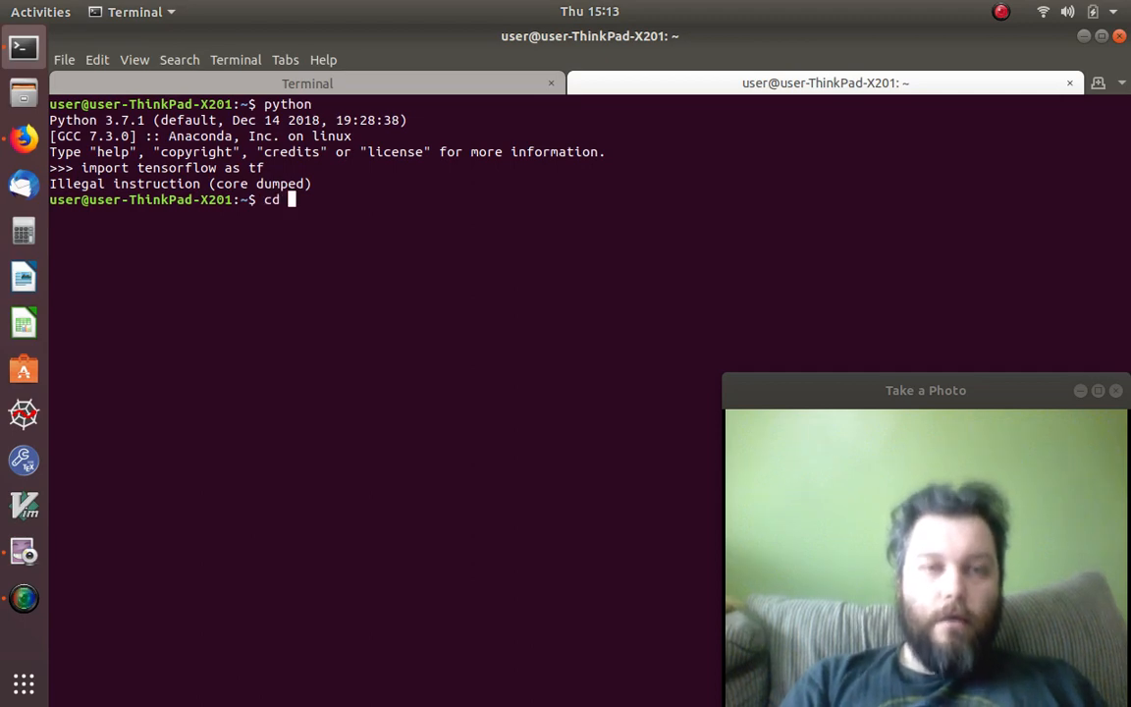
pyautogui.write('tensorfl')
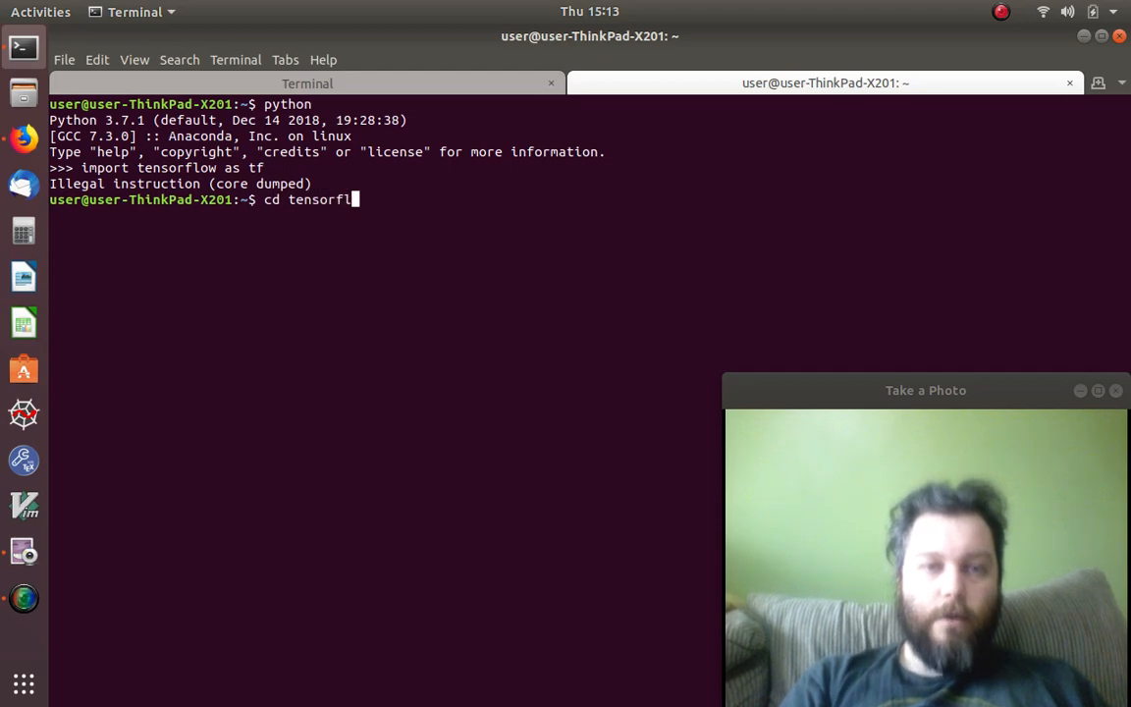
pyautogui.press('Return')
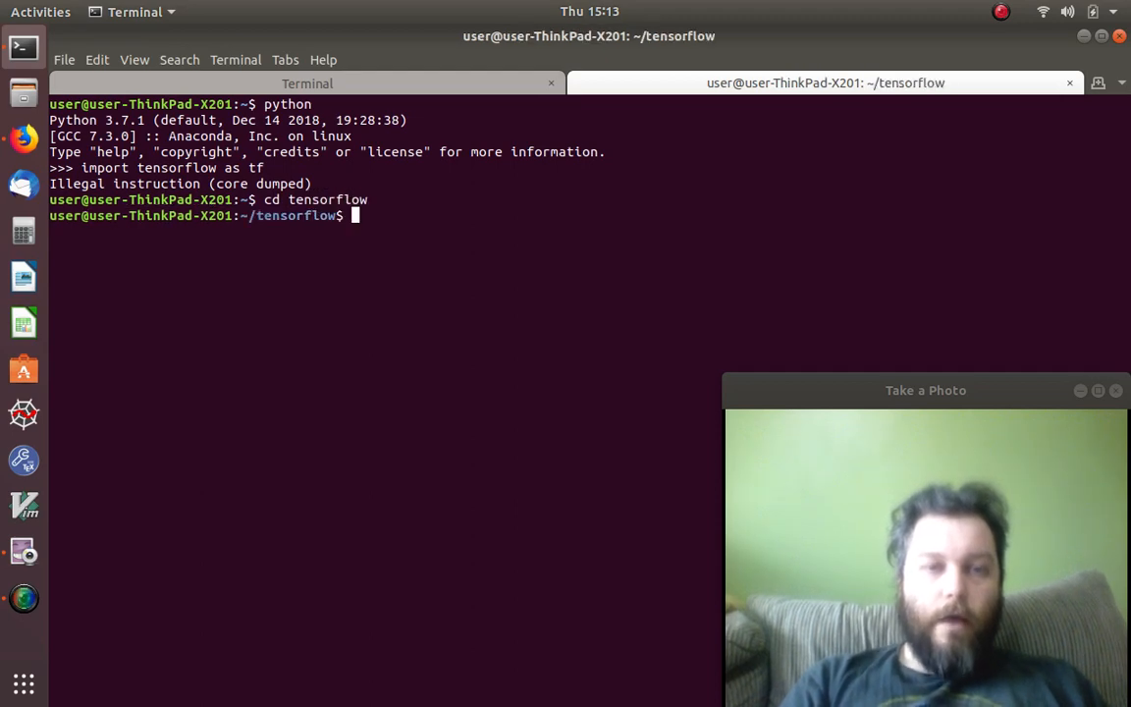
pyautogui.write('ls')
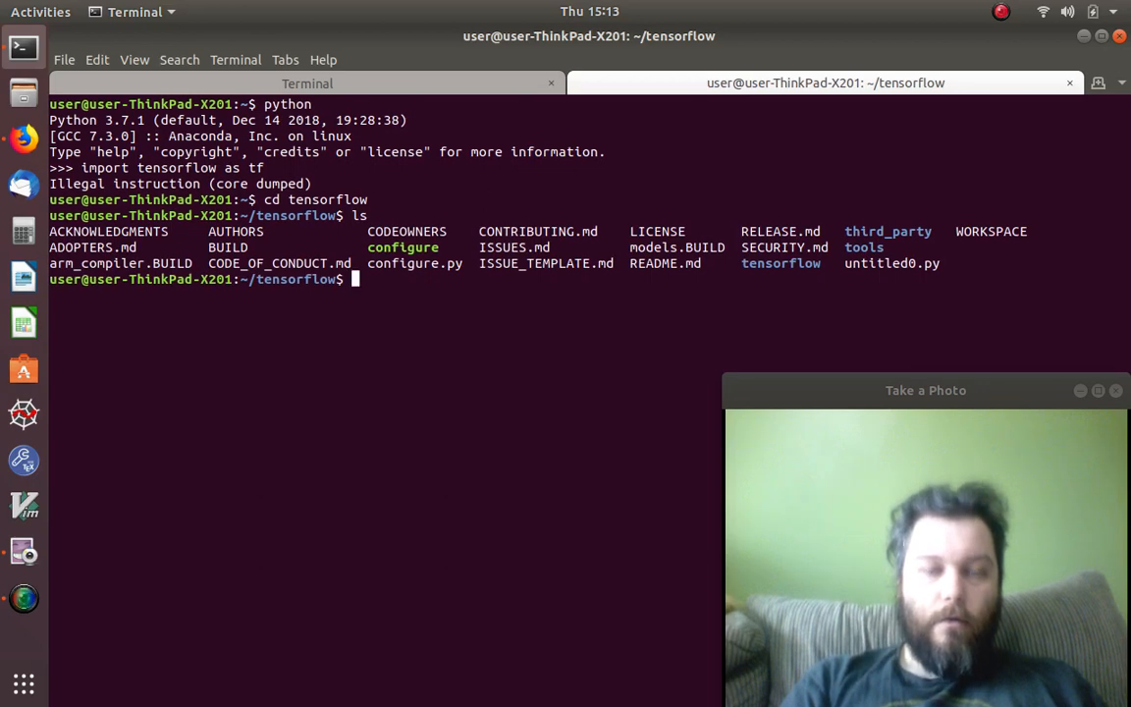
# Step: Run 'sudo ./configure' accepting default answers until Configuration finished
pyautogui.write('sudo ./configure')
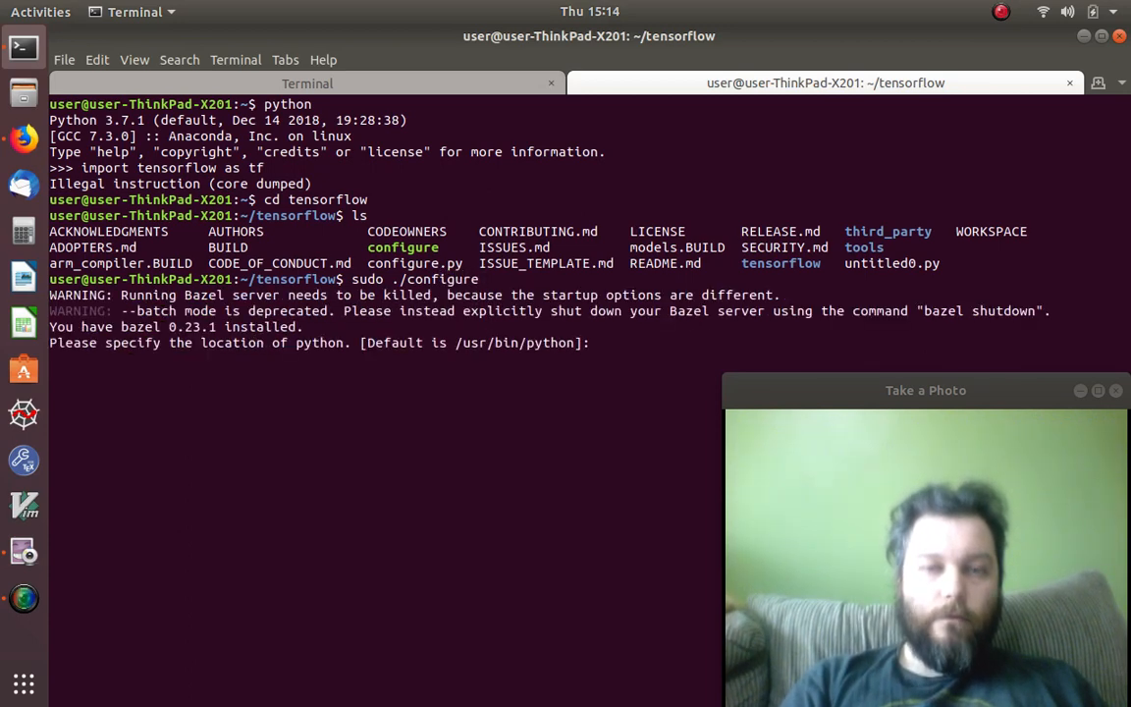
pyautogui.press('Return')
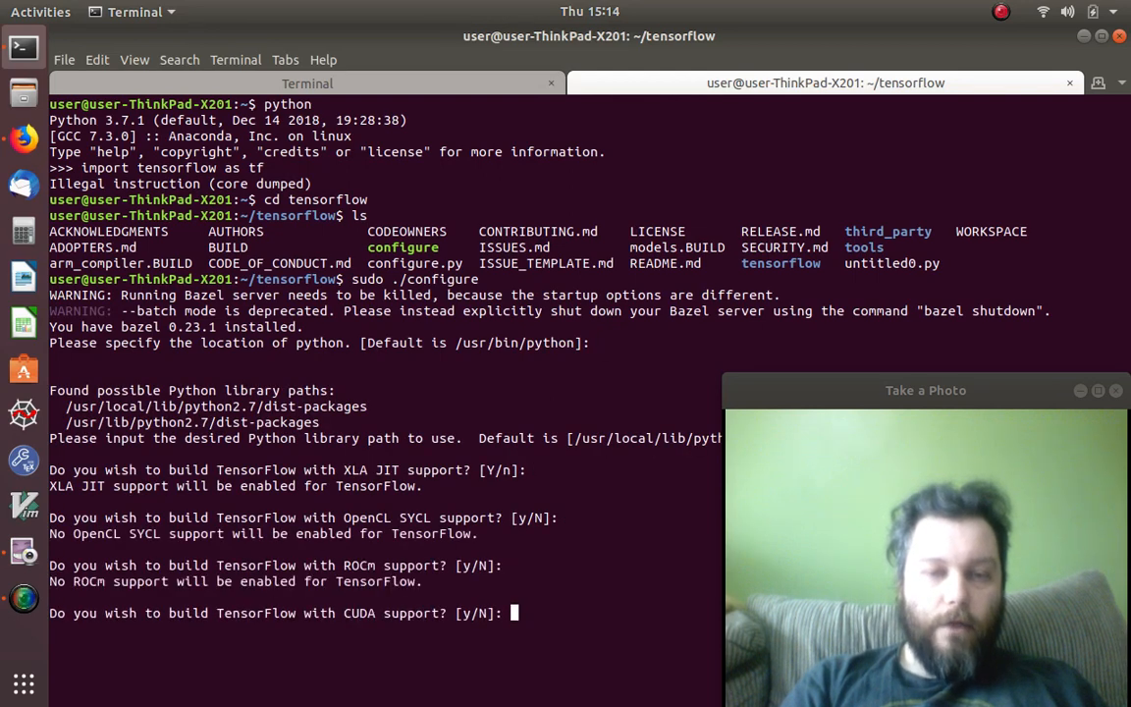
pyautogui.press('Return')
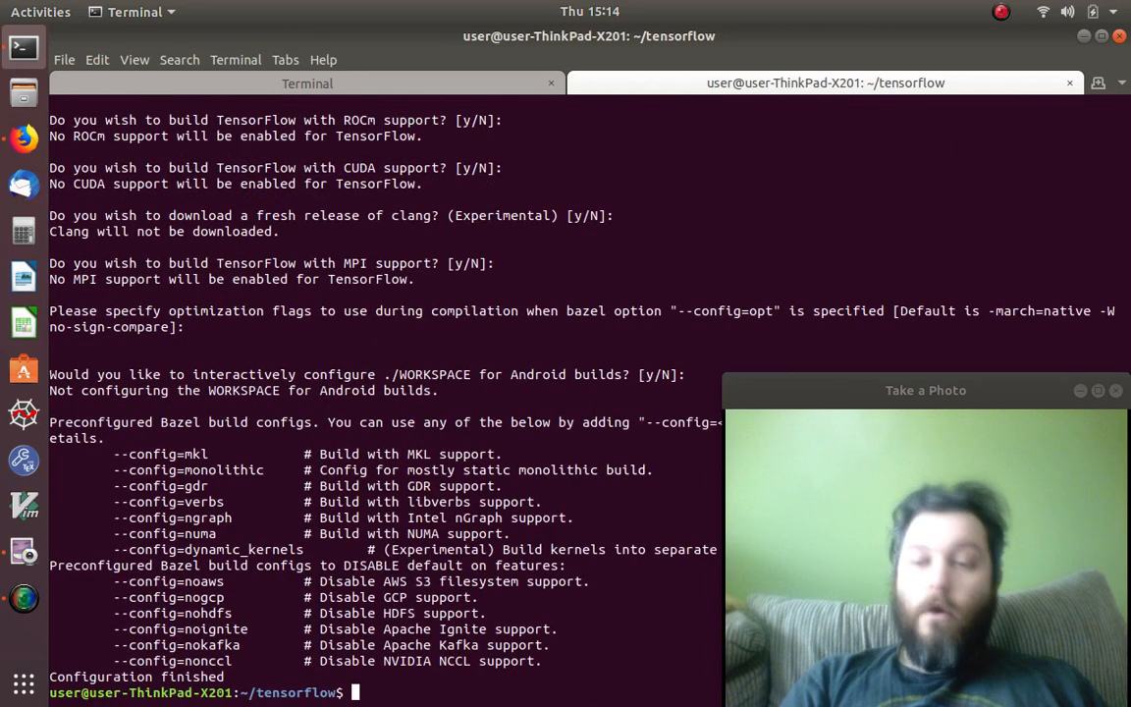
# Step: Return home, start python and run 'import tensorflow as tf' again
pyautogui.write('cd')
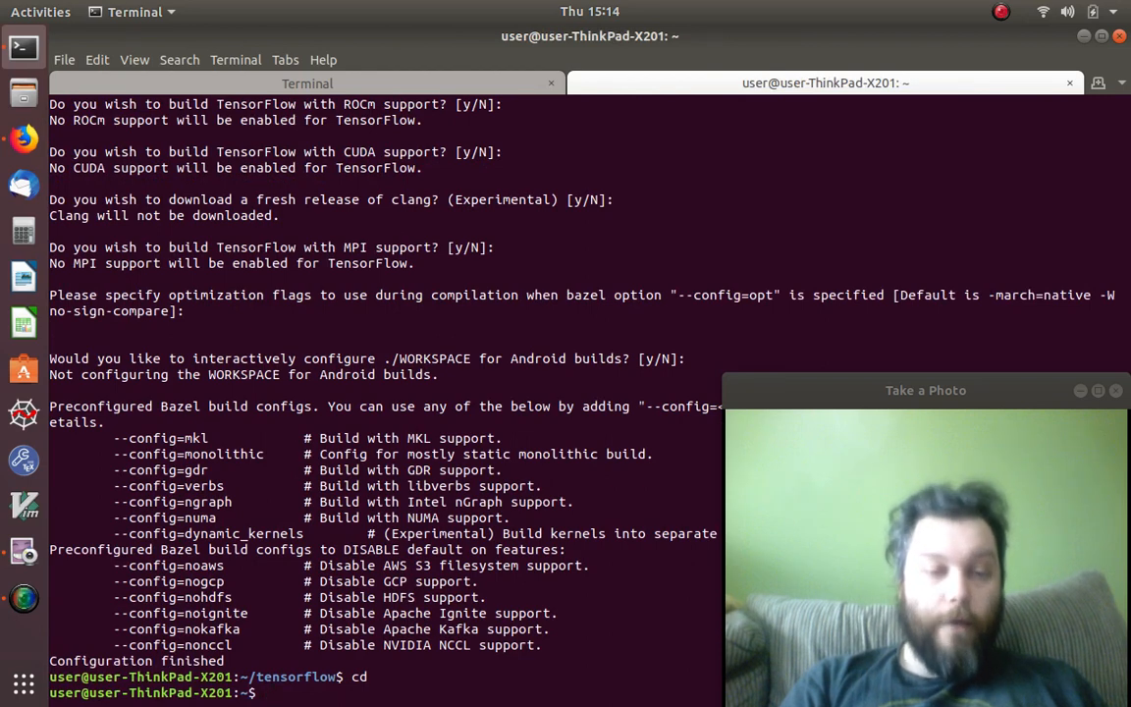
pyautogui.write('python')
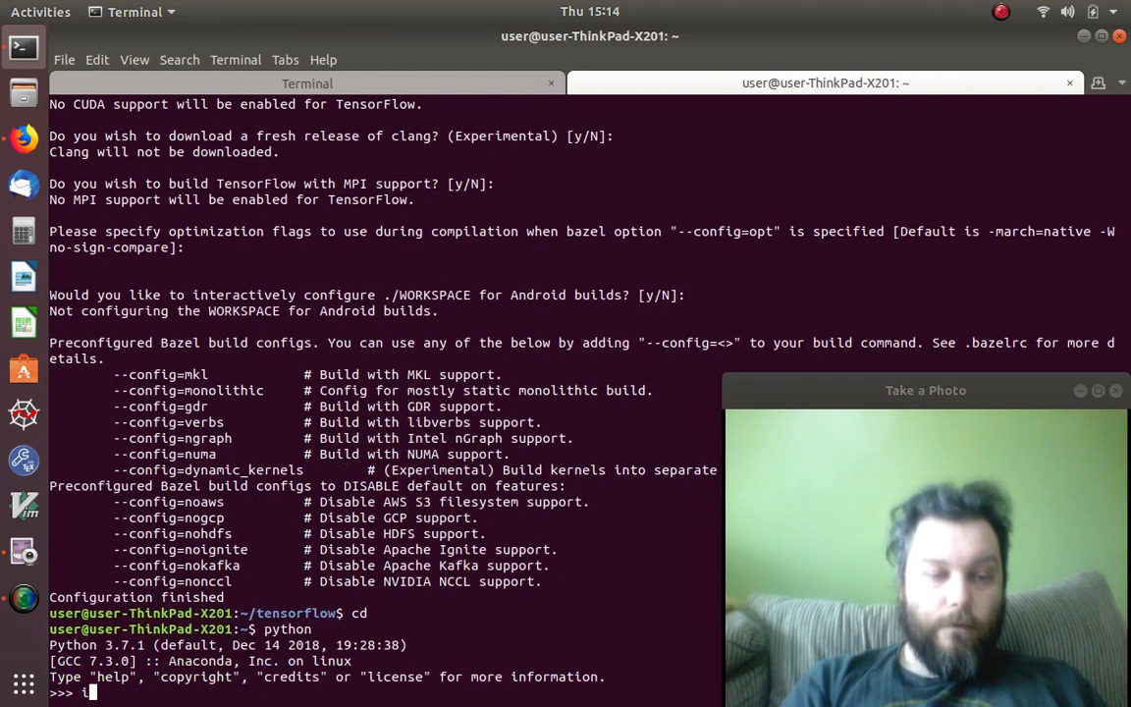
pyautogui.write('import tensorflow')
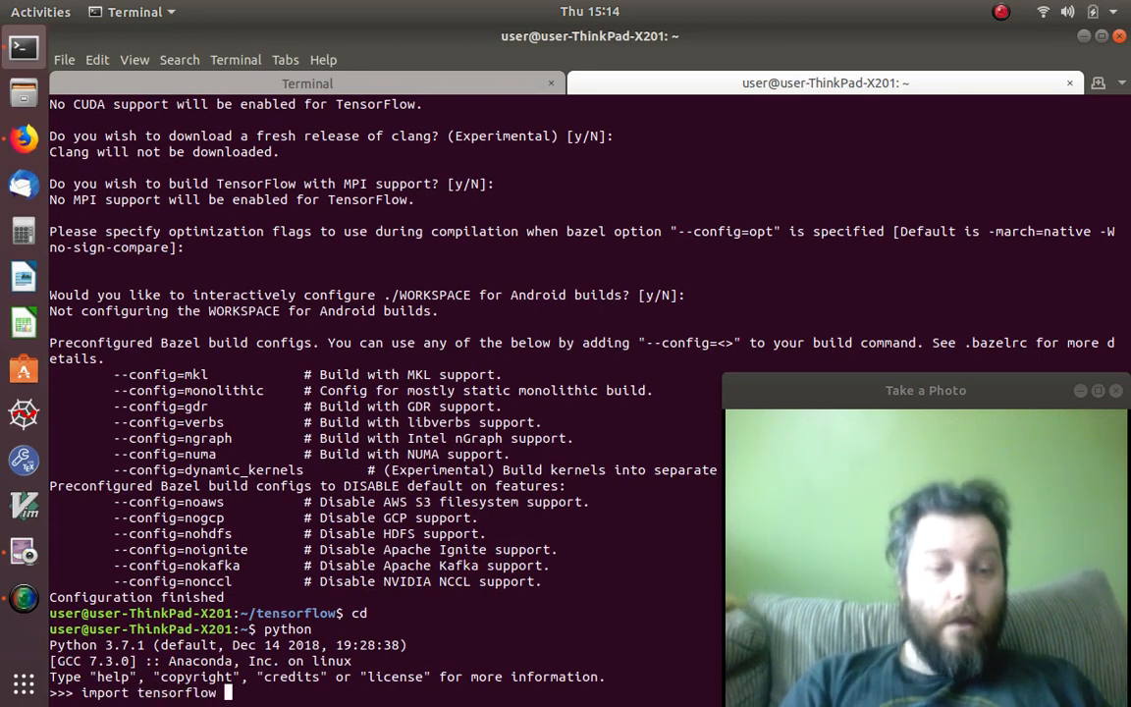
pyautogui.write('as tf')
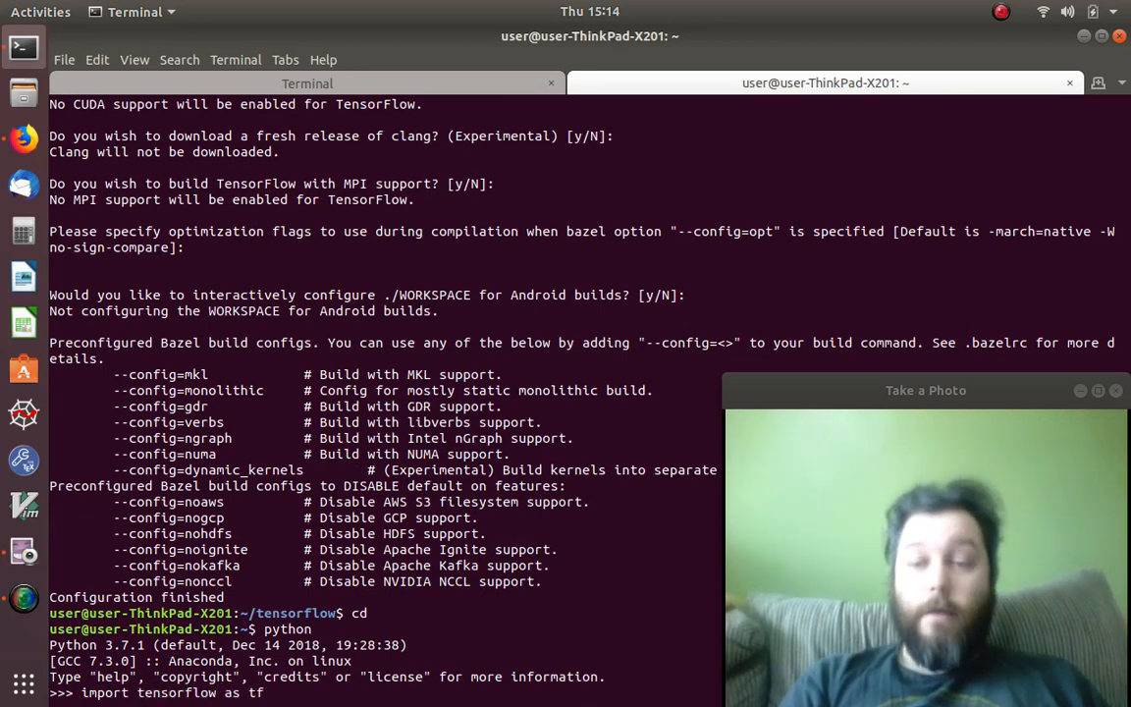
pyautogui.press('Return')
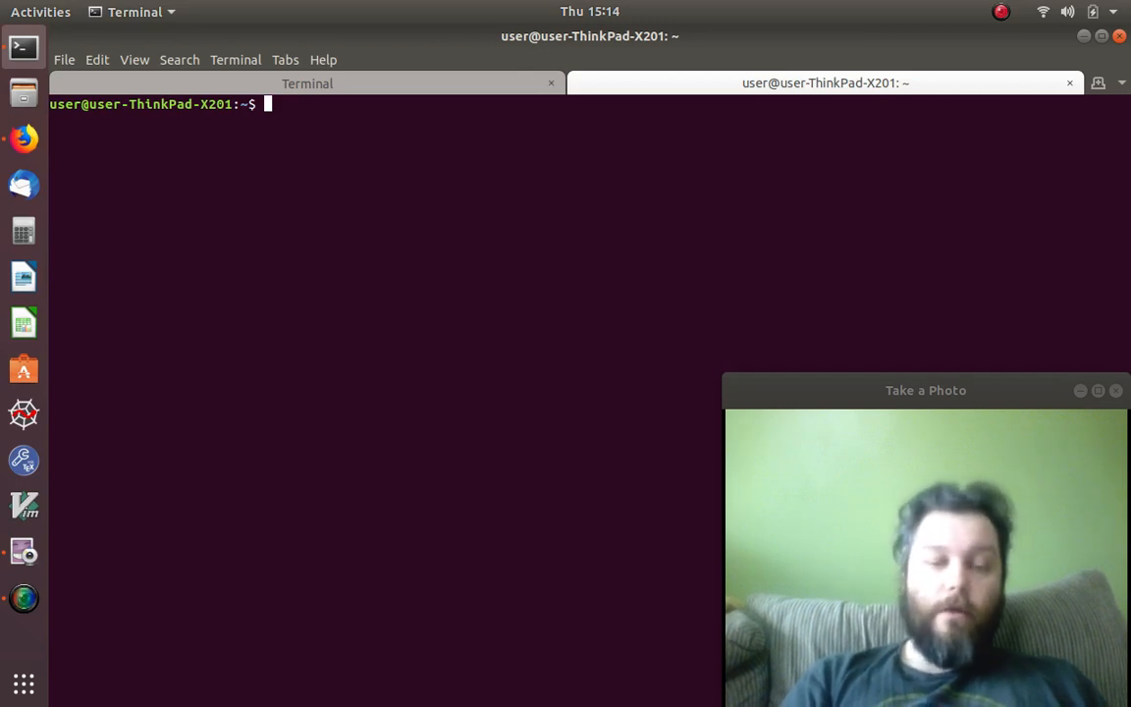
# Step: Uninstall tensorflow 1.13.1 via 'pip uninstall tensorflow', confirming 'y', then cd into tensorflow
pyautogui.write('pip')
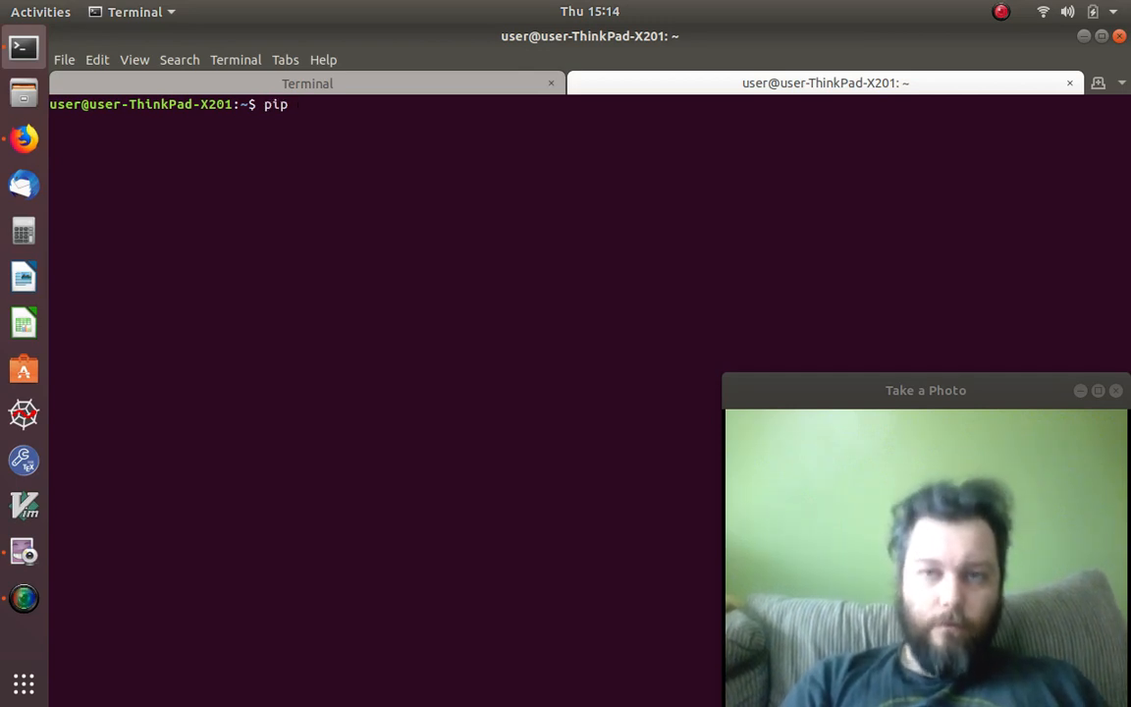
pyautogui.write('u')
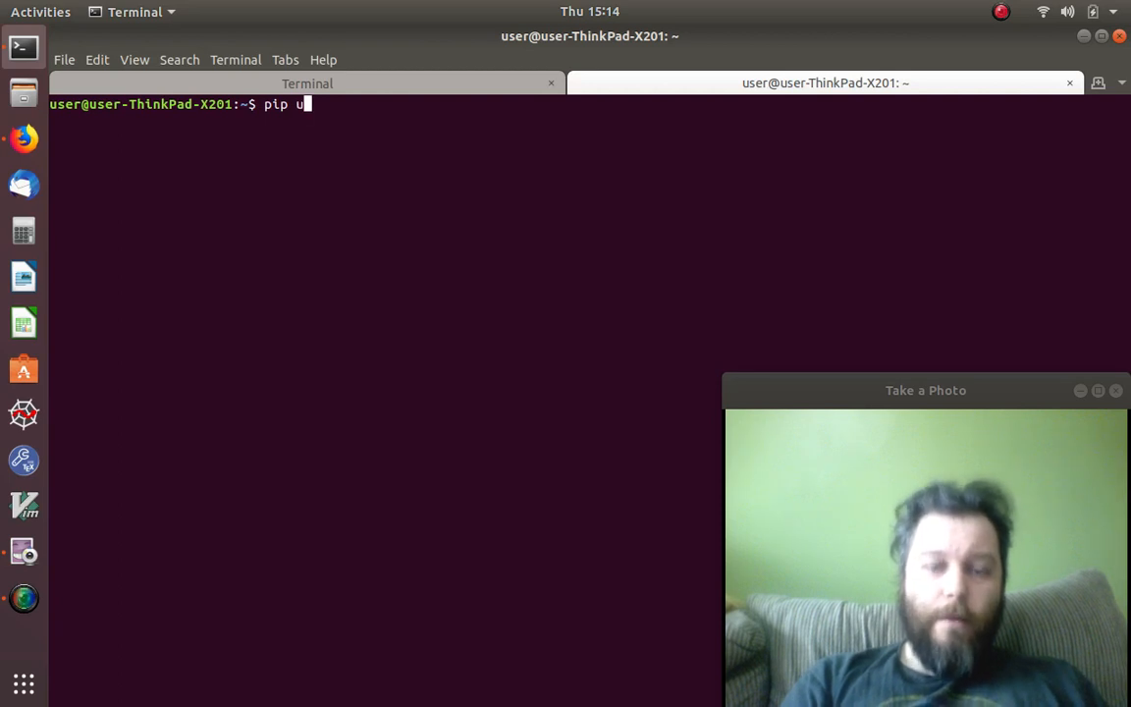
pyautogui.write('ninstall')
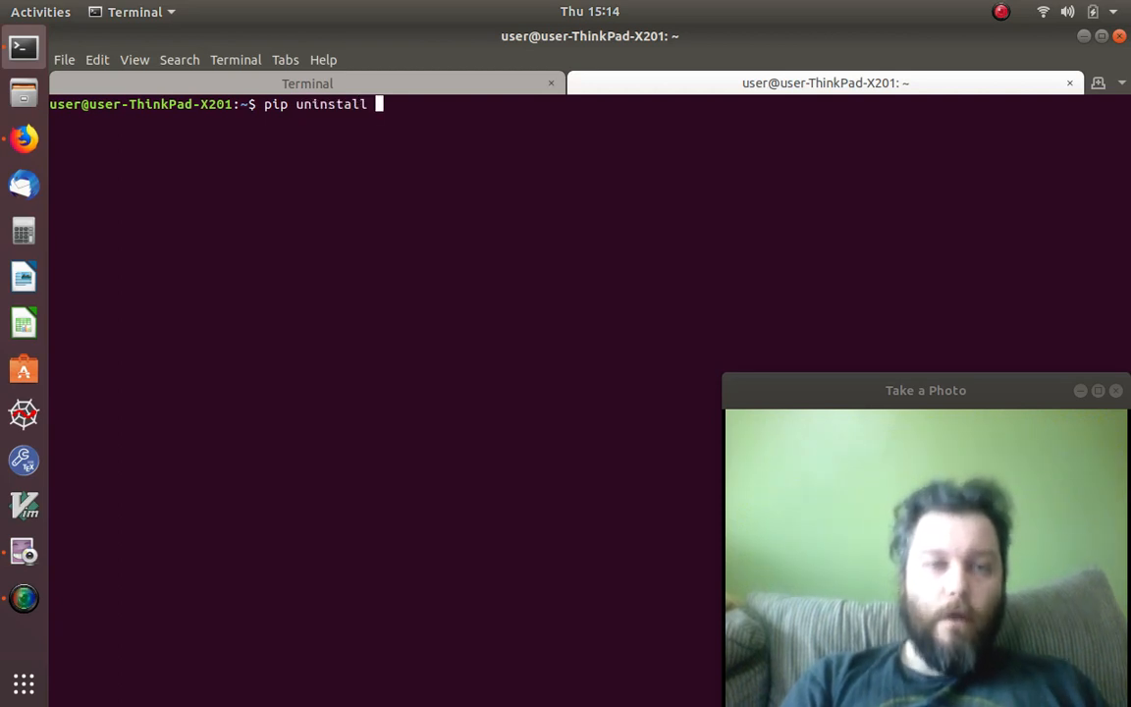
pyautogui.write('tensorflow')
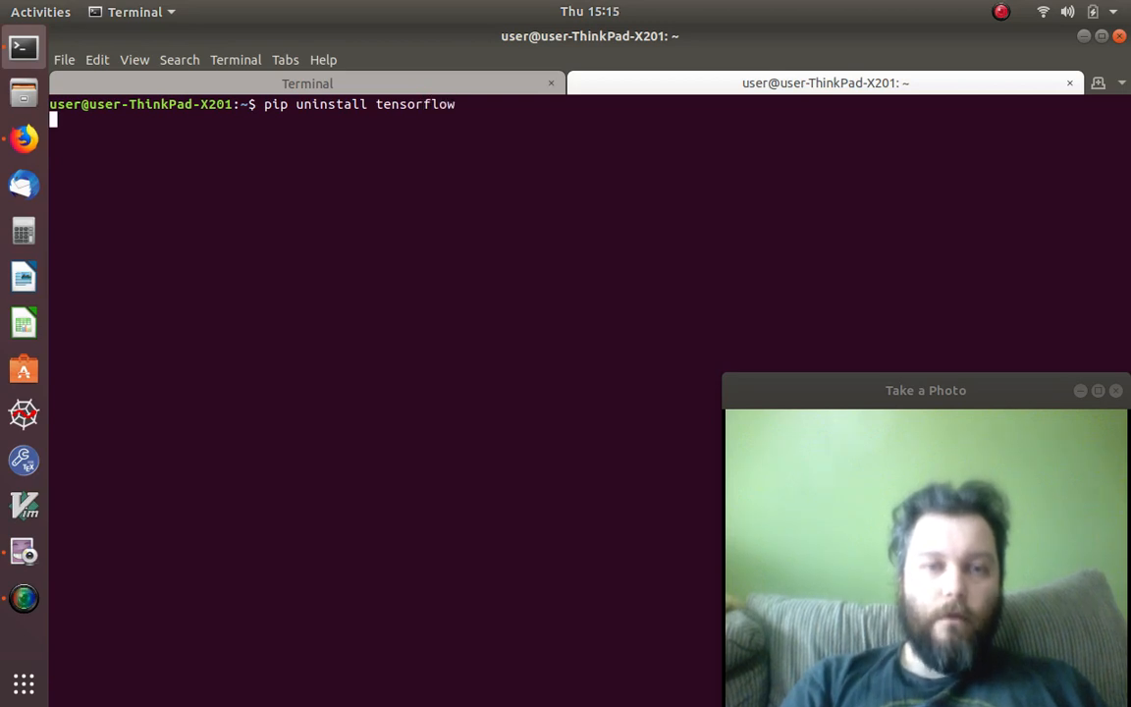
pyautogui.press('Return')
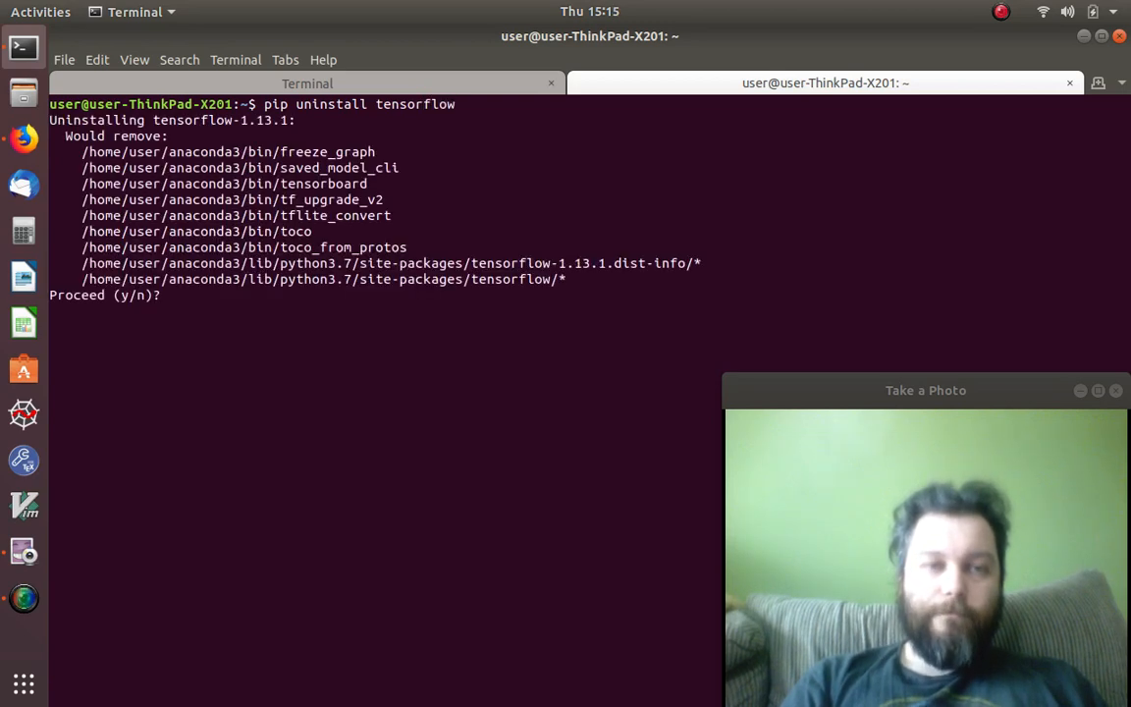
pyautogui.write('y')
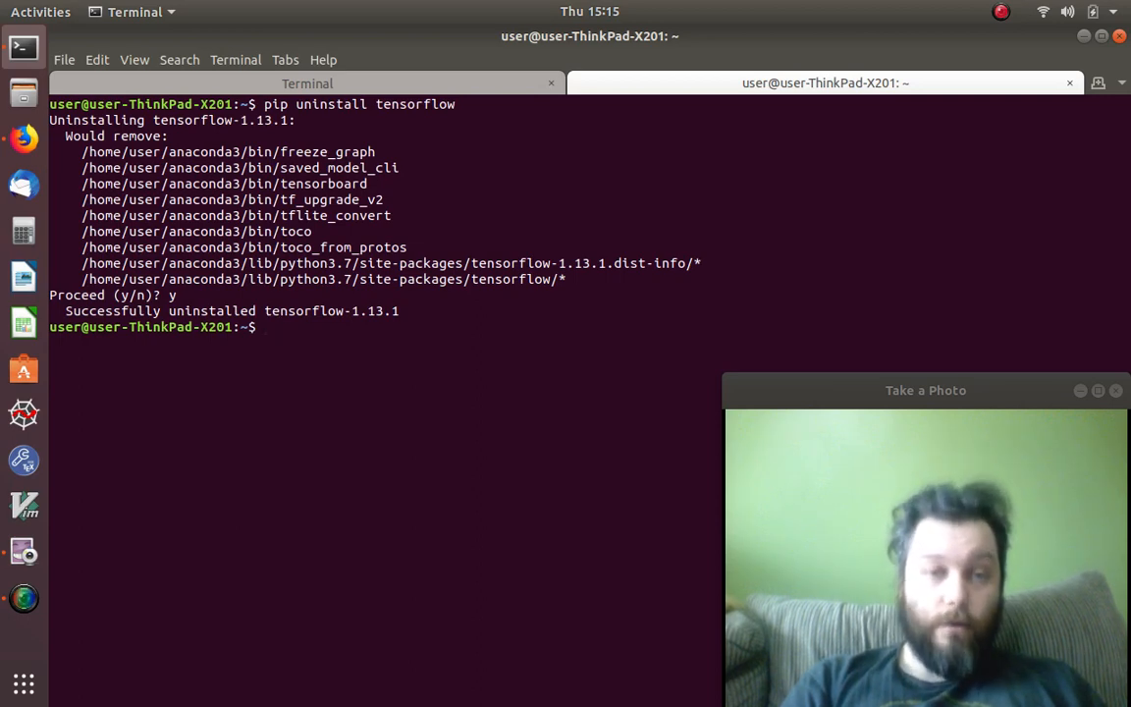
pyautogui.write('cd tensorflow')
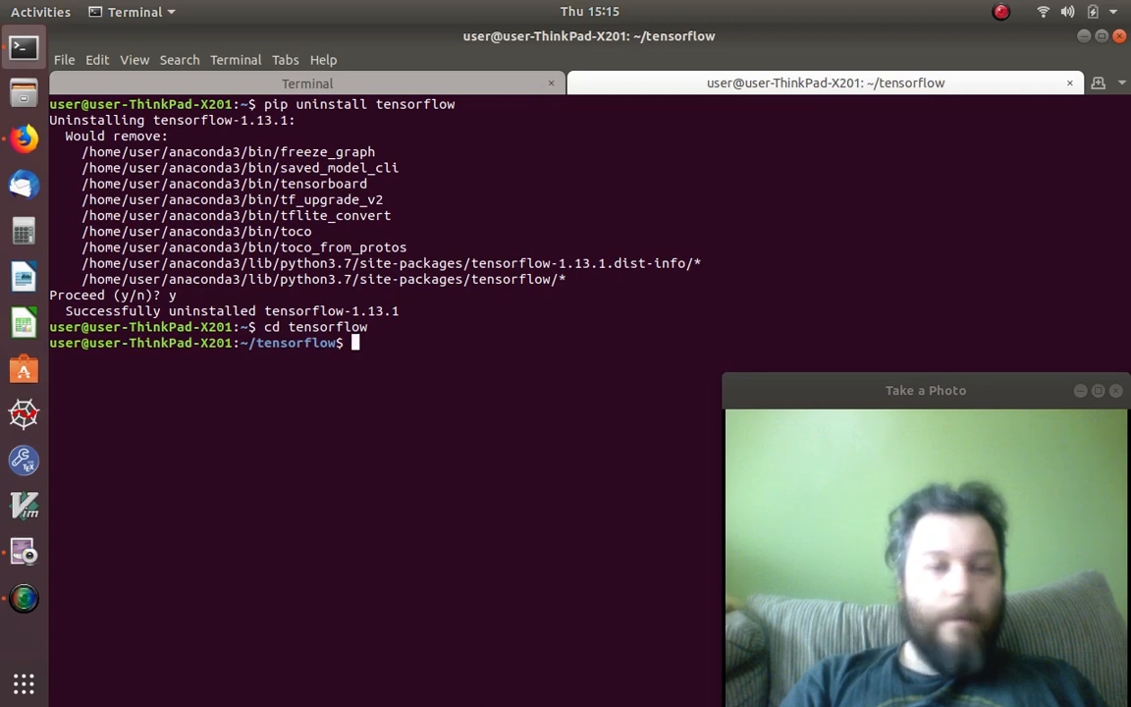
# Step: Rerun ./configure in the tensorflow folder, accepting Anaconda Python as default, then clear the screen
pyautogui.write('ls')
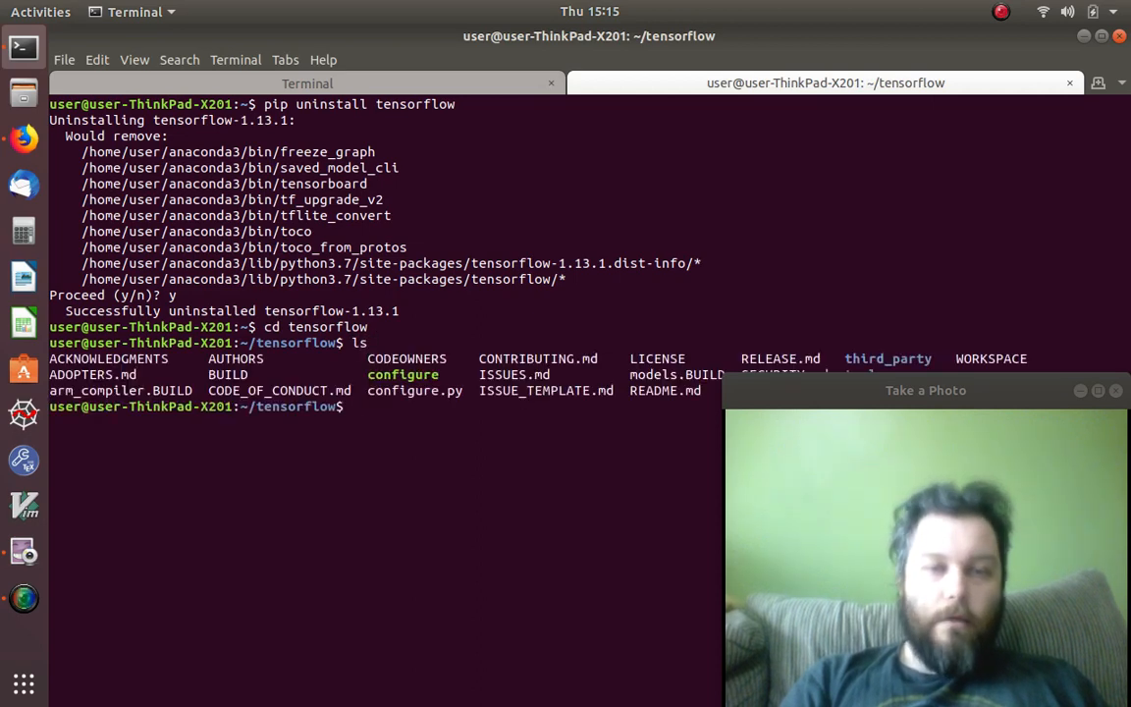
pyautogui.write('./c')
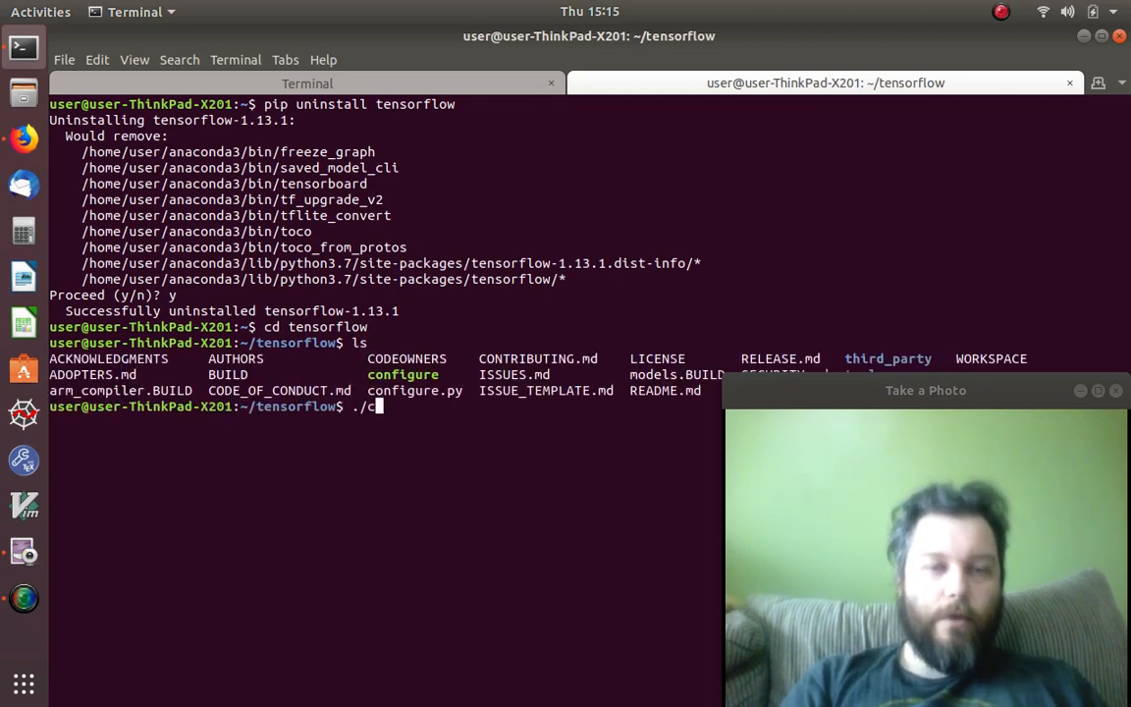
pyautogui.write('onfigure')
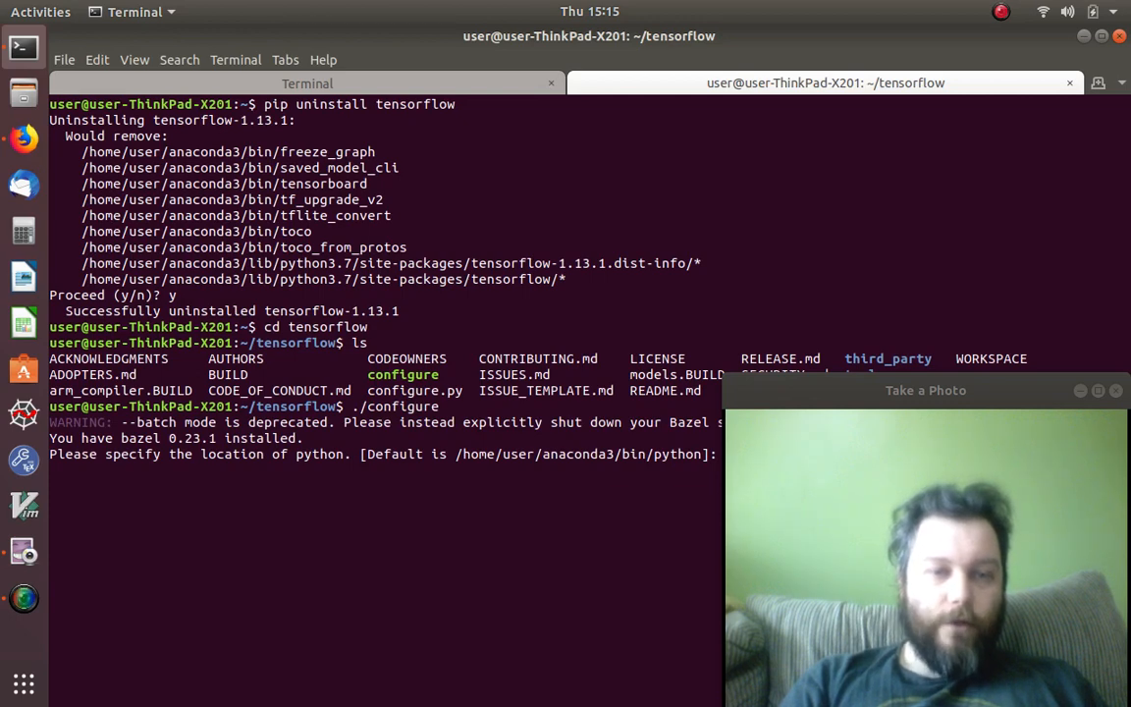
pyautogui.press('Return')
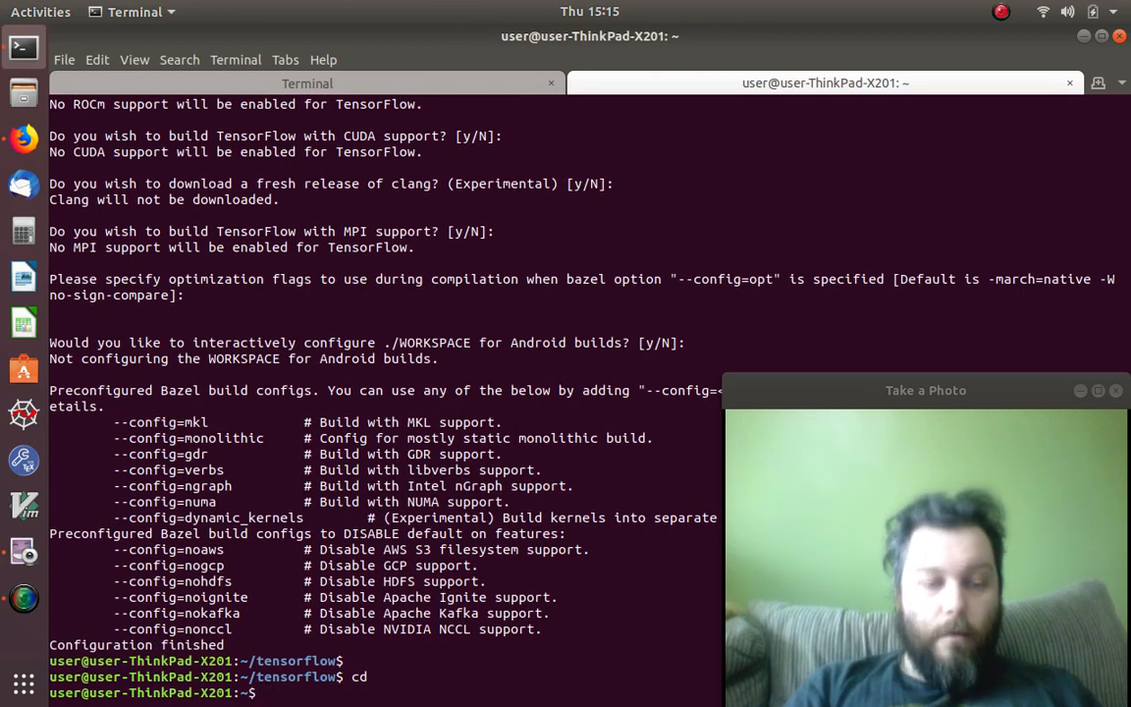
pyautogui.press('Return')
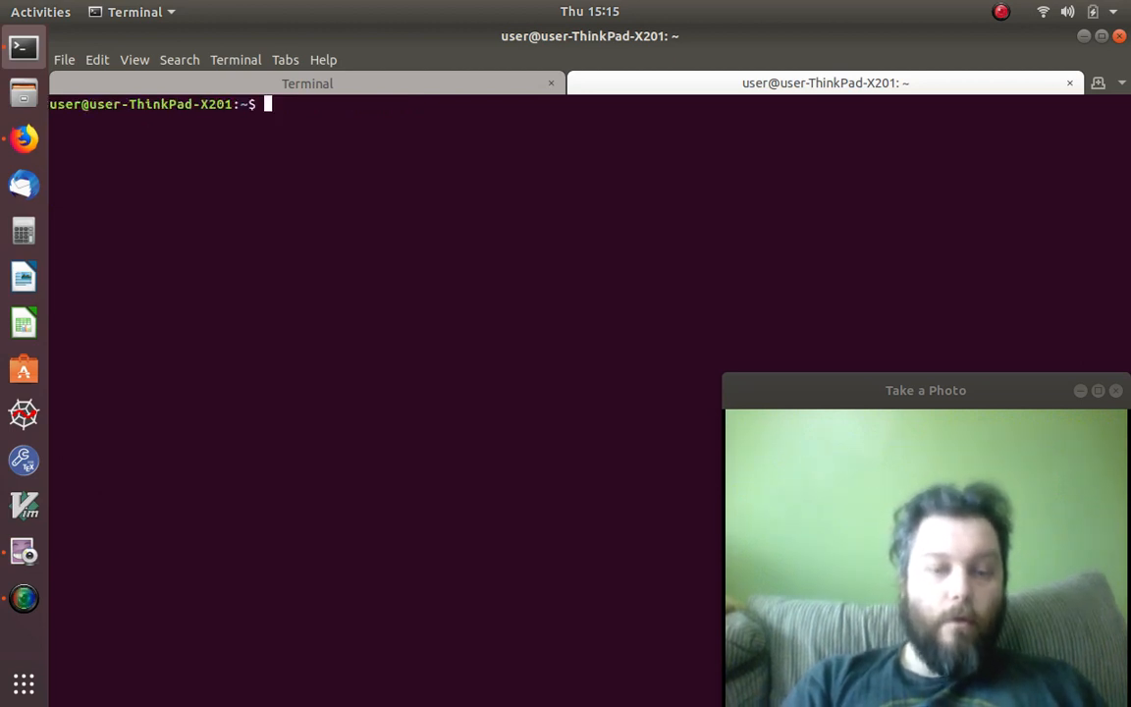
# Step: Start Python and import tensorflow as tf
pyautogui.write('python')
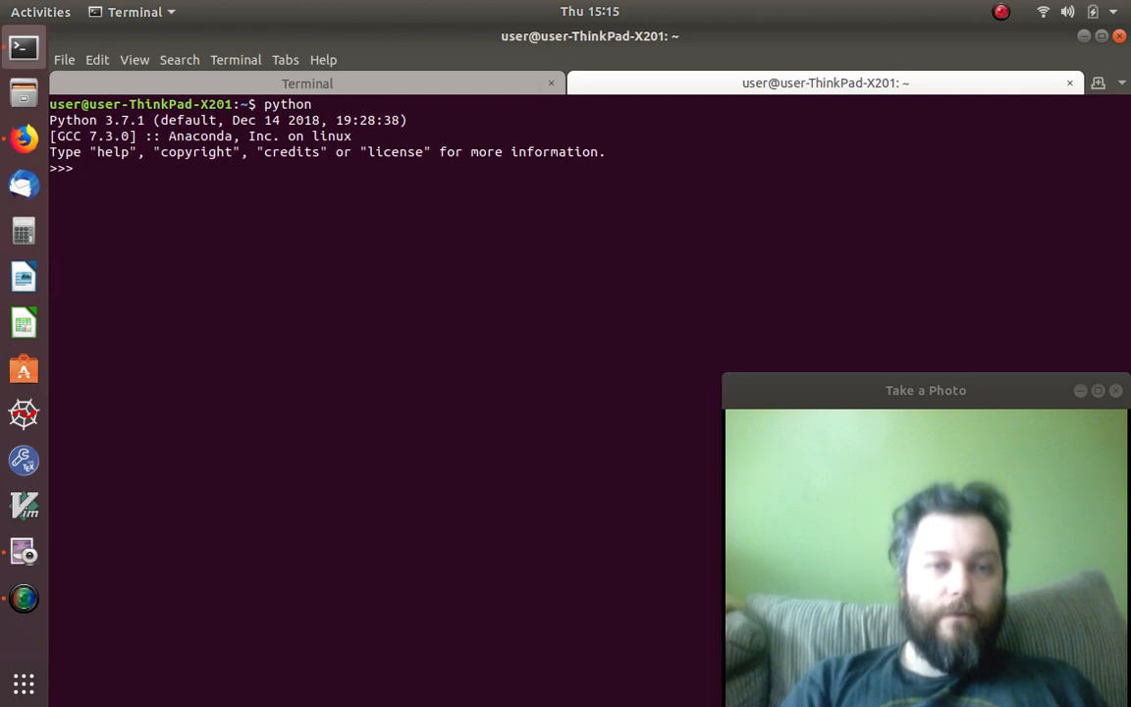
pyautogui.write('import ten')
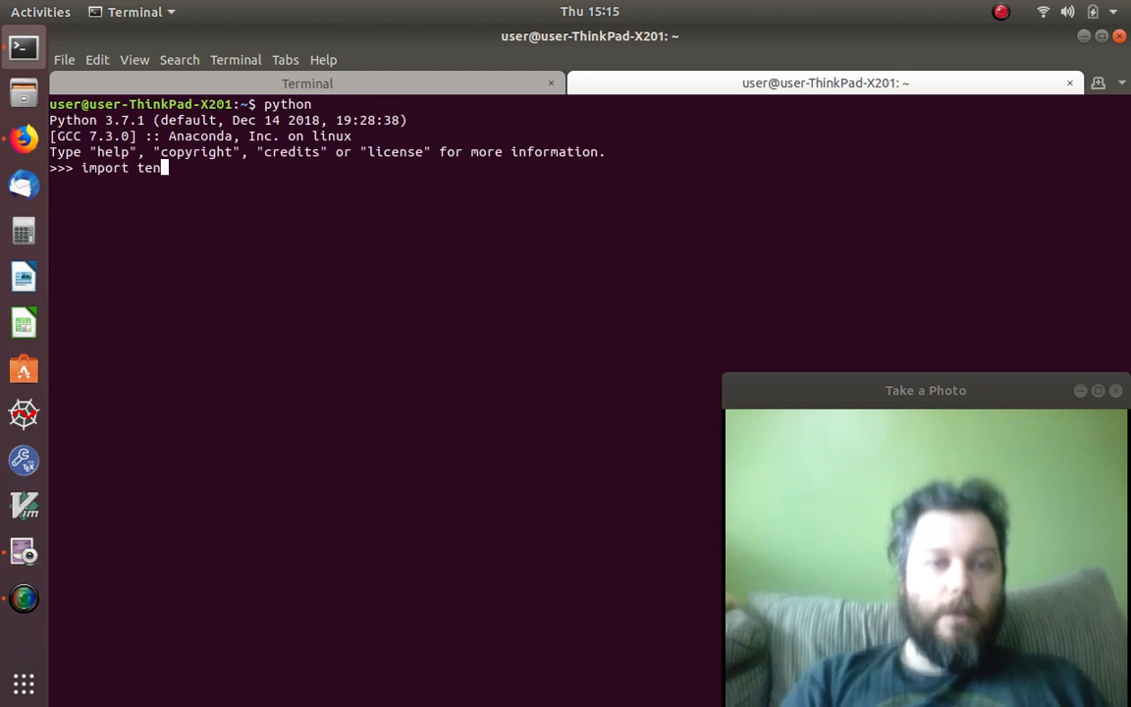
pyautogui.write('sorflow')
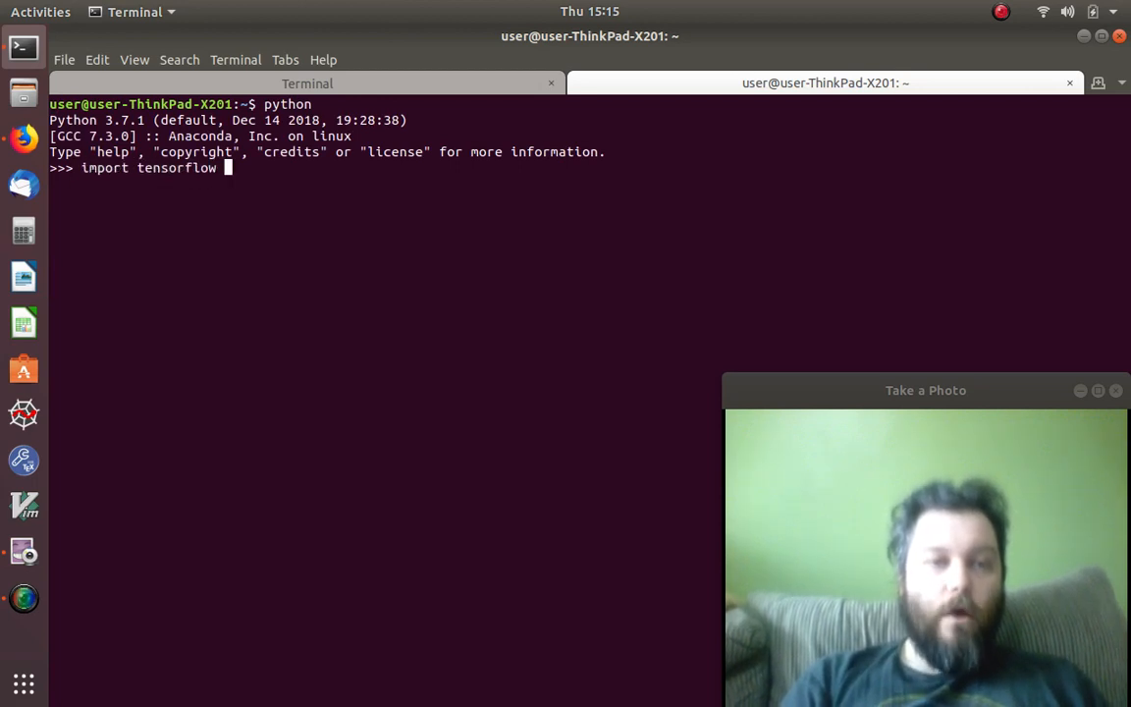
pyautogui.write('as tf')
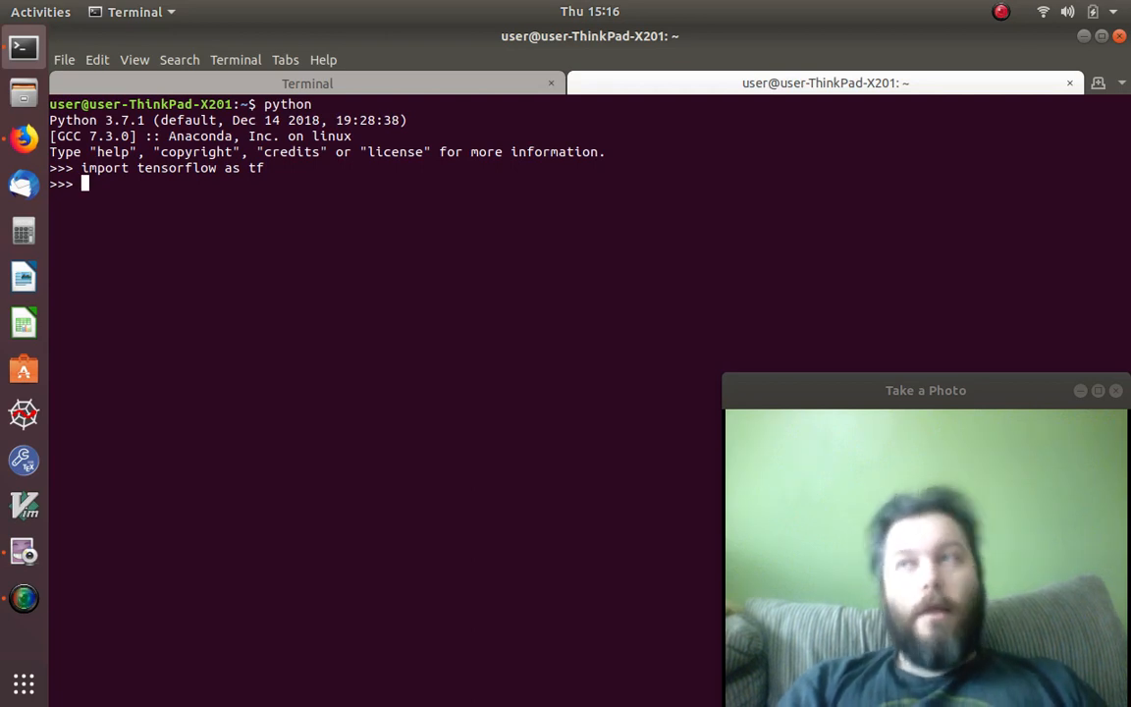
# Step: Import numpy as np in the same Python session
pyautogui.write('import numpy')
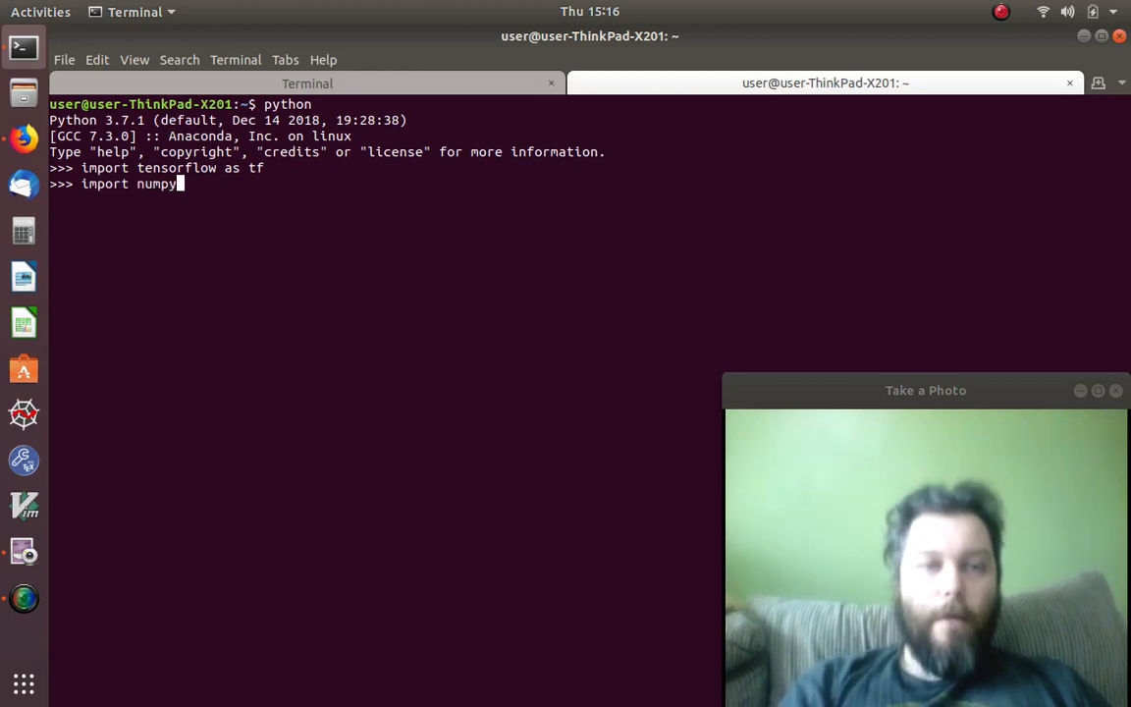
pyautogui.write('as')
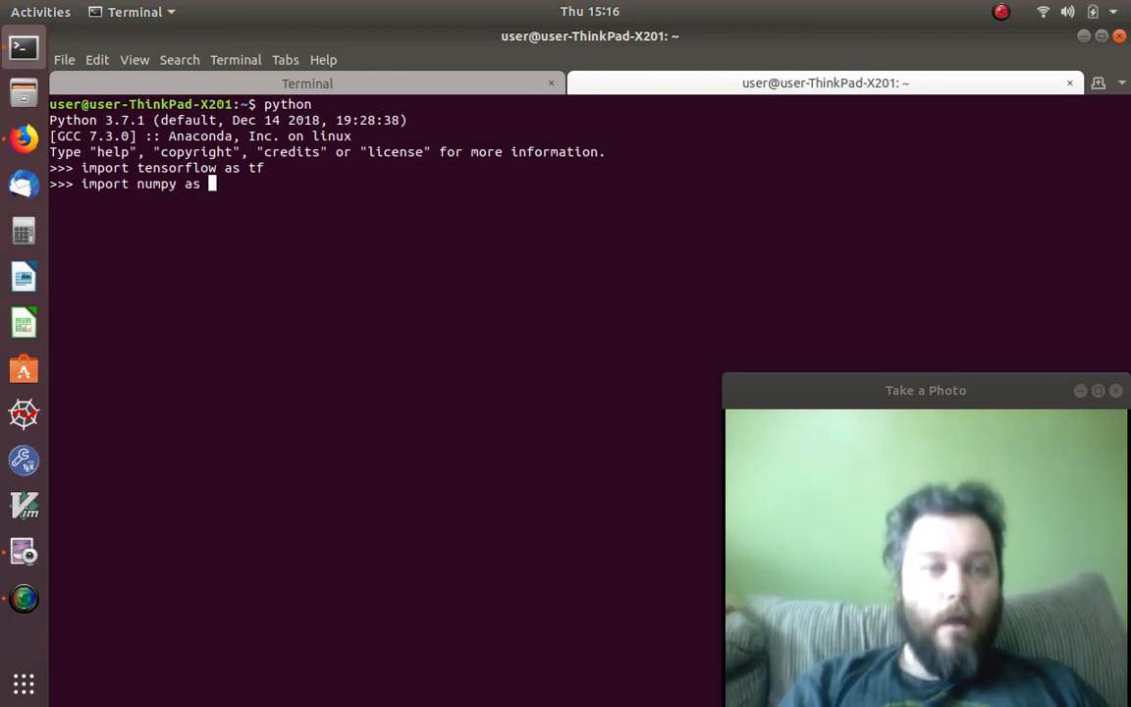
pyautogui.write('n')
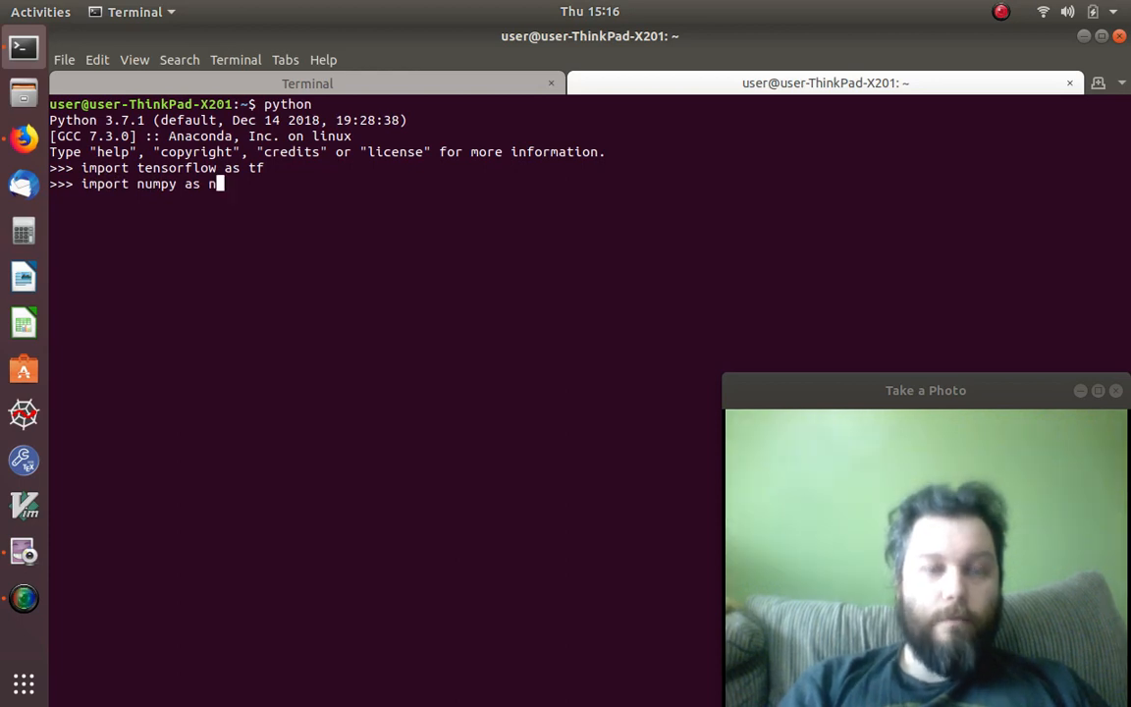
pyautogui.write('p')
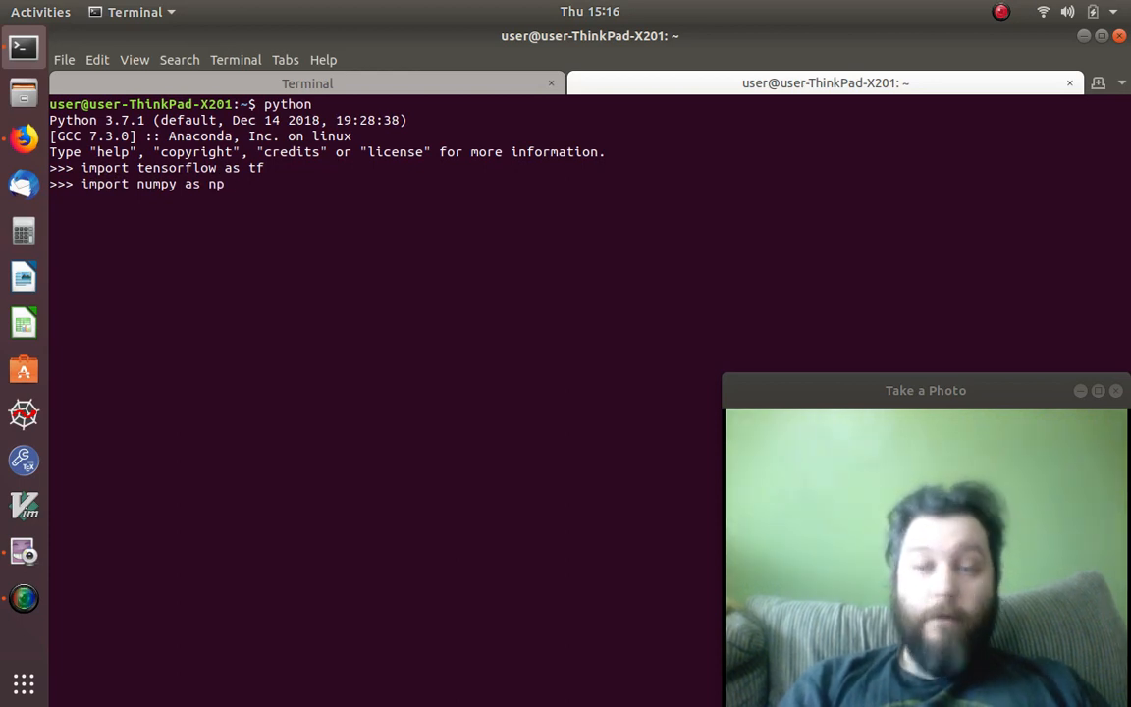
pyautogui.press('Return')
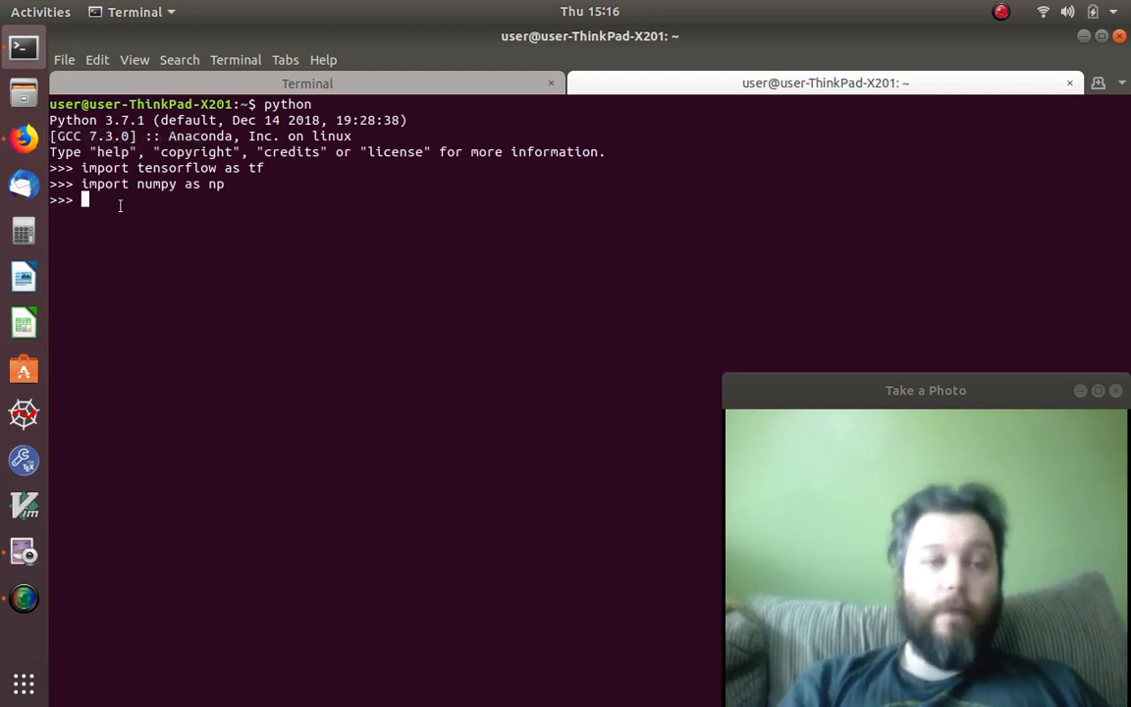
pyautogui.moveTo(23, 138)
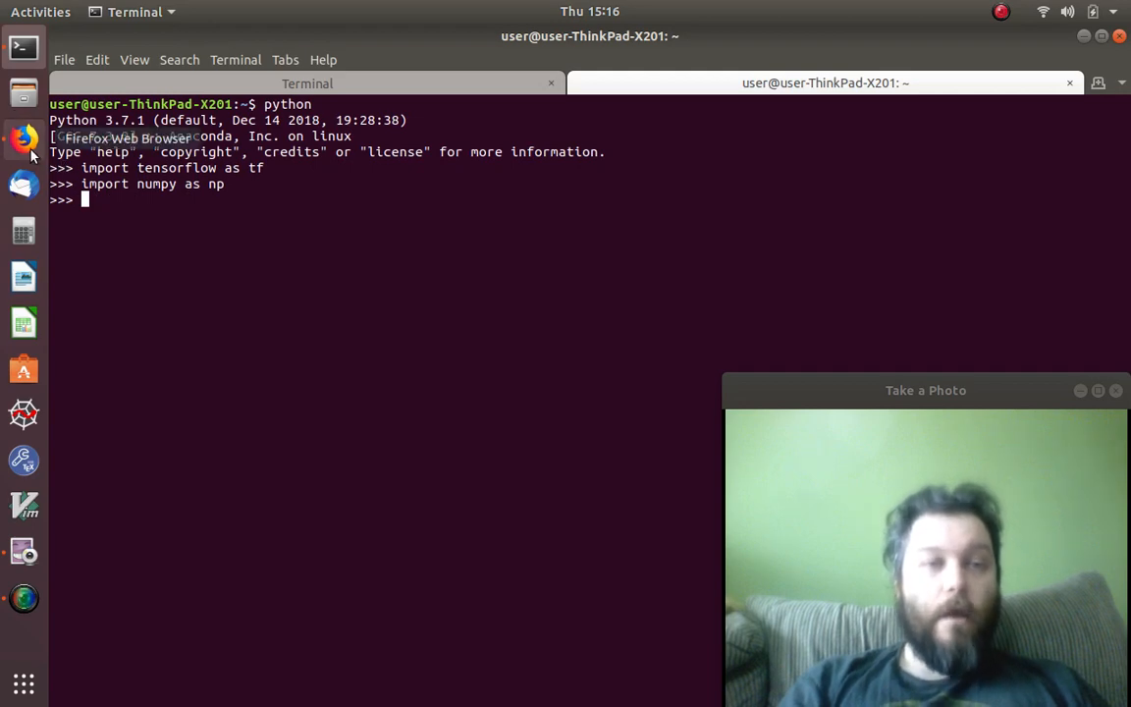
# Step: Switch to Firefox and bring up TensorFlow's Build from source guide
pyautogui.click(24, 139)
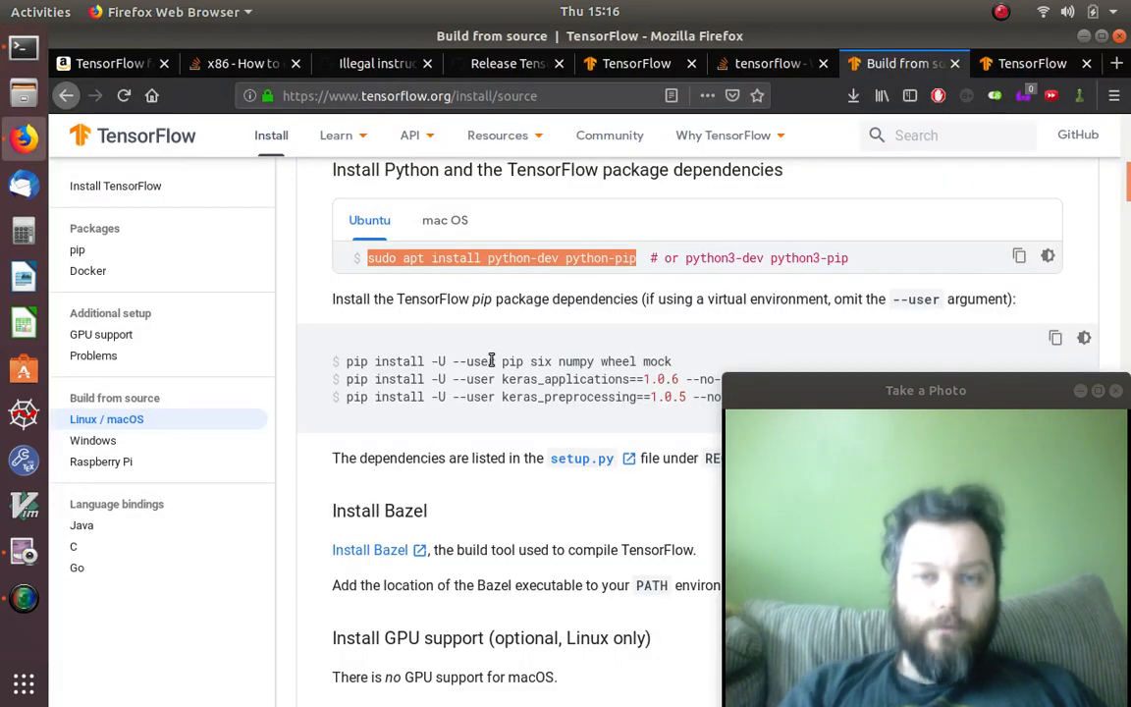
pyautogui.scroll(-3)
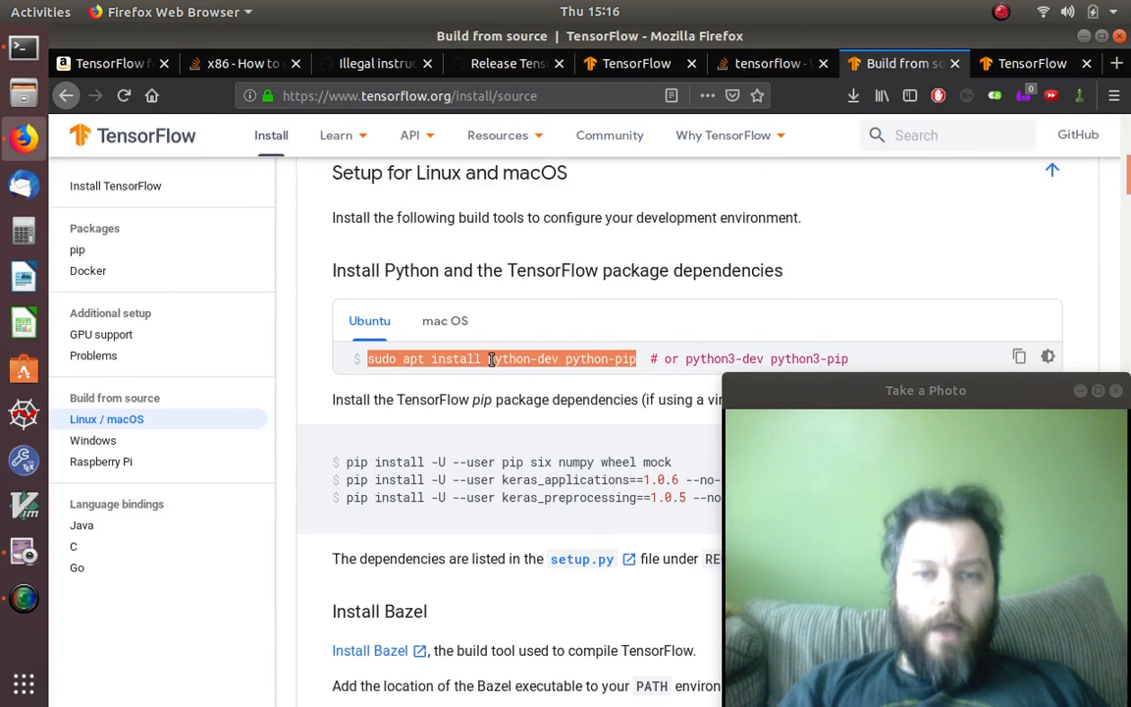
pyautogui.scroll(-3)
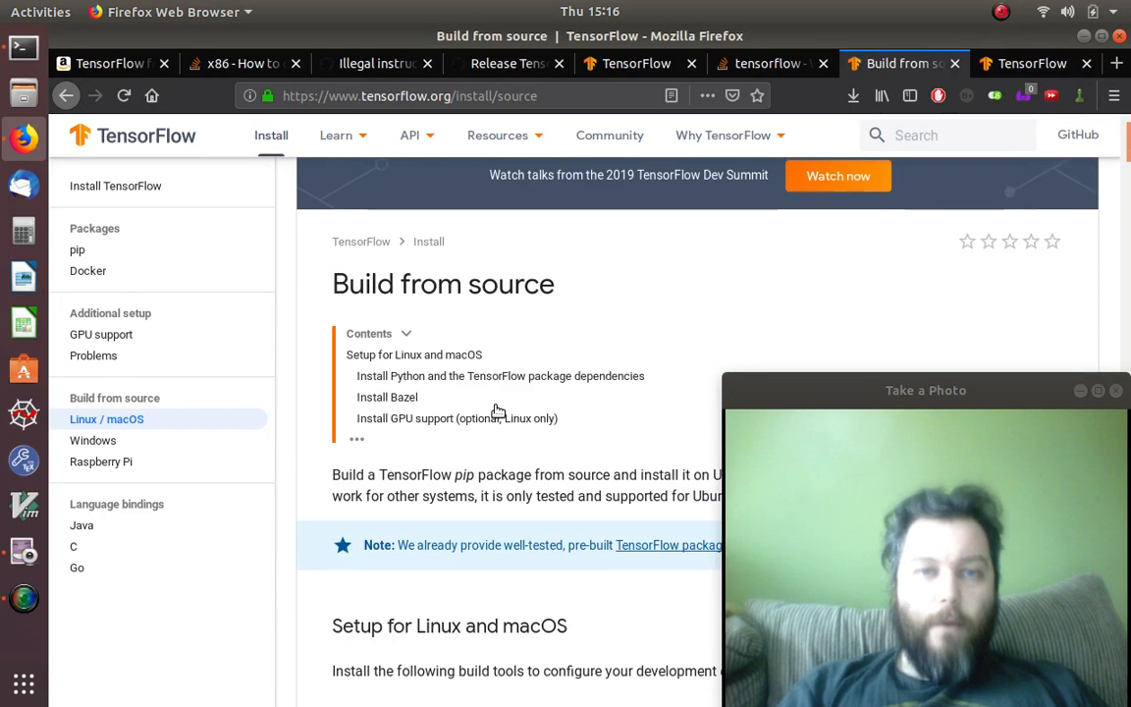
pyautogui.click(410, 134)
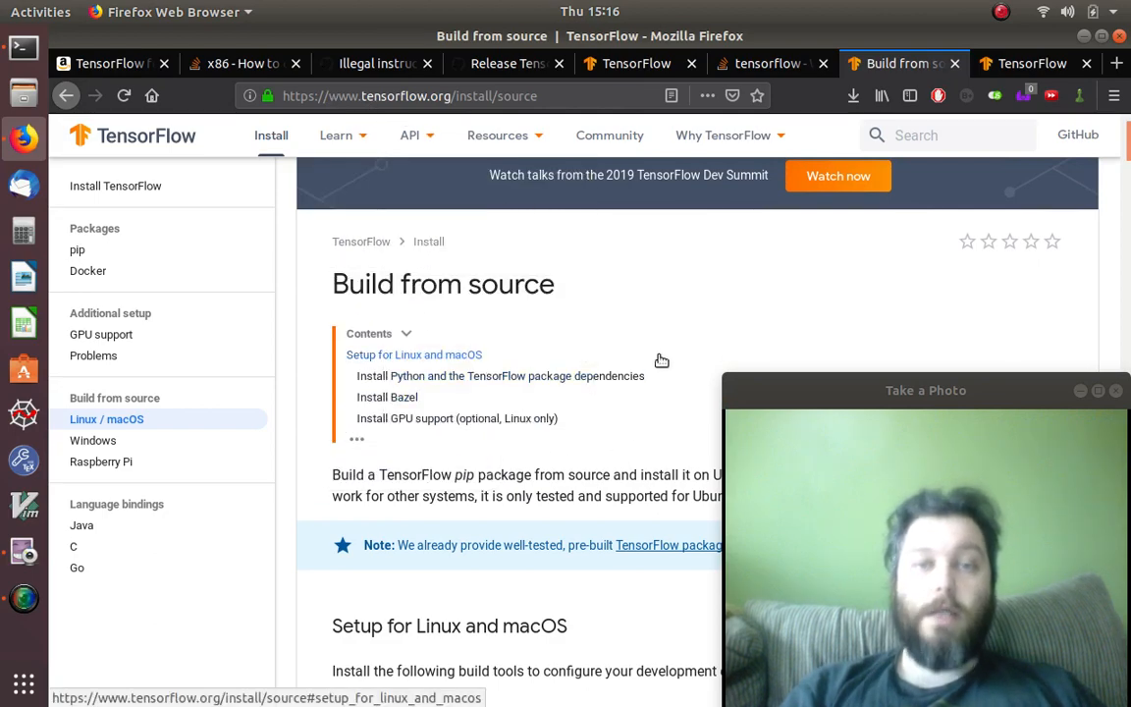
# Step: Read down the guide from dependencies and Bazel to building the pip package
pyautogui.scroll(-3)
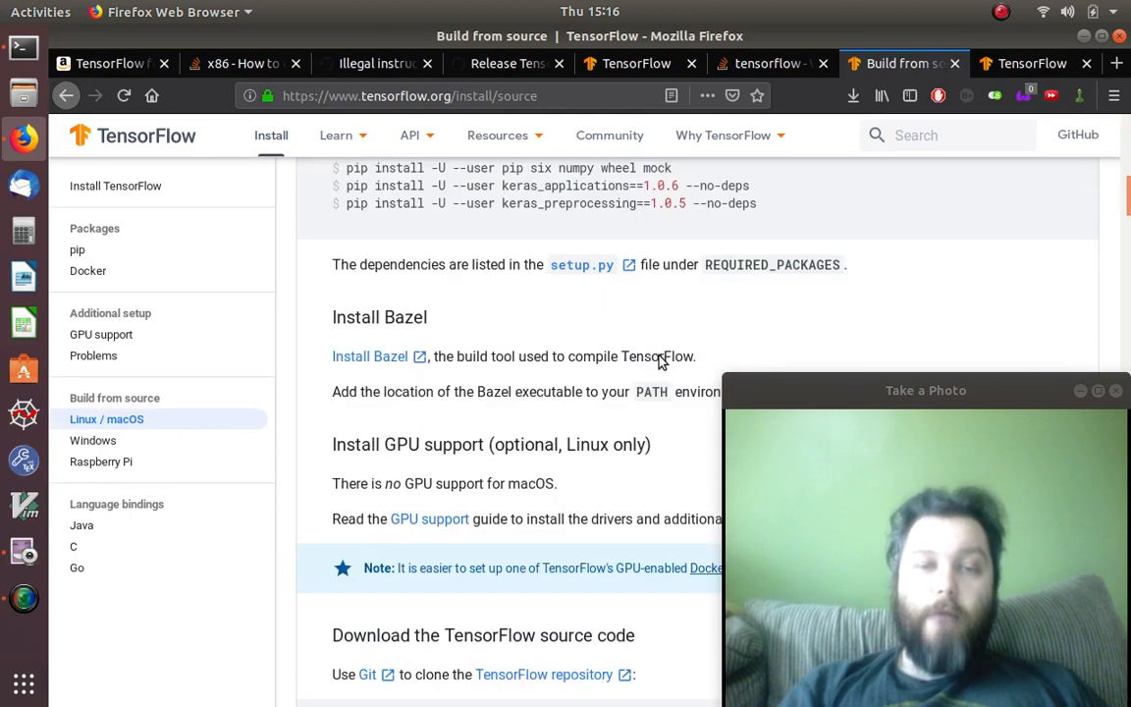
pyautogui.scroll(-3)
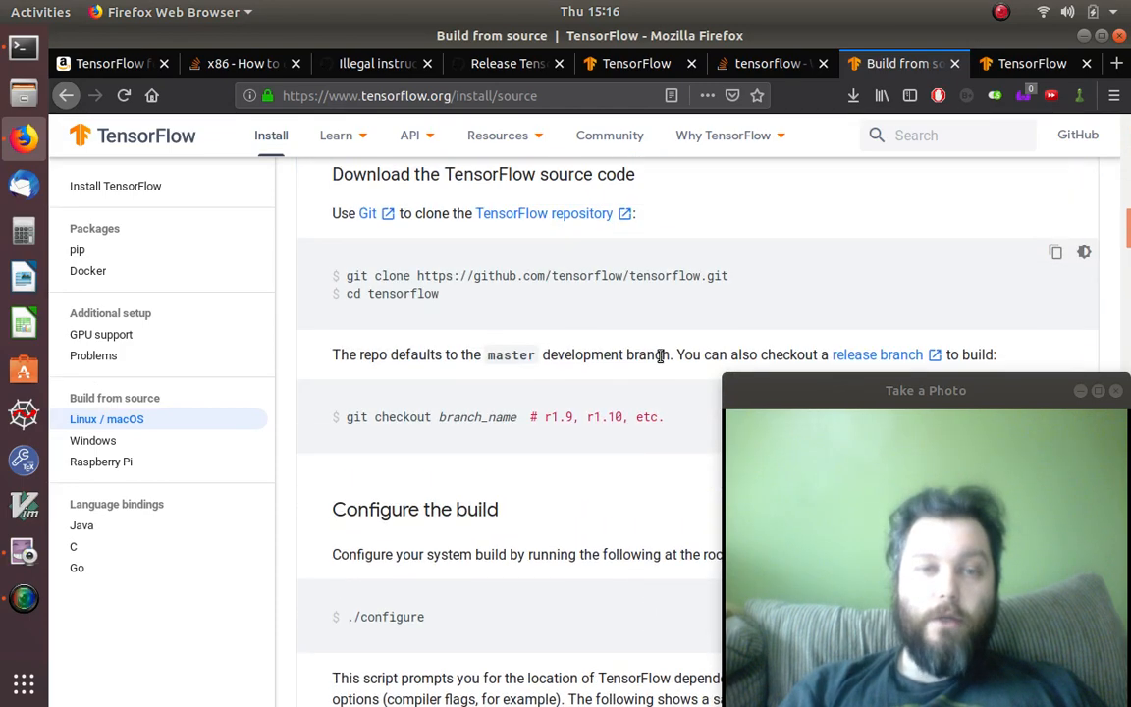
pyautogui.scroll(-3)
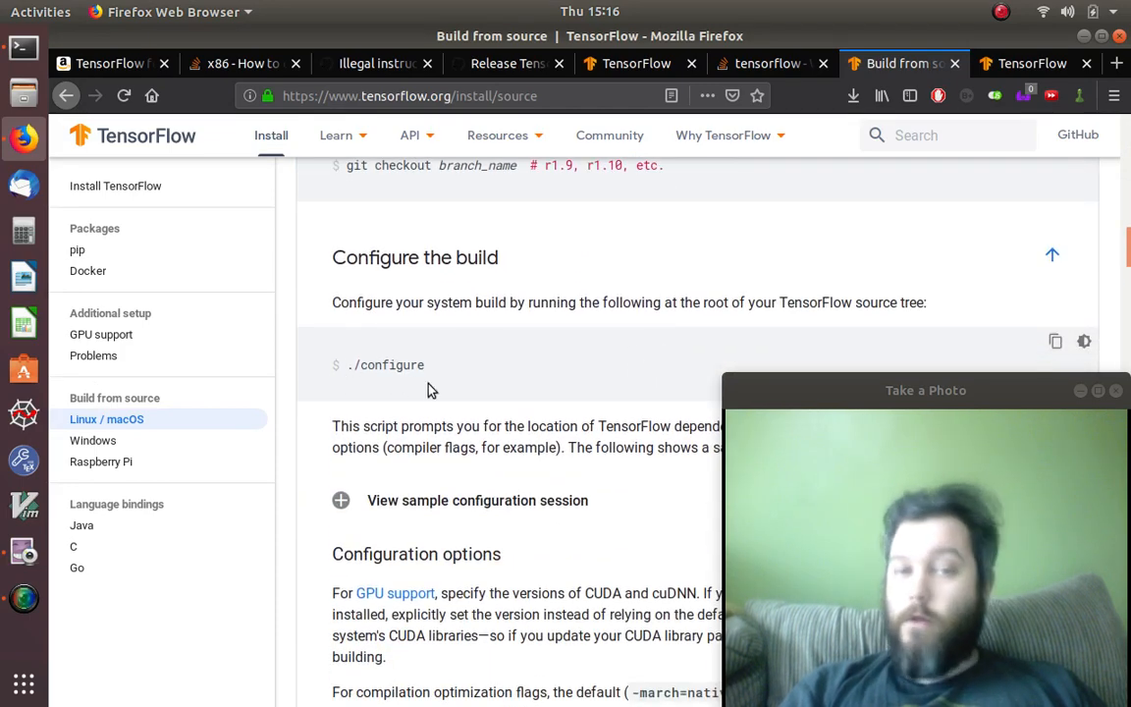
pyautogui.scroll(-3)
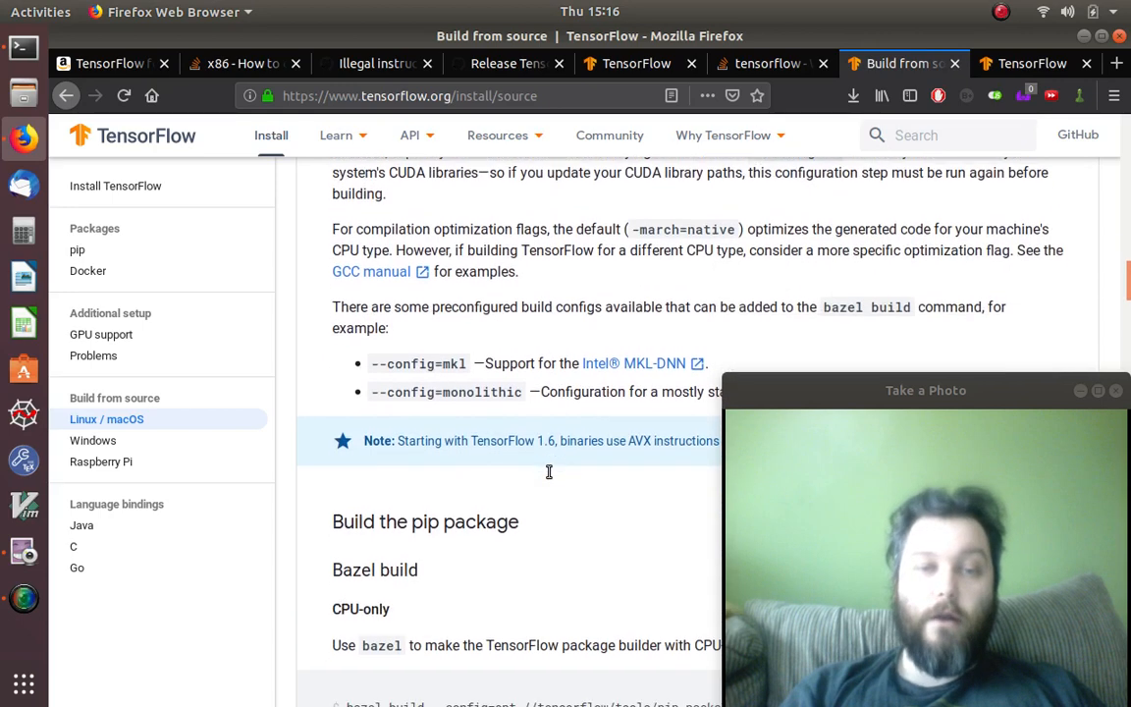
pyautogui.scroll(-3)
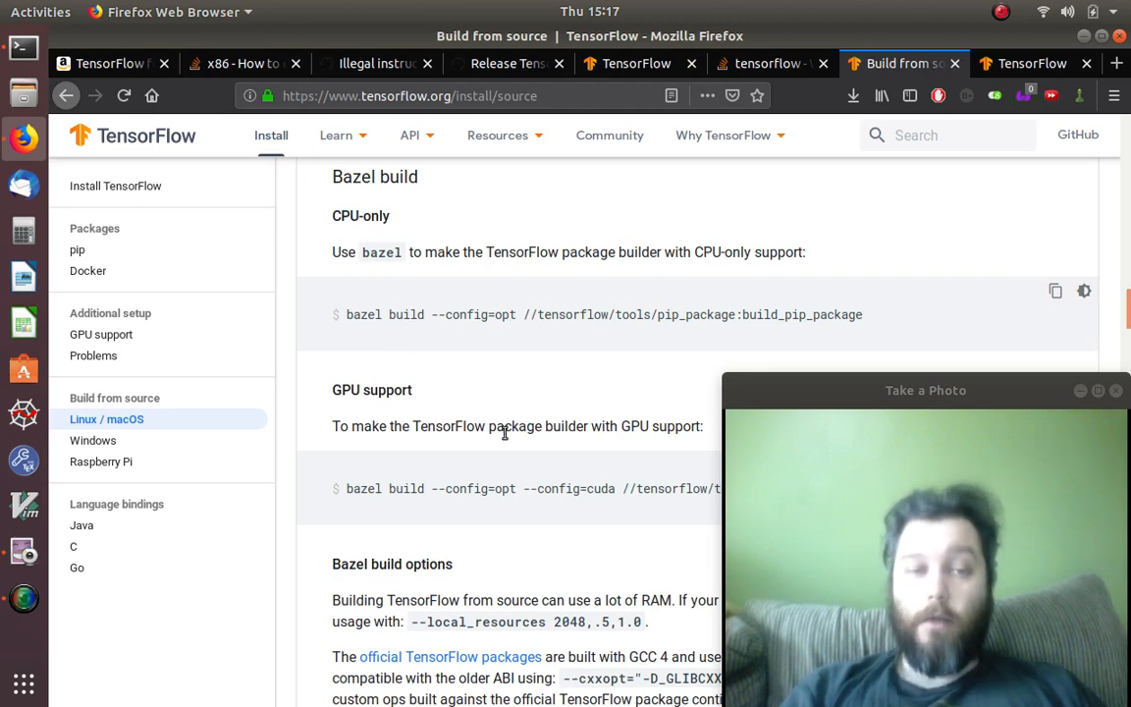
pyautogui.scroll(-3)
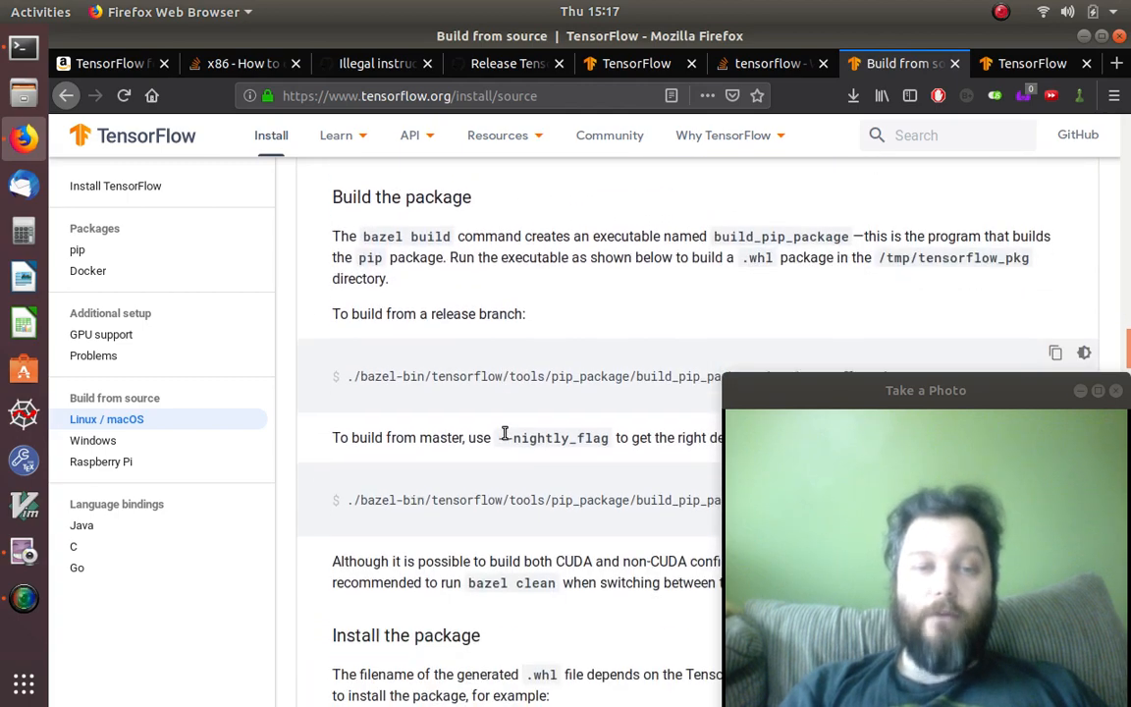
pyautogui.scroll(-3)
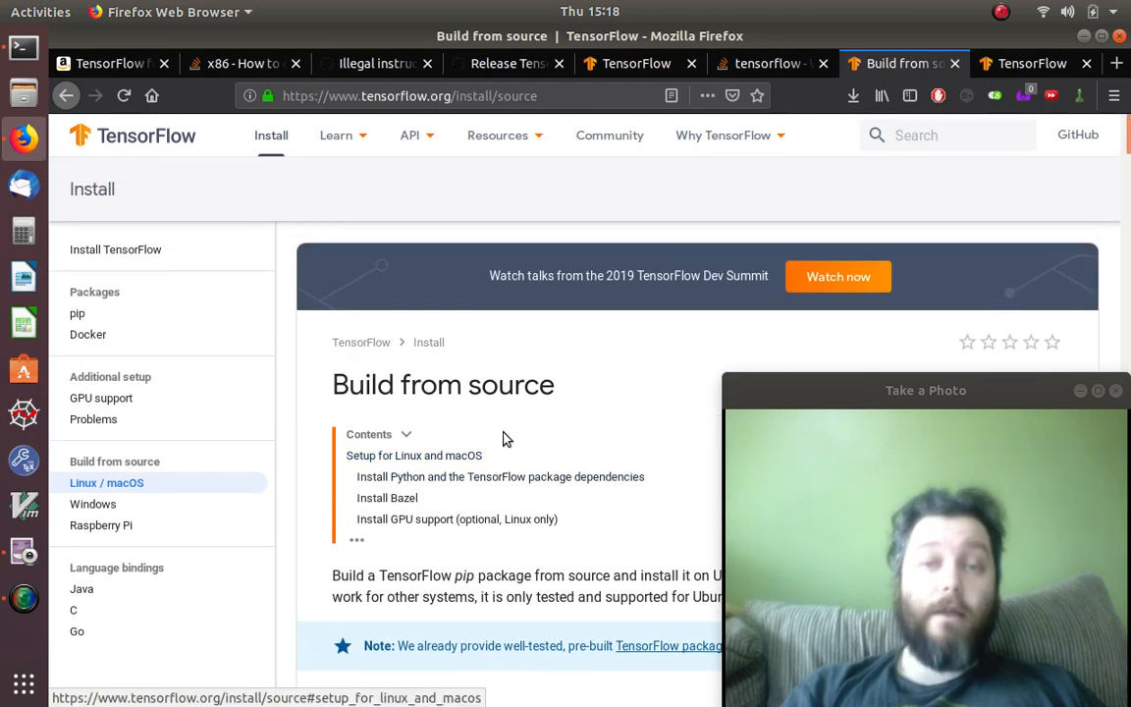
# Step: Go to the Introduction to TensorFlow page from the Learn menu
pyautogui.click(336, 135)
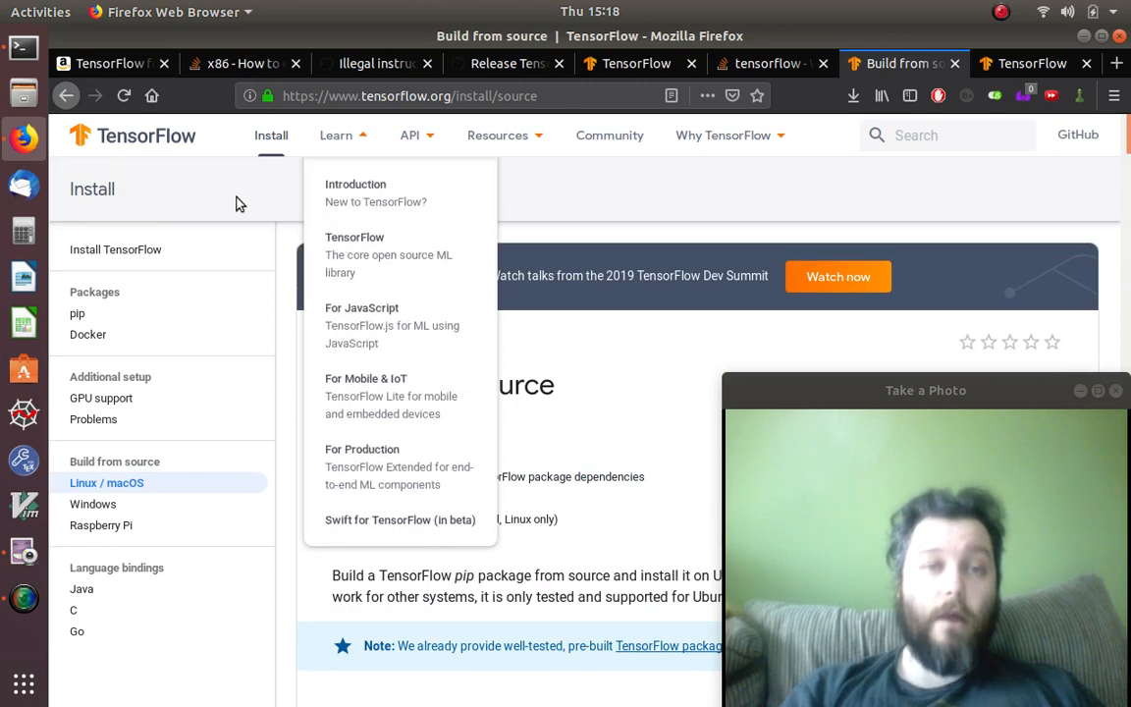
pyautogui.moveTo(371, 192)
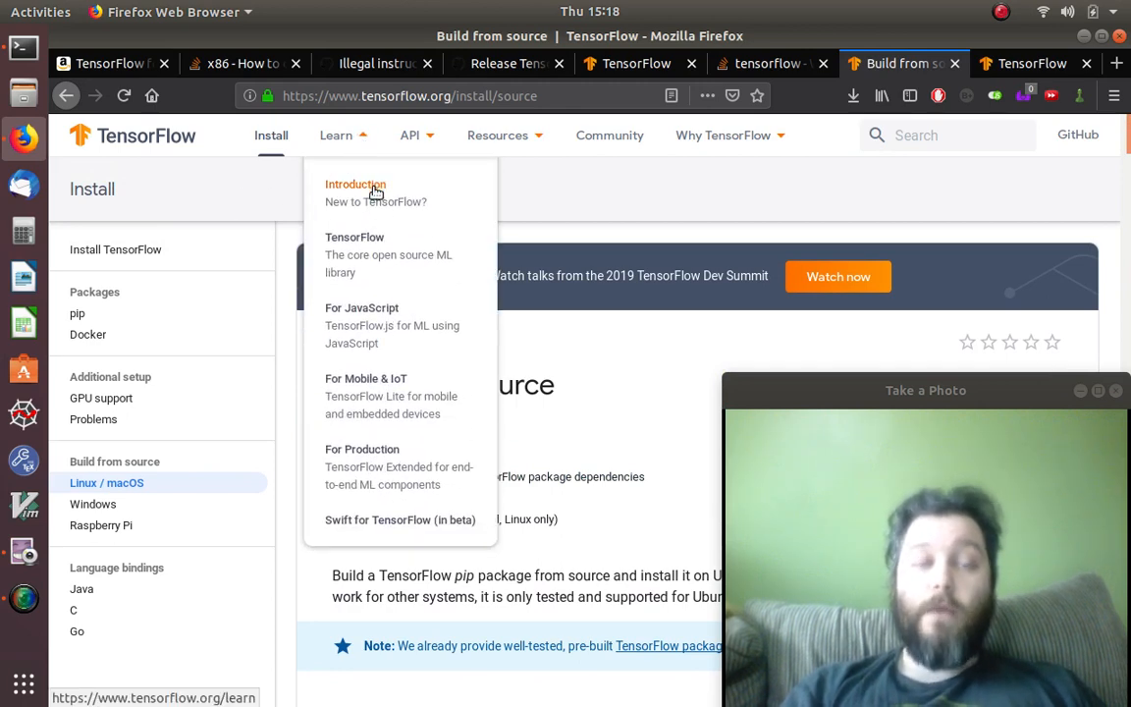
pyautogui.click(355, 184)
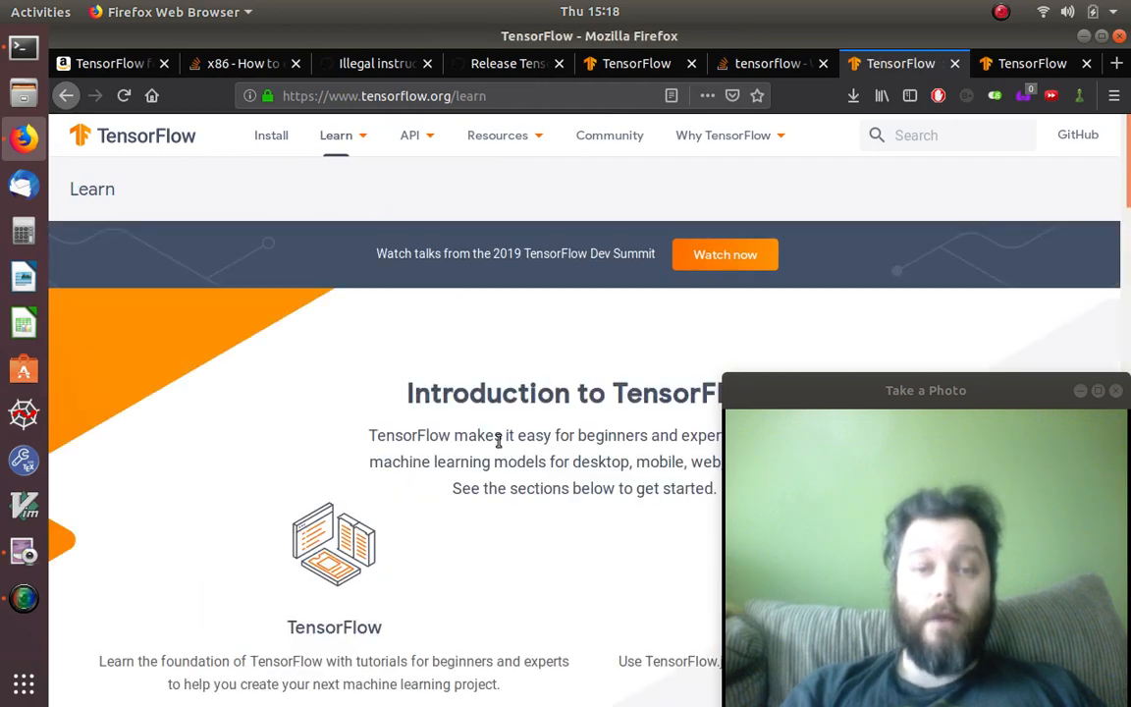
pyautogui.scroll(-3)
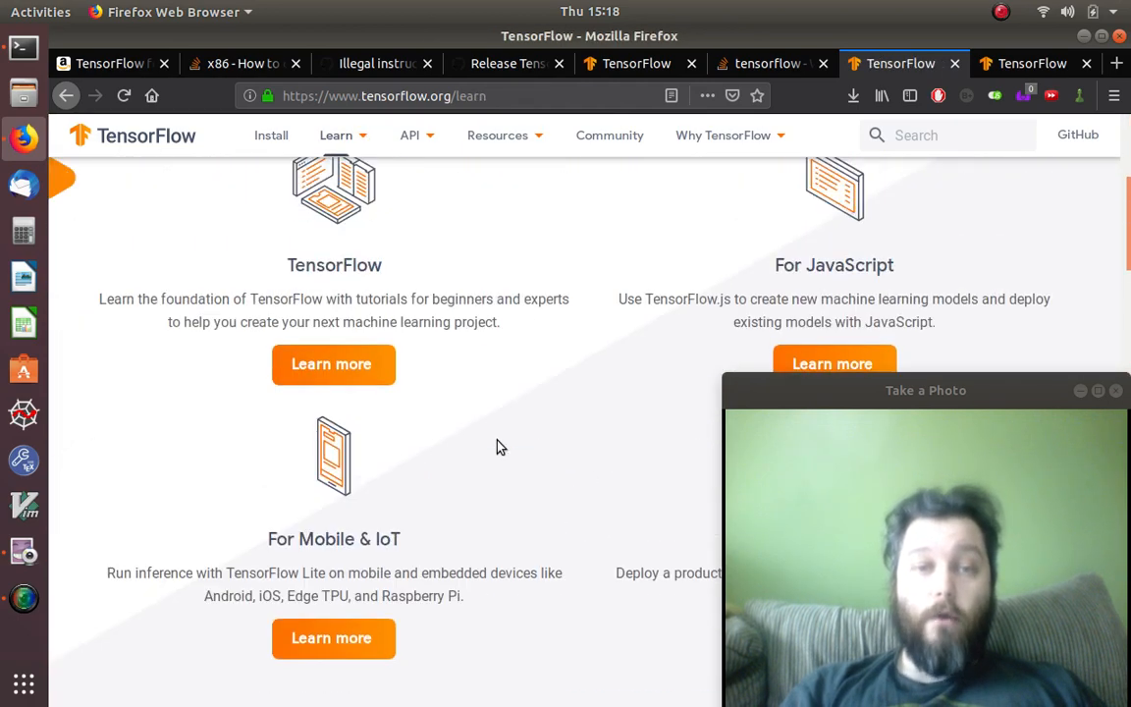
# Step: Open the core TensorFlow library overview from Learn and scroll through its samples
pyautogui.click(335, 134)
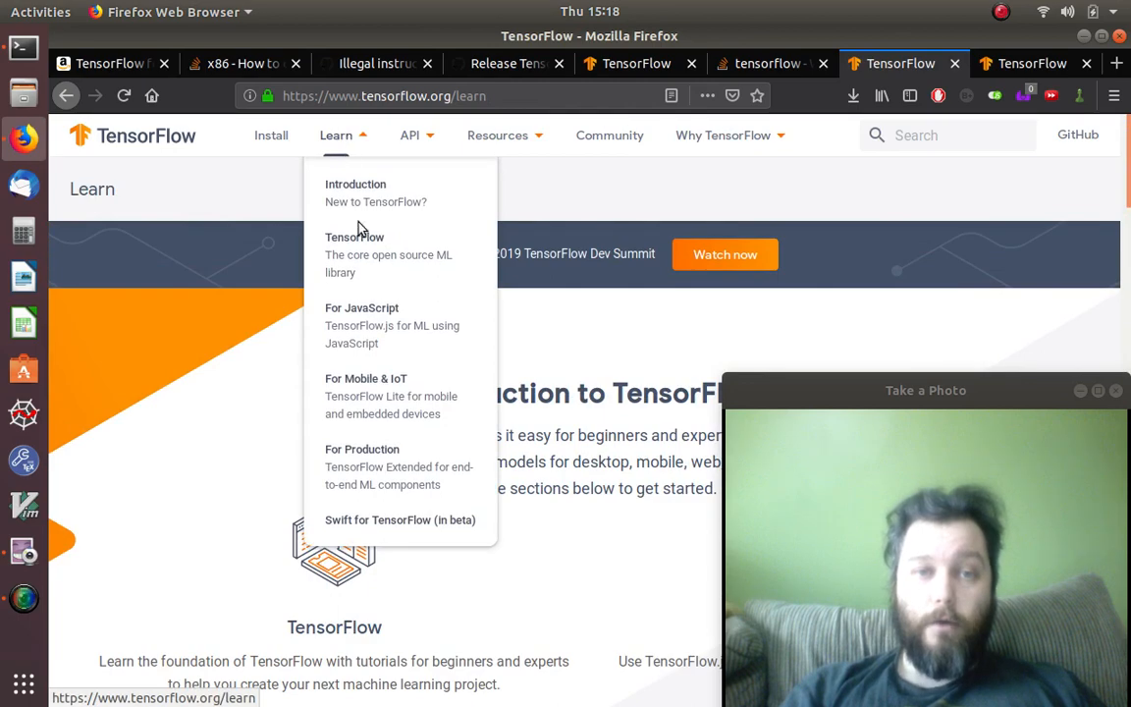
pyautogui.click(353, 236)
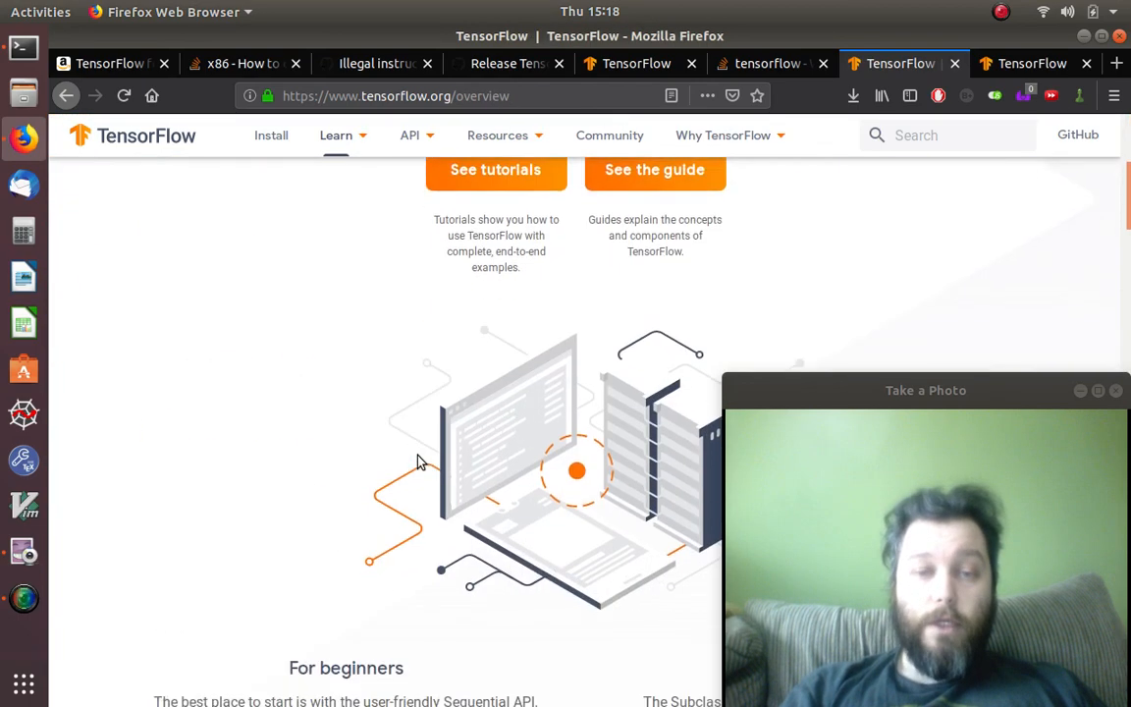
pyautogui.scroll(-3)
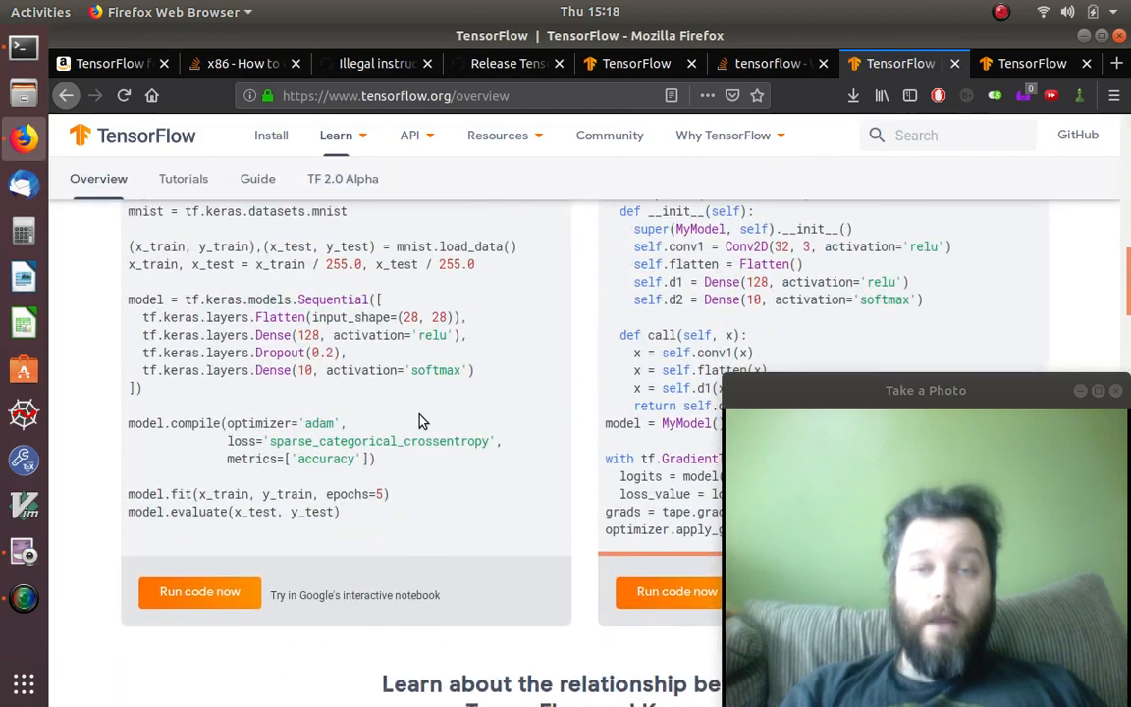
pyautogui.scroll(-3)
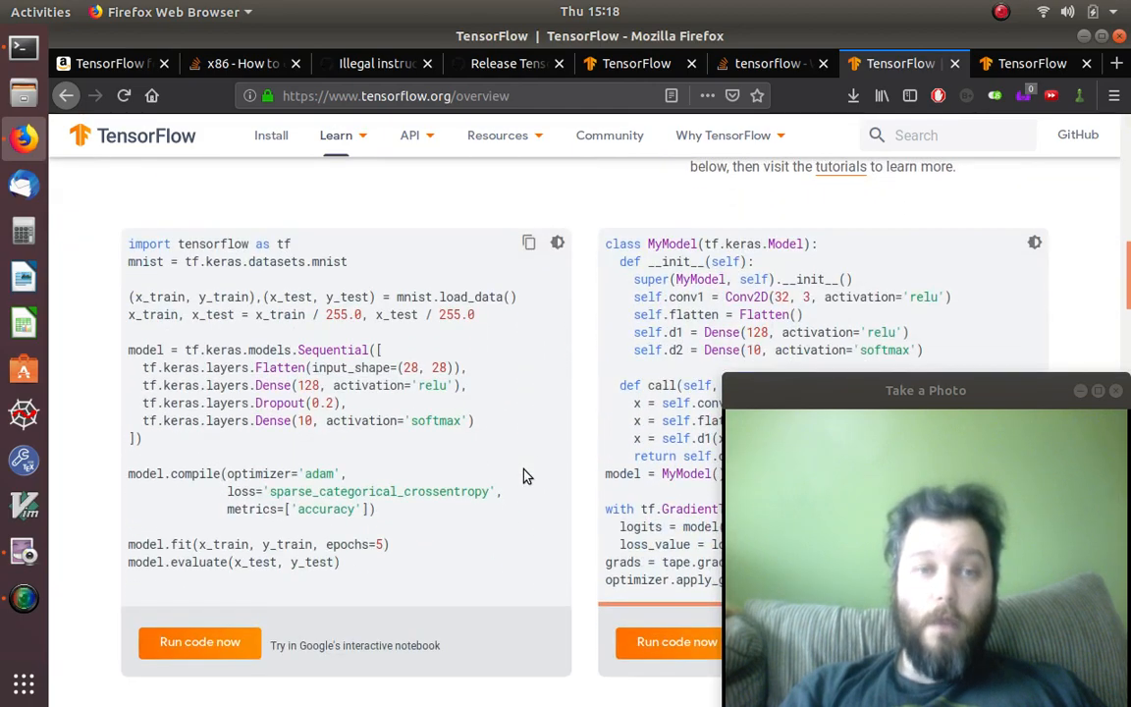
pyautogui.scroll(-3)
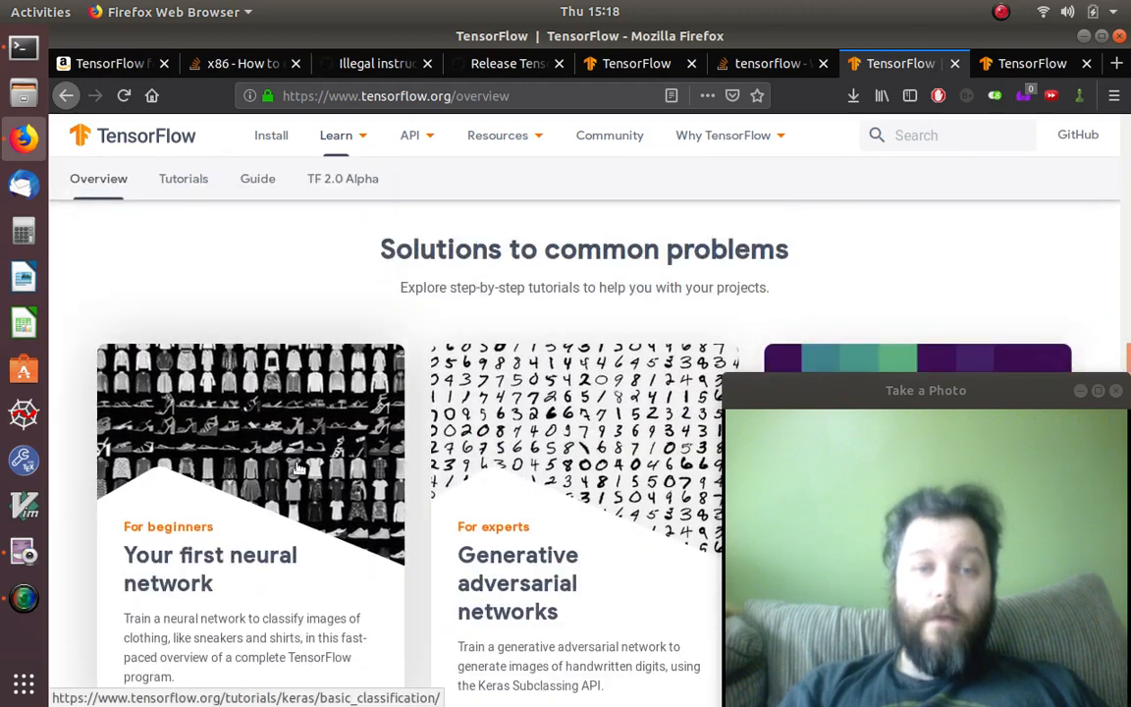
pyautogui.scroll(-3)
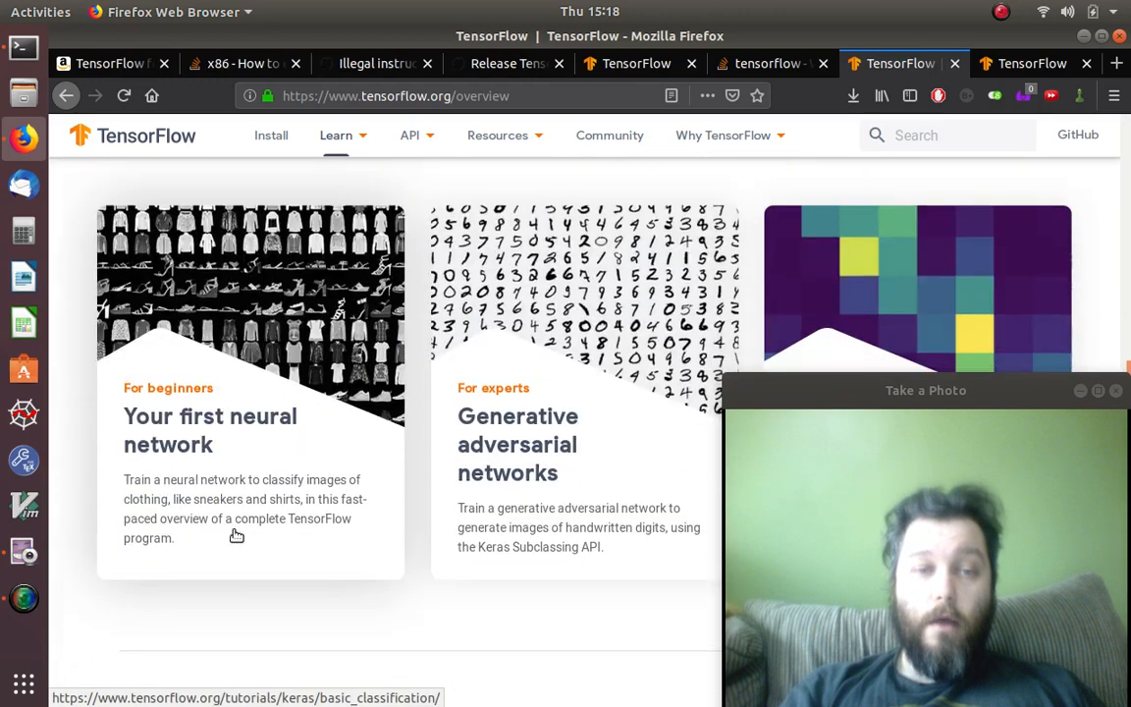
pyautogui.scroll(-3)
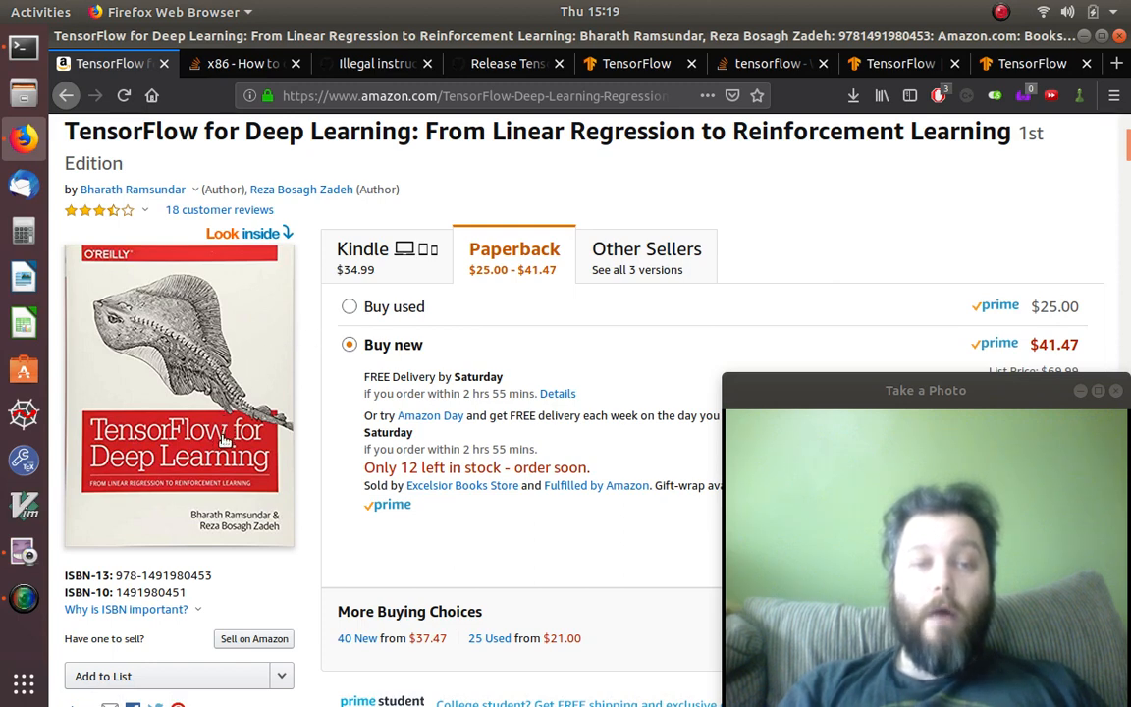
pyautogui.moveTo(285, 447)
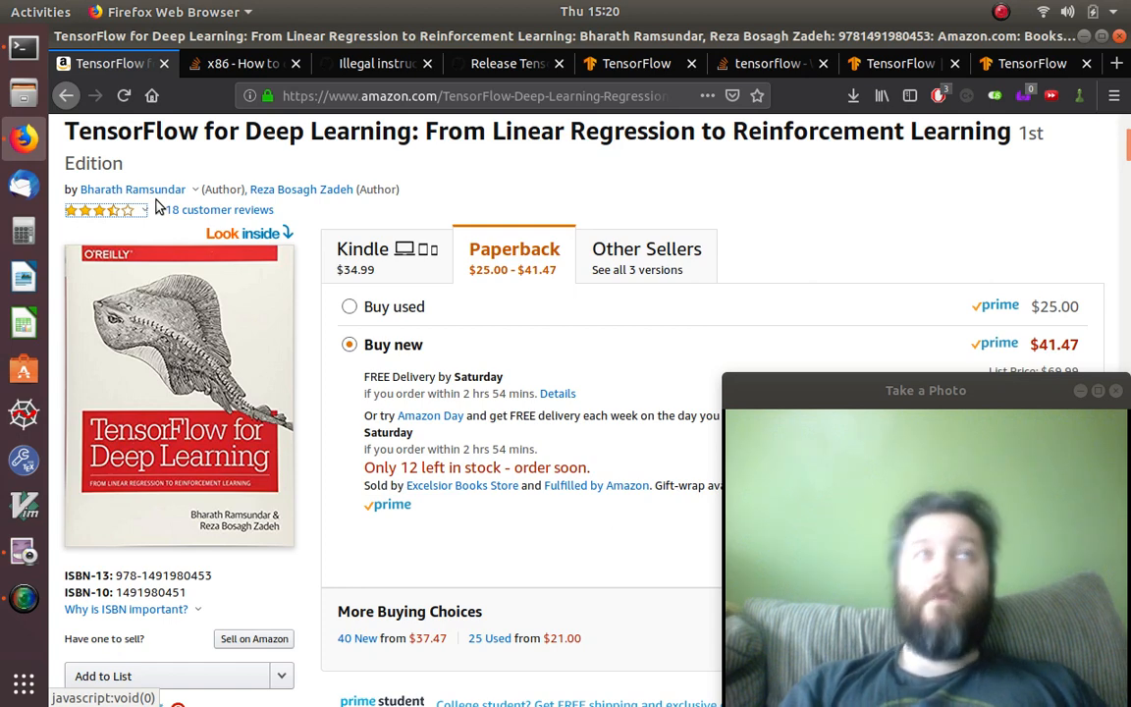
pyautogui.moveTo(218, 209)
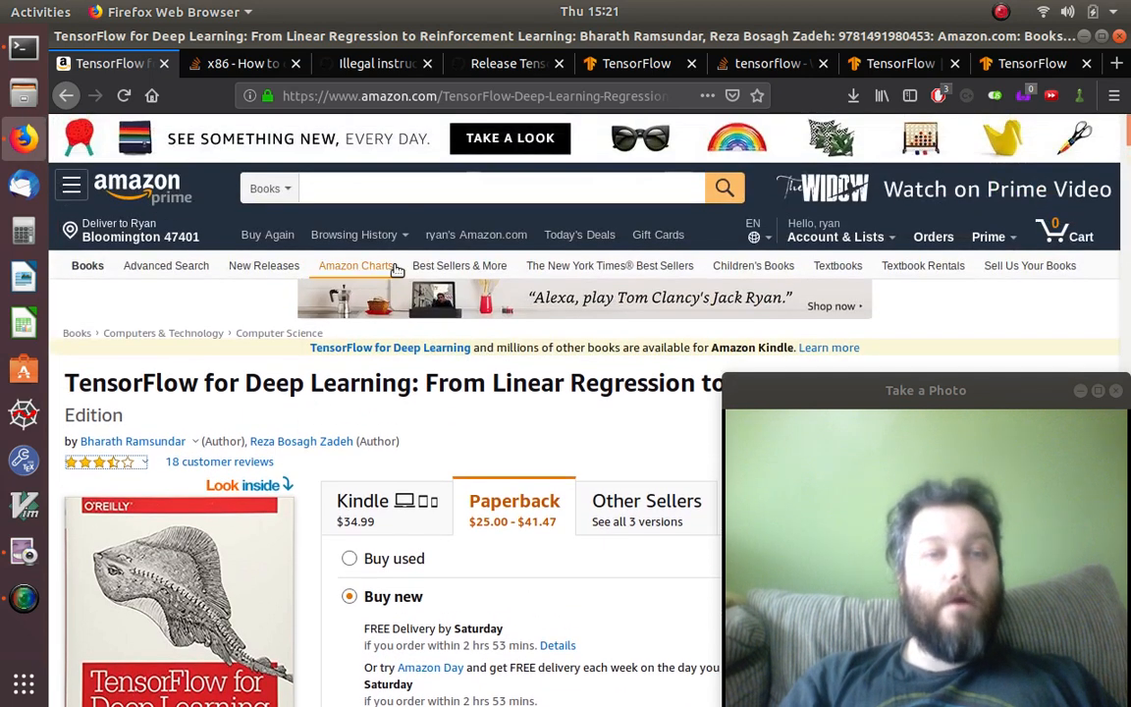
# Step: Search Amazon for 'grav', follow the 'gravitation' correction, and view the Gravitation hardcover's ratings
pyautogui.write('graviation')
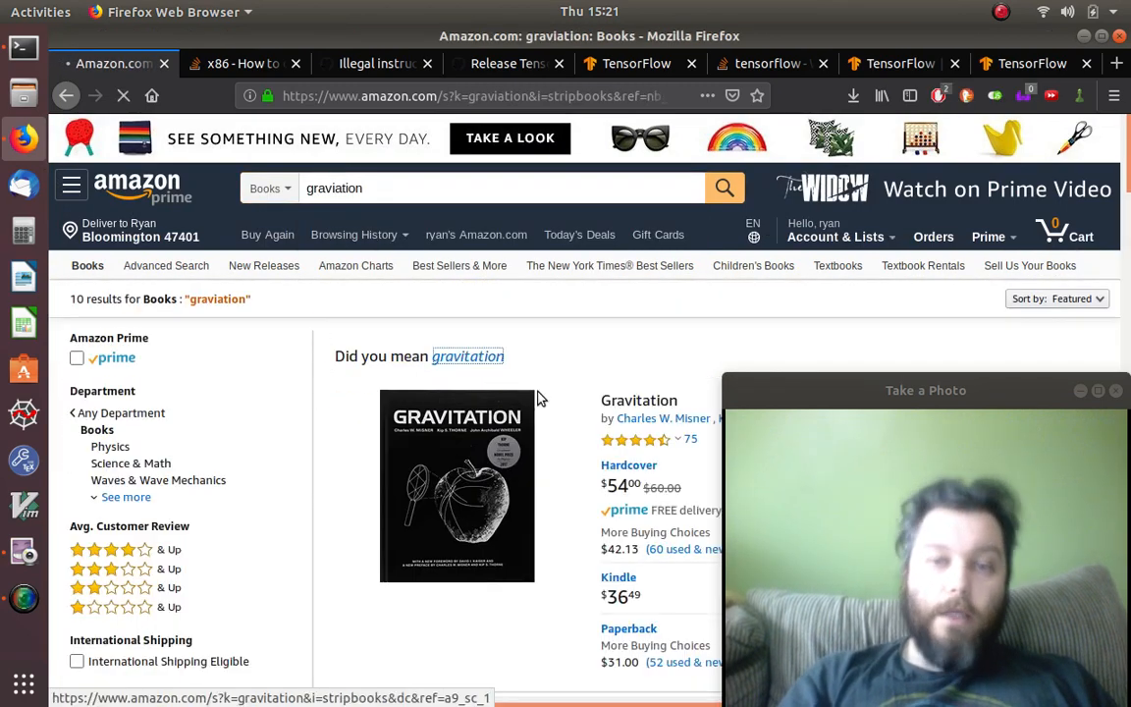
pyautogui.click(468, 357)
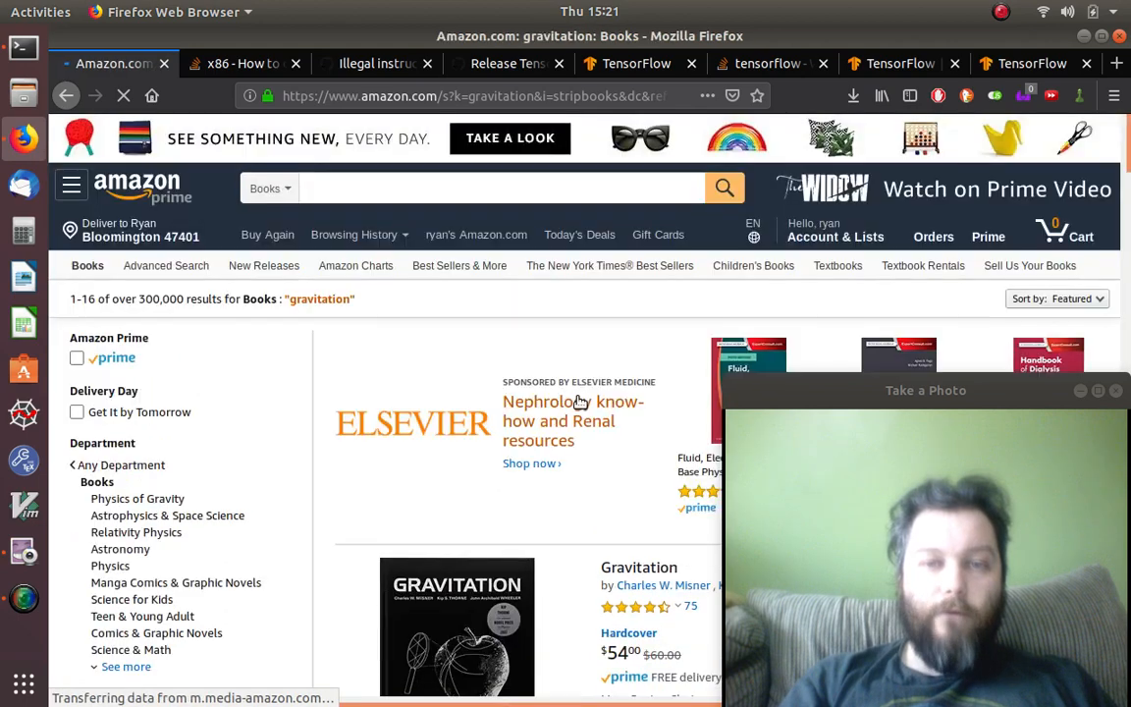
pyautogui.scroll(-3)
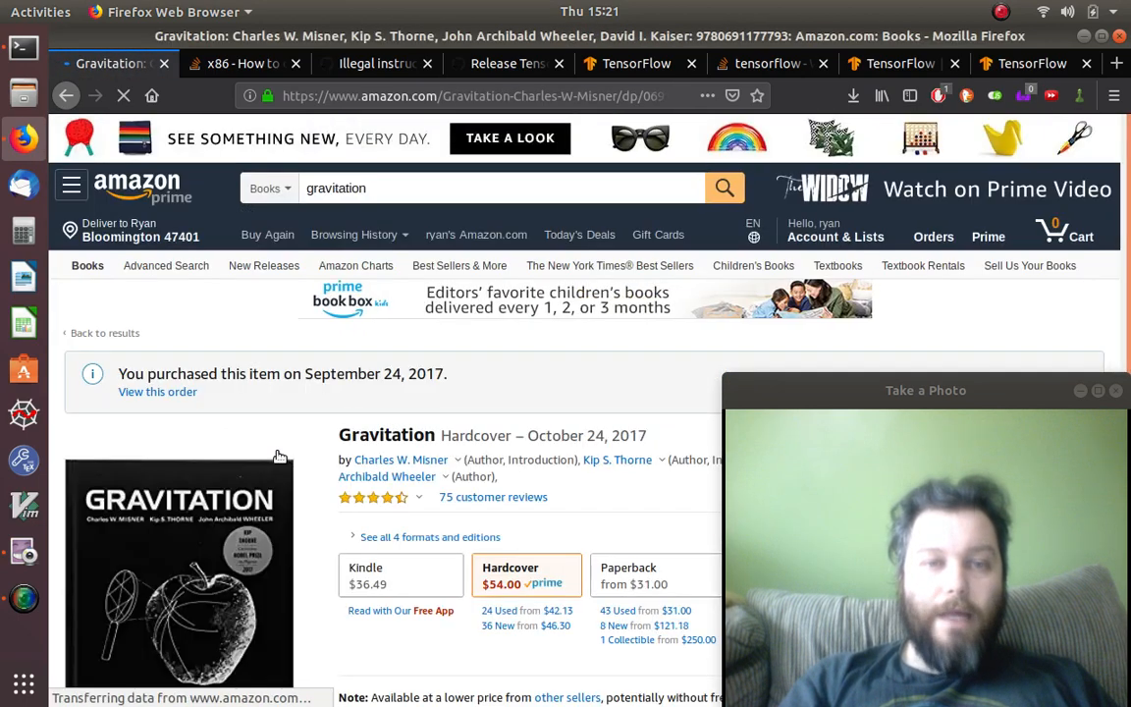
pyautogui.scroll(-3)
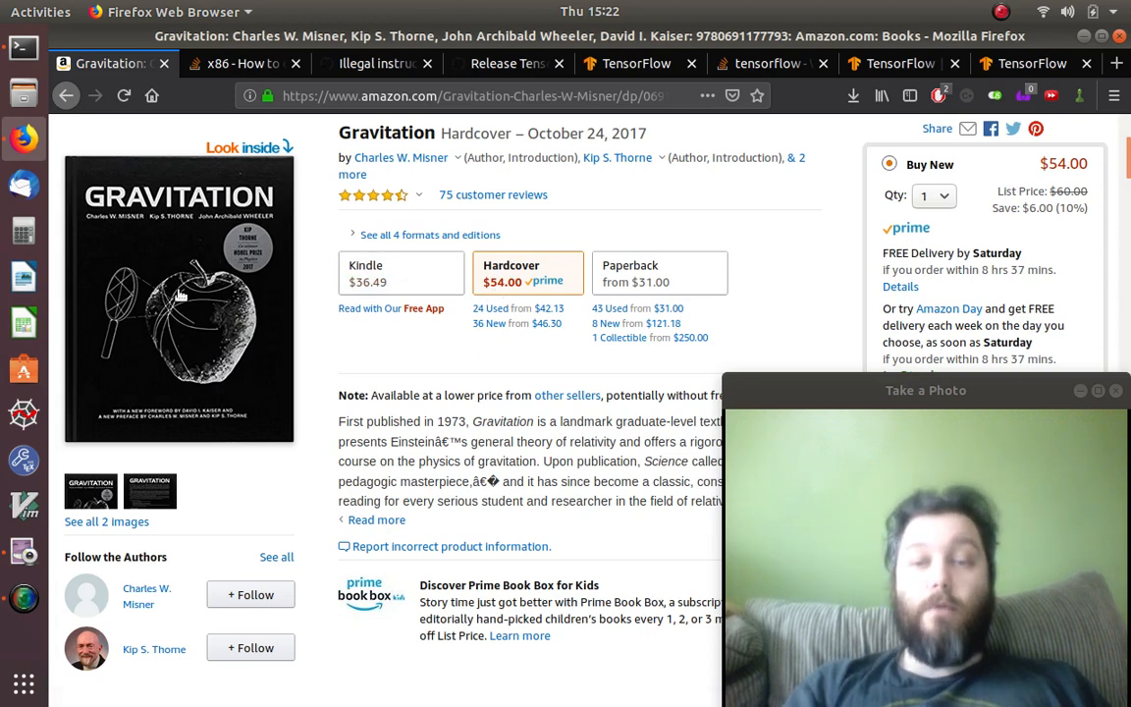
pyautogui.moveTo(324, 364)
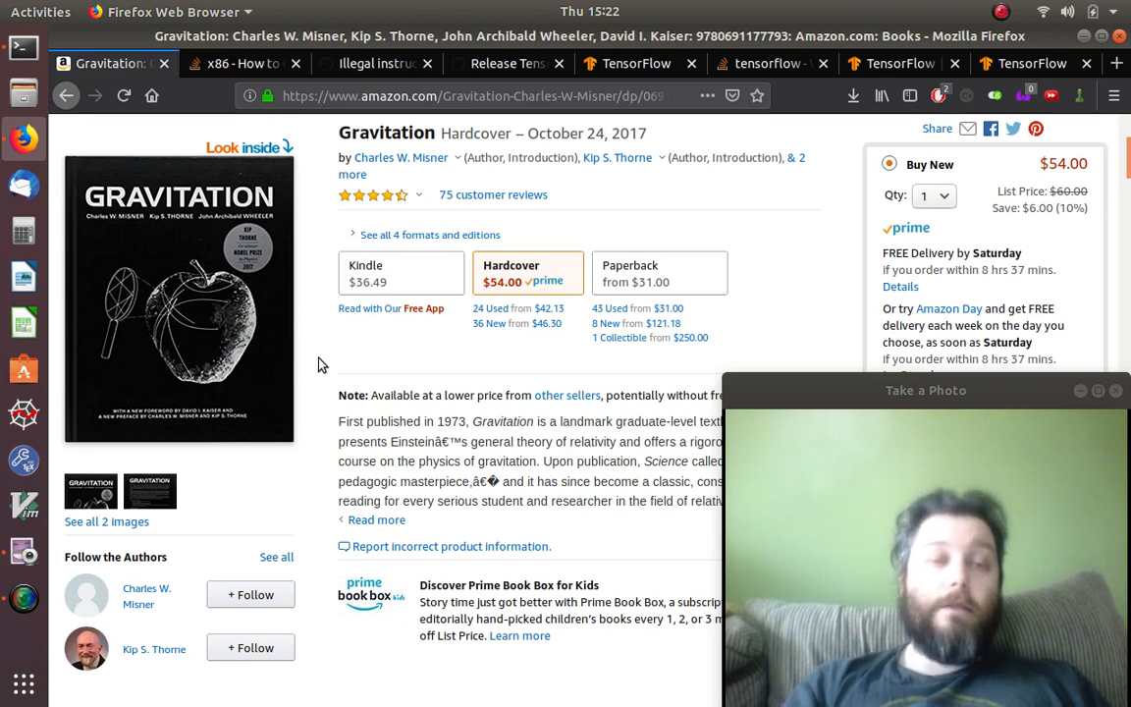
pyautogui.moveTo(345, 388)
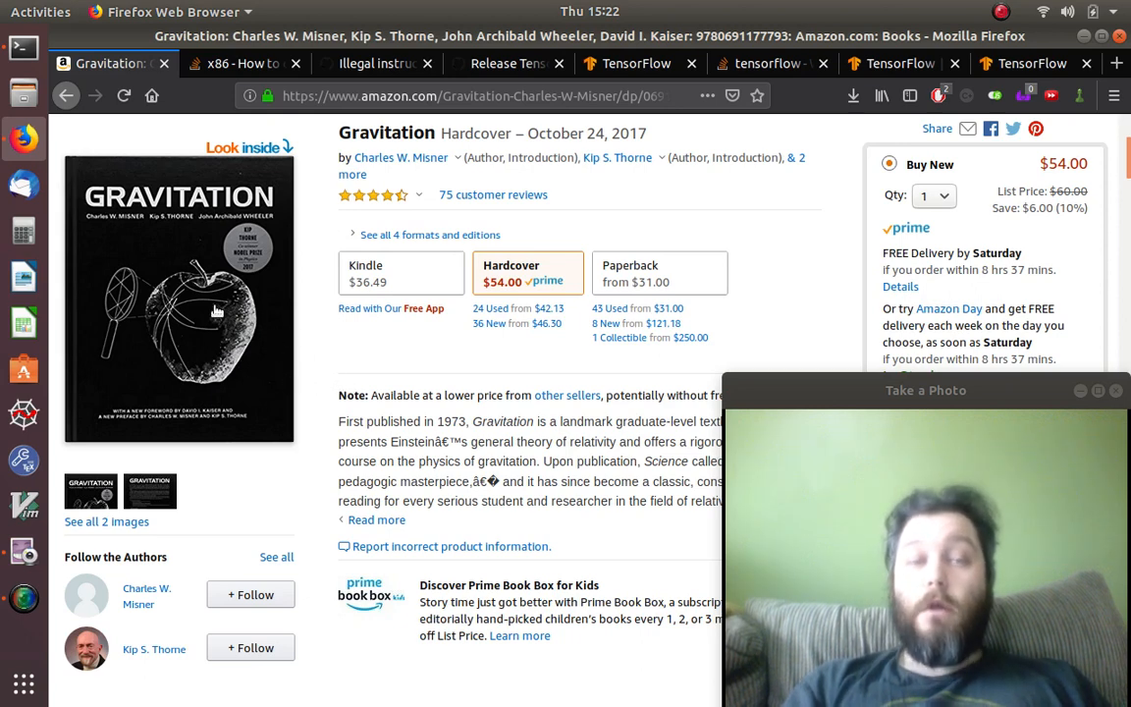
pyautogui.moveTo(253, 331)
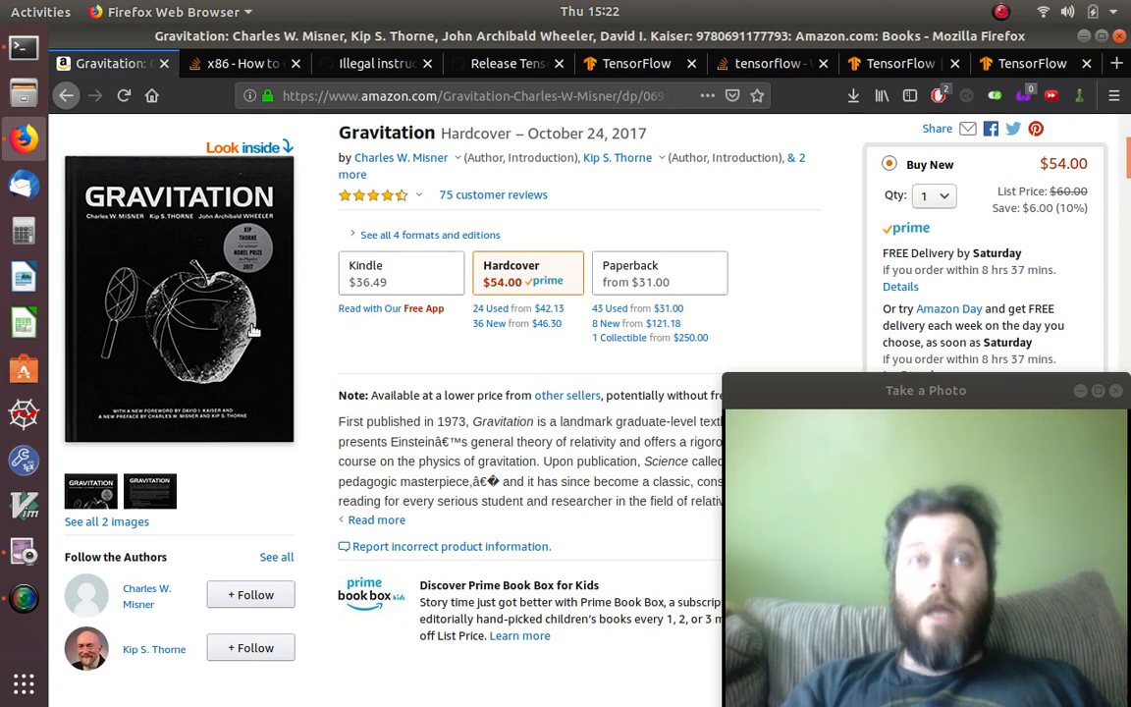
pyautogui.moveTo(319, 373)
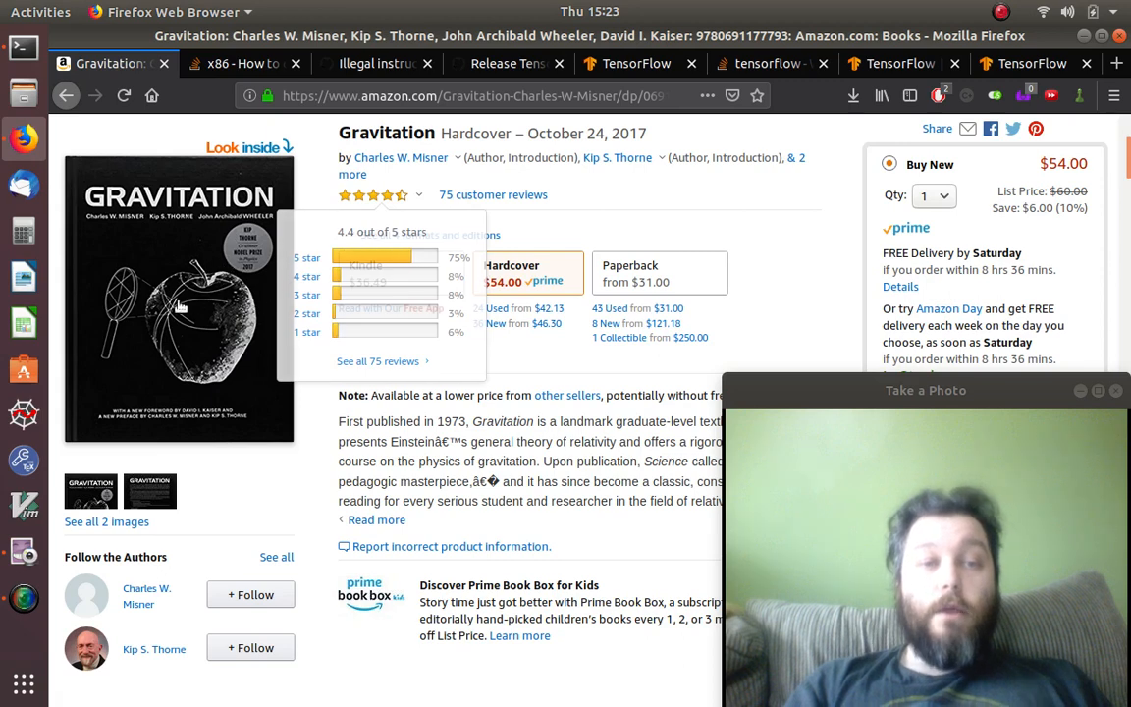
pyautogui.moveTo(270, 260)
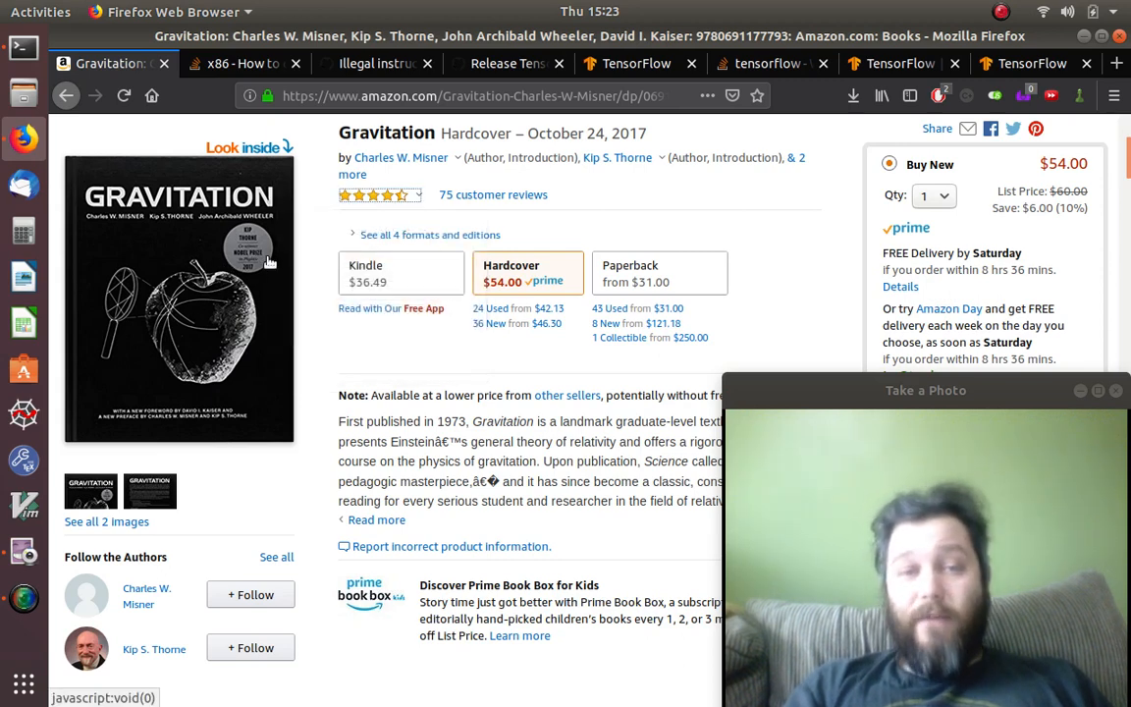
pyautogui.moveTo(262, 295)
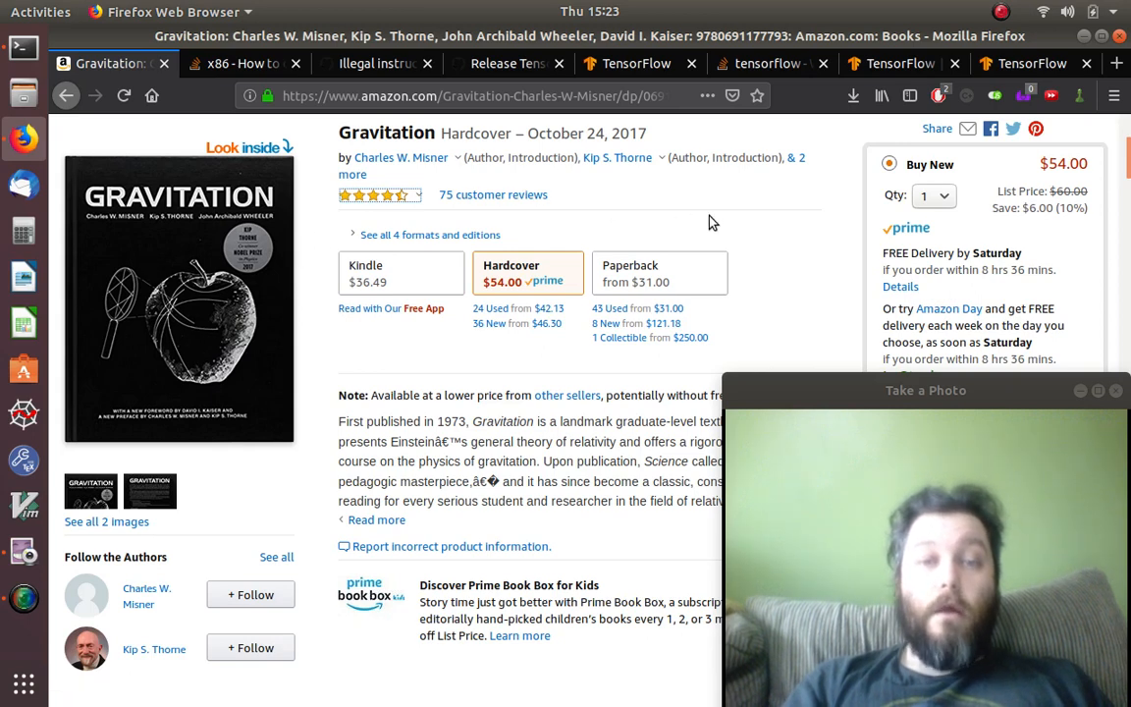
pyautogui.scroll(-3)
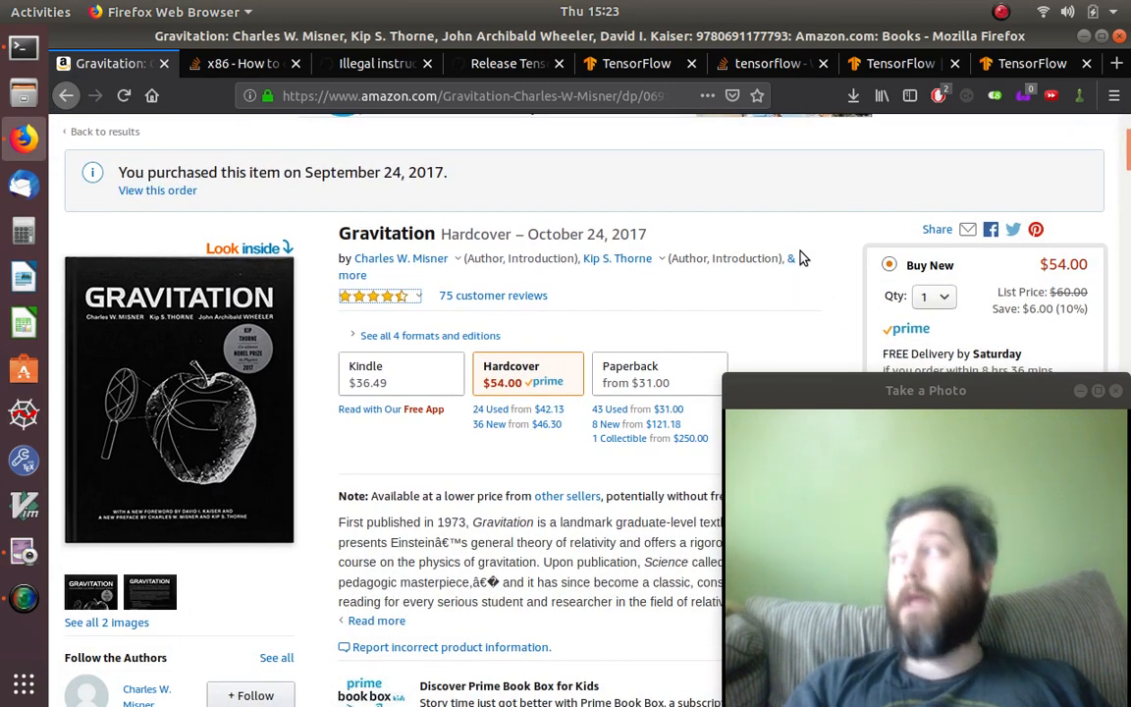
pyautogui.scroll(-3)
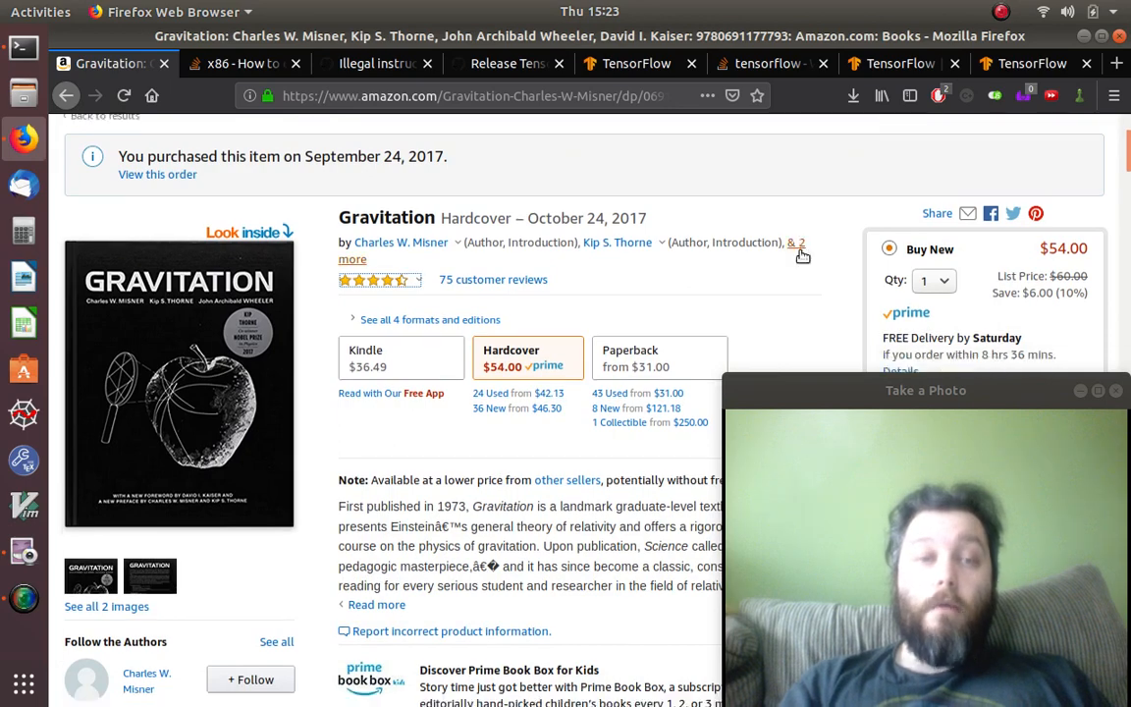
pyautogui.scroll(-3)
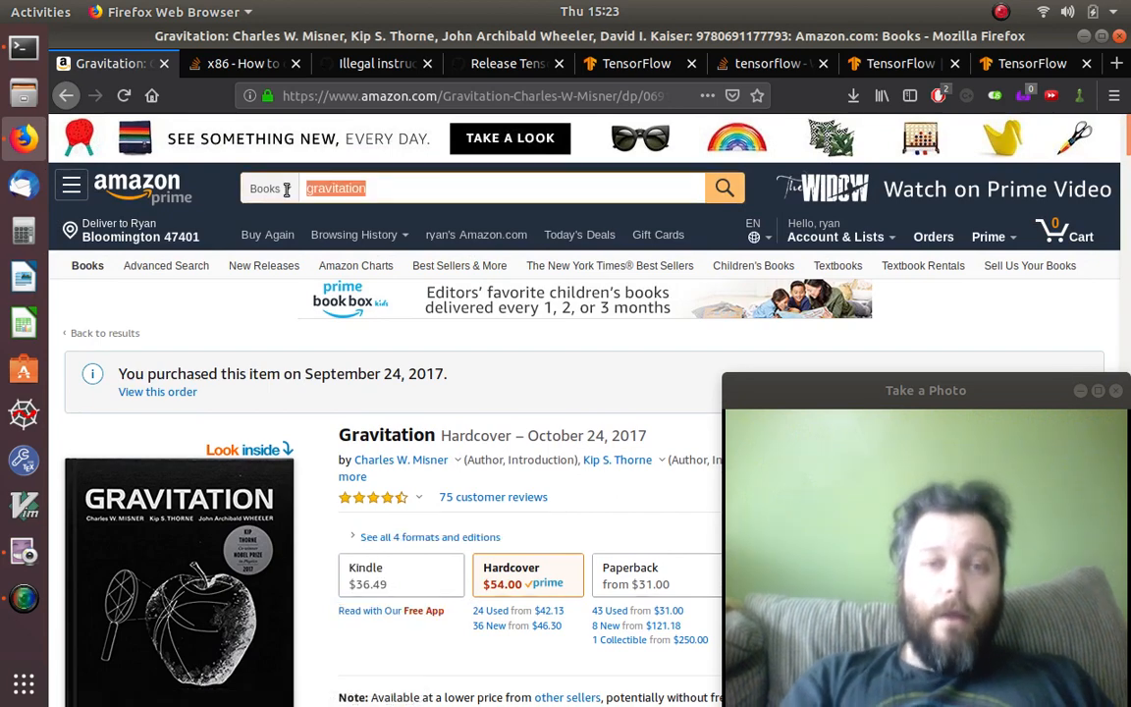
# Step: Search Amazon for 'jackson electrodynamics' and open the Classical Electrodynamics Third Edition listing
pyautogui.write('jackson e an')
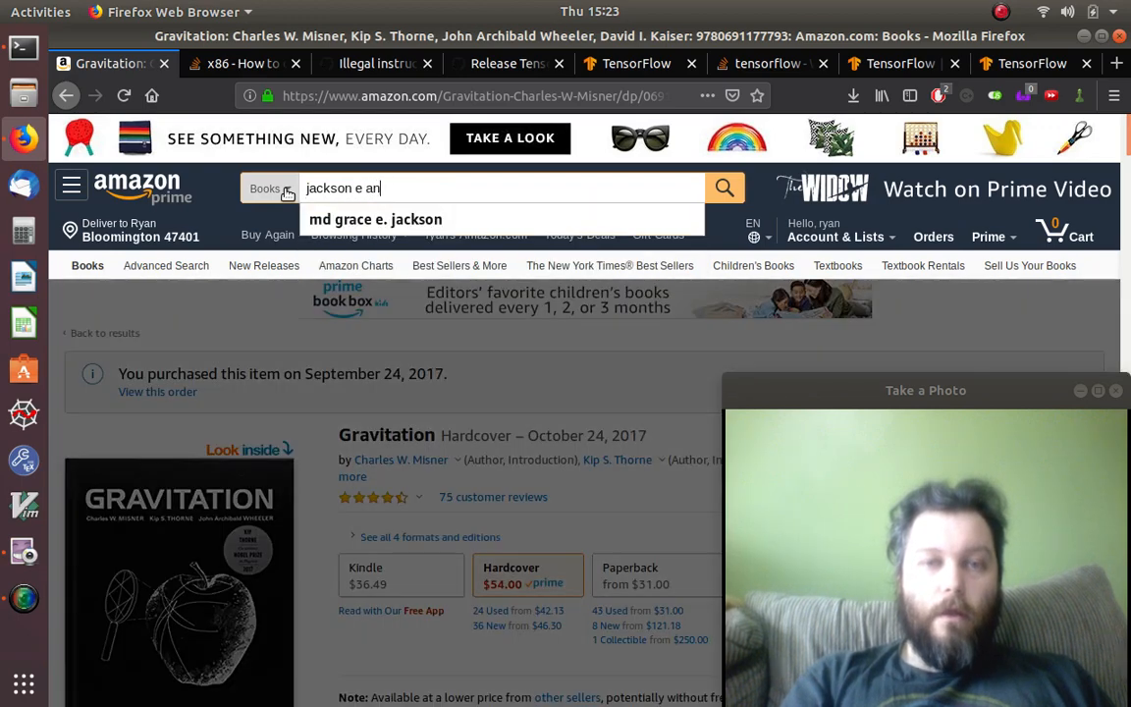
pyautogui.press('BackSpace')
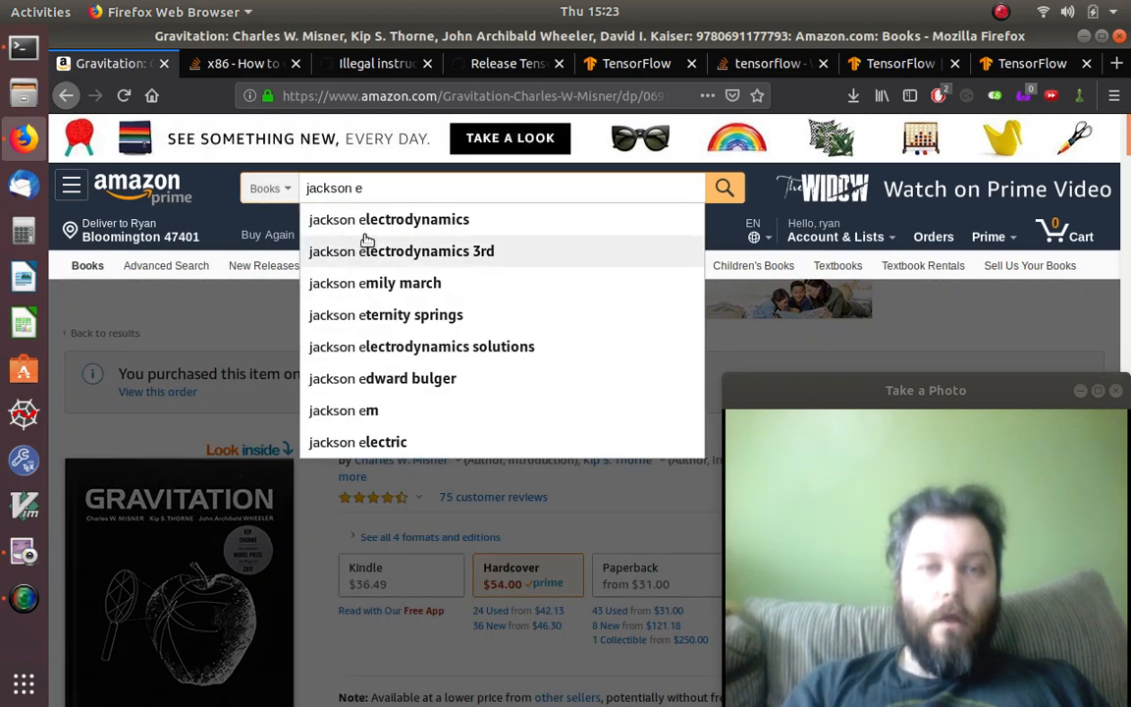
pyautogui.click(414, 219)
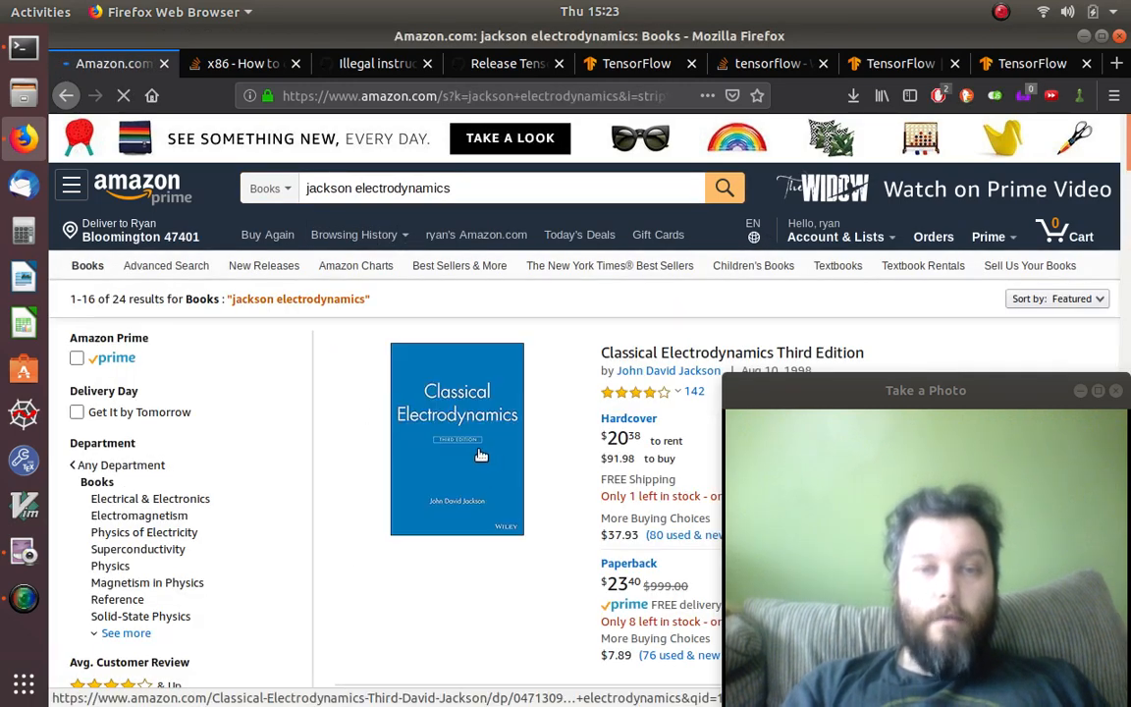
pyautogui.click(457, 439)
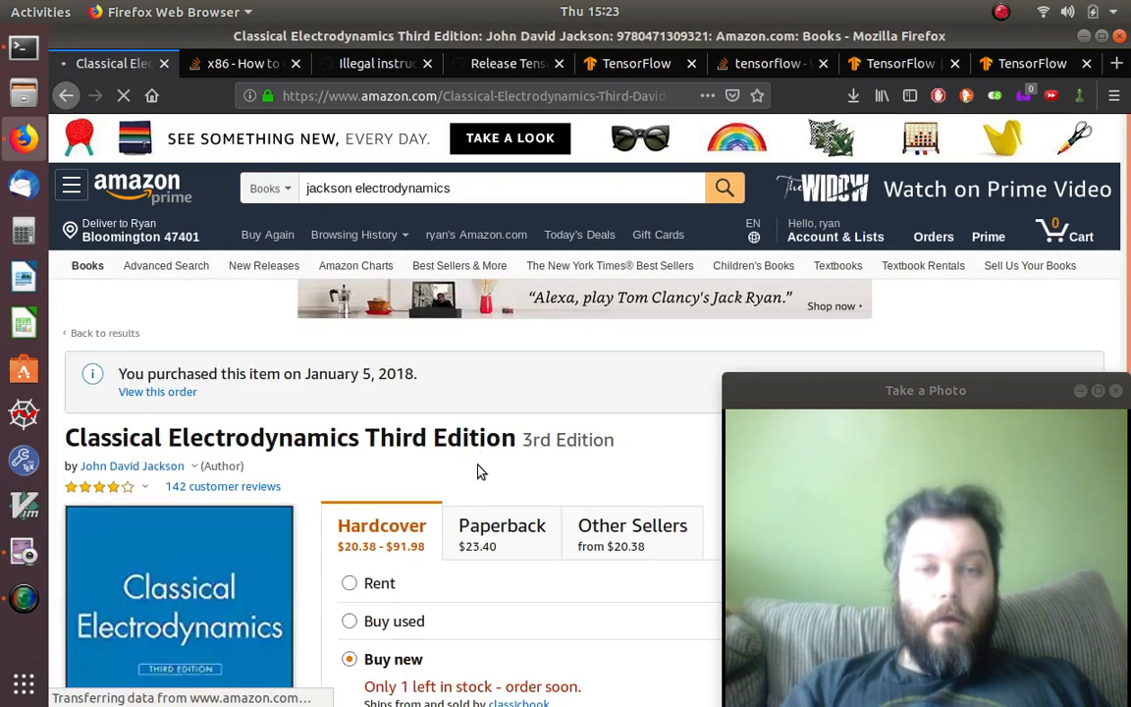
pyautogui.scroll(-3)
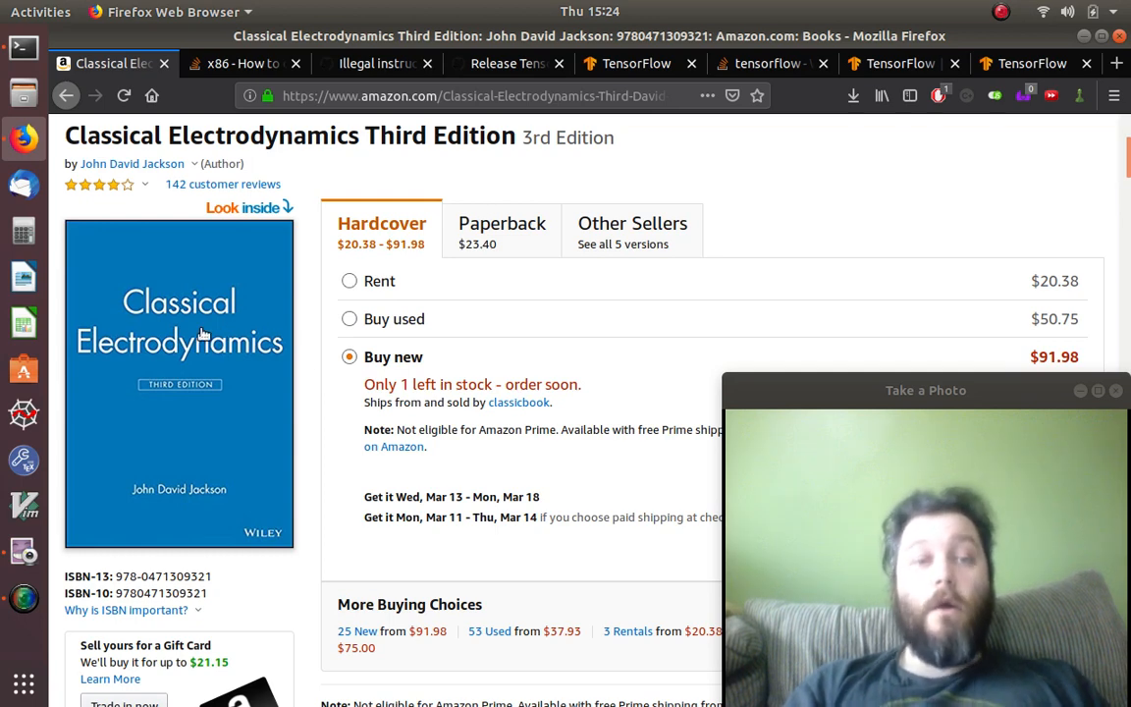
pyautogui.moveTo(317, 380)
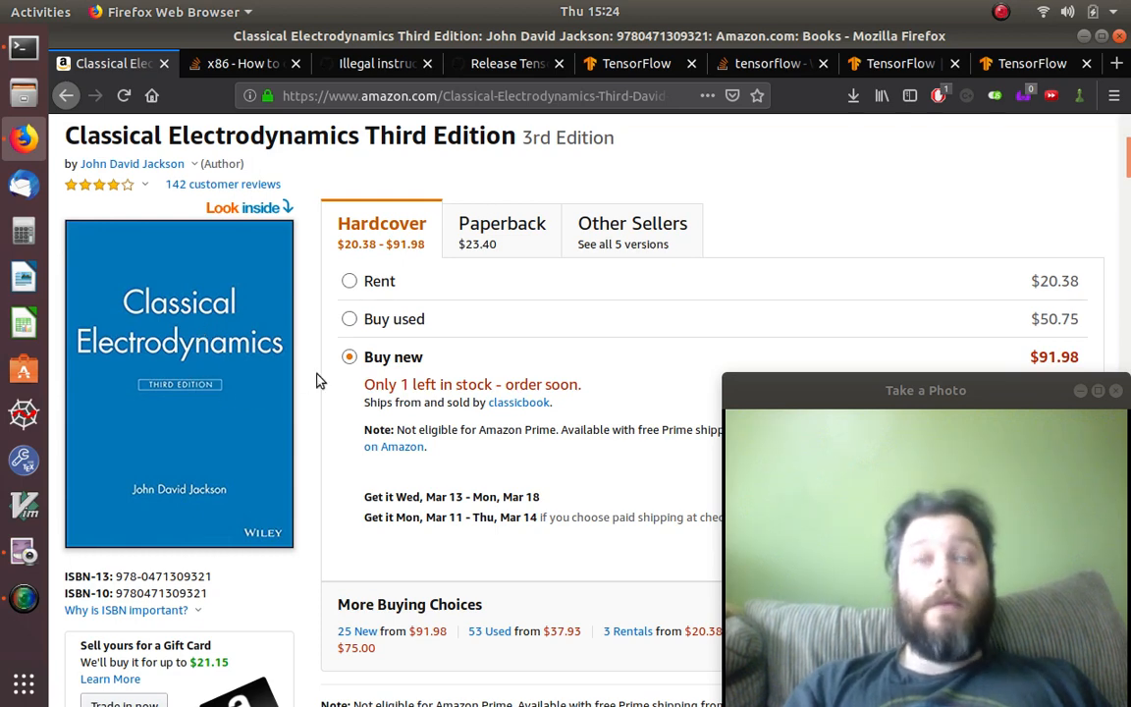
pyautogui.moveTo(358, 371)
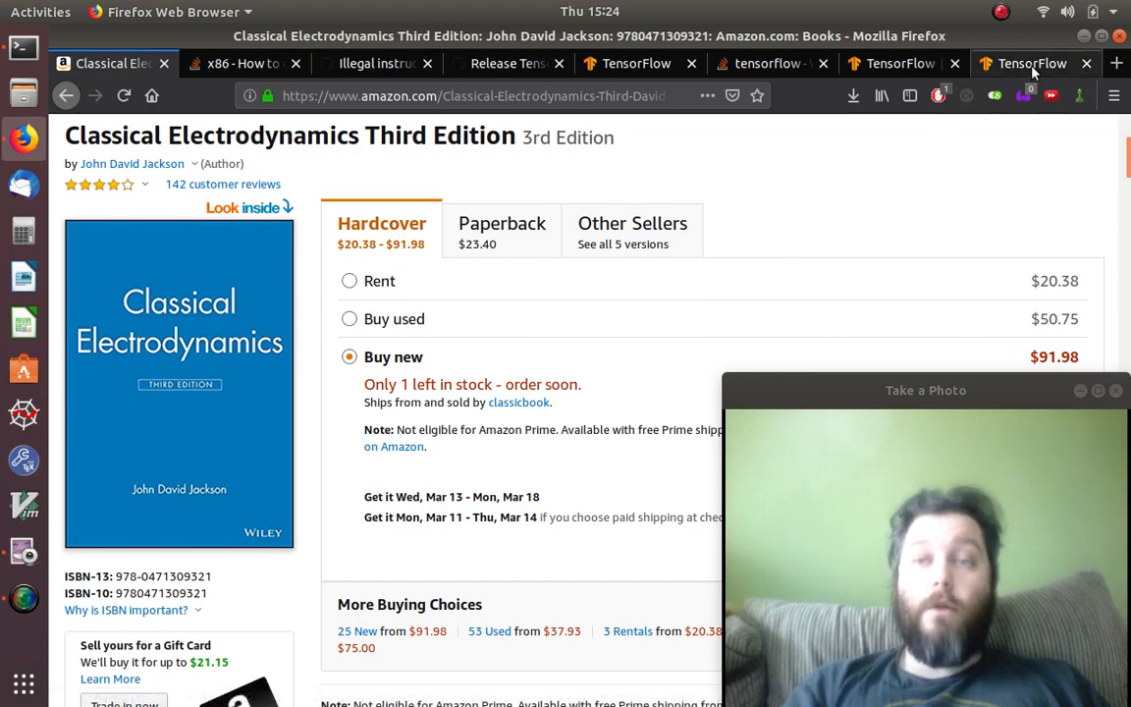
# Step: Return to the tensorflow.org tab, scroll its home page, and open the Learn dropdown
pyautogui.click(1024, 63)
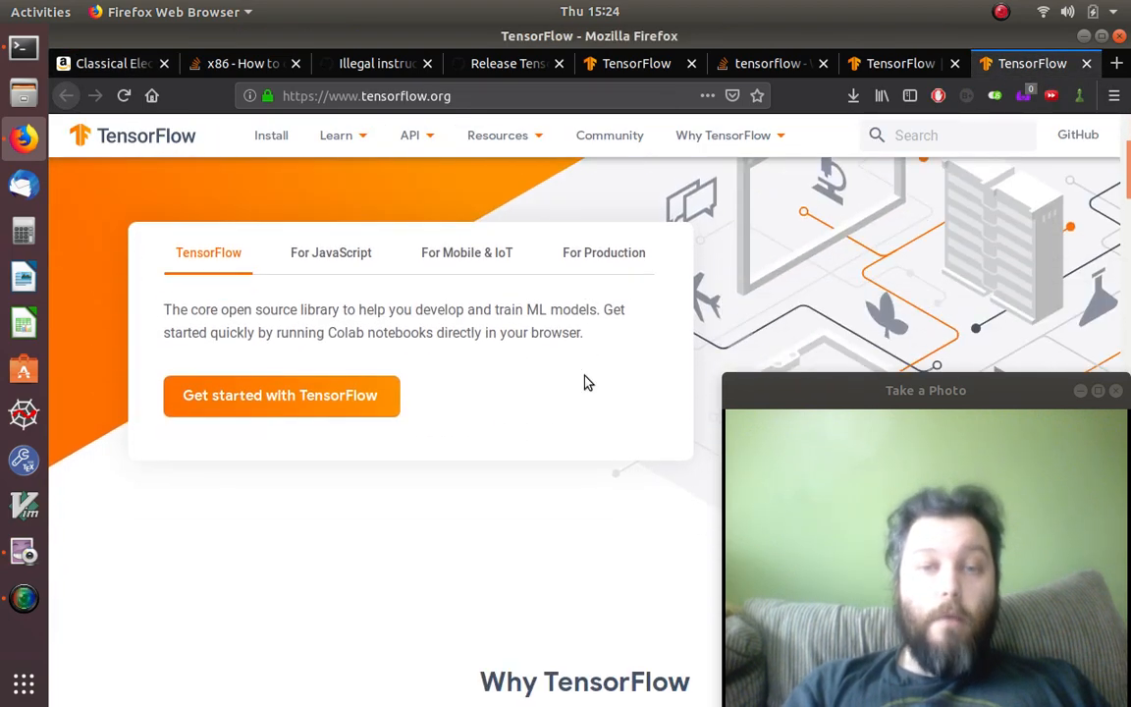
pyautogui.scroll(-3)
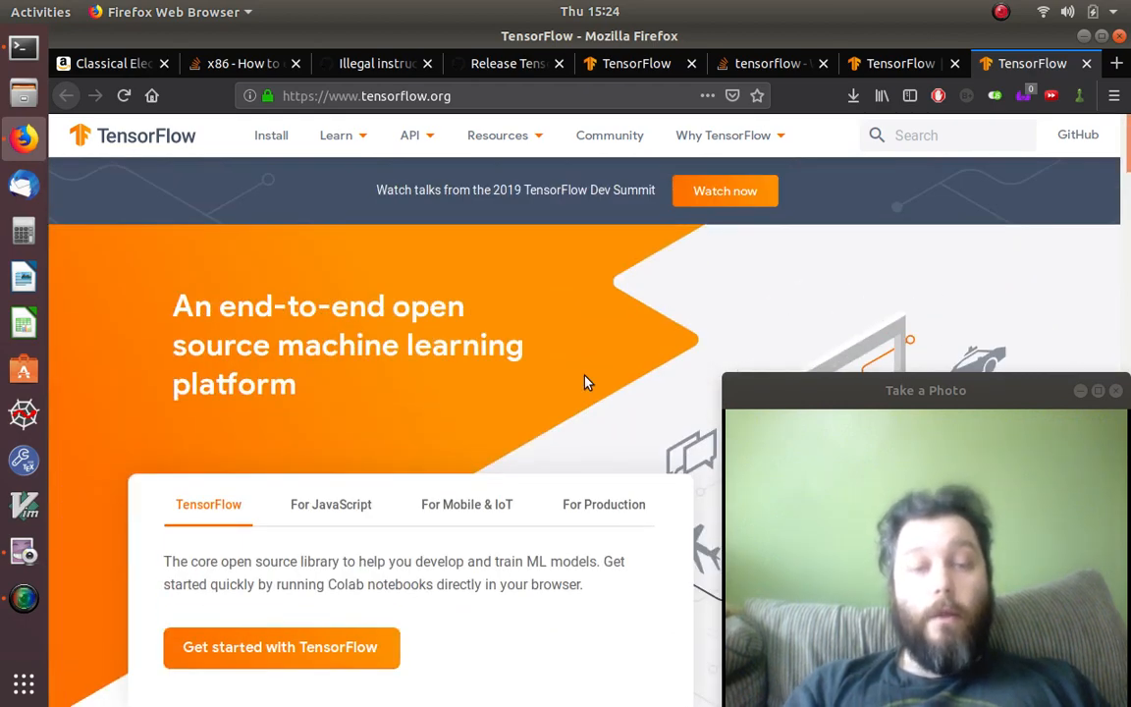
pyautogui.scroll(-3)
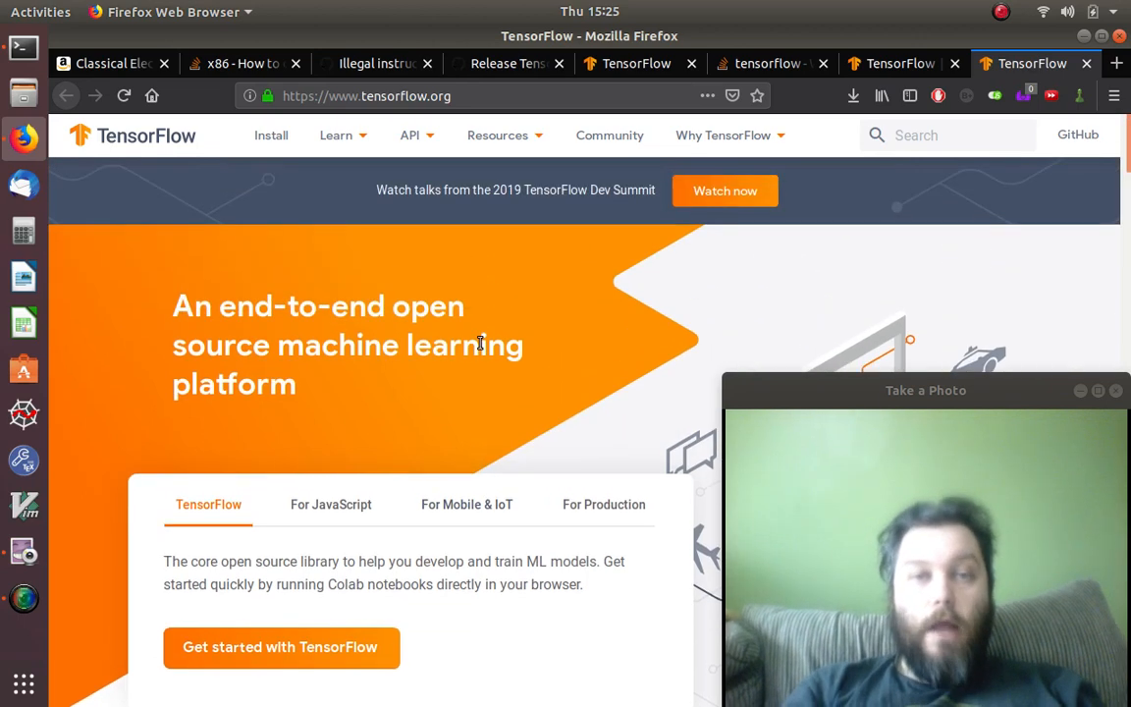
pyautogui.click(410, 135)
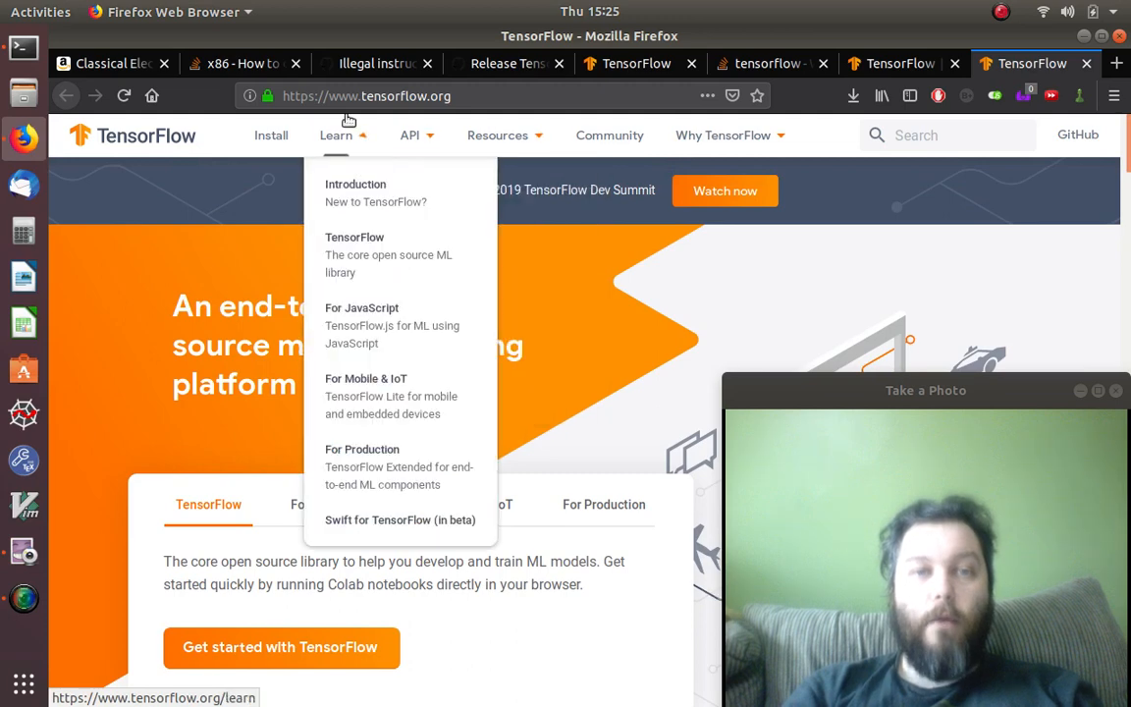
pyautogui.moveTo(535, 366)
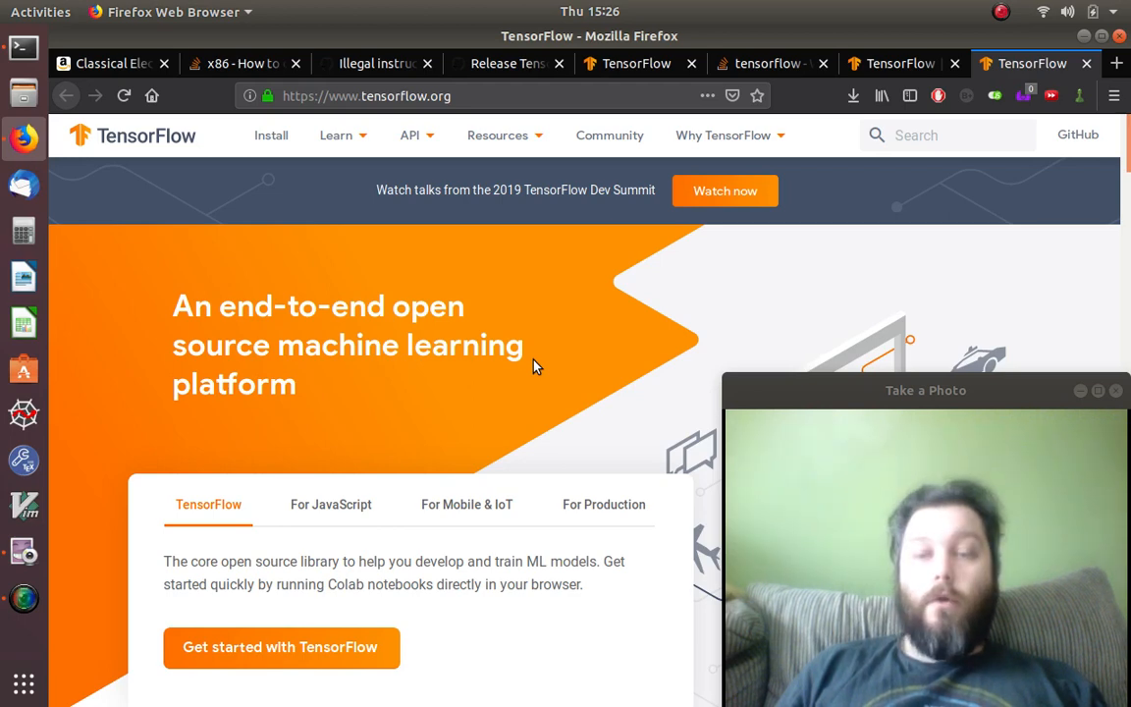
pyautogui.moveTo(796, 180)
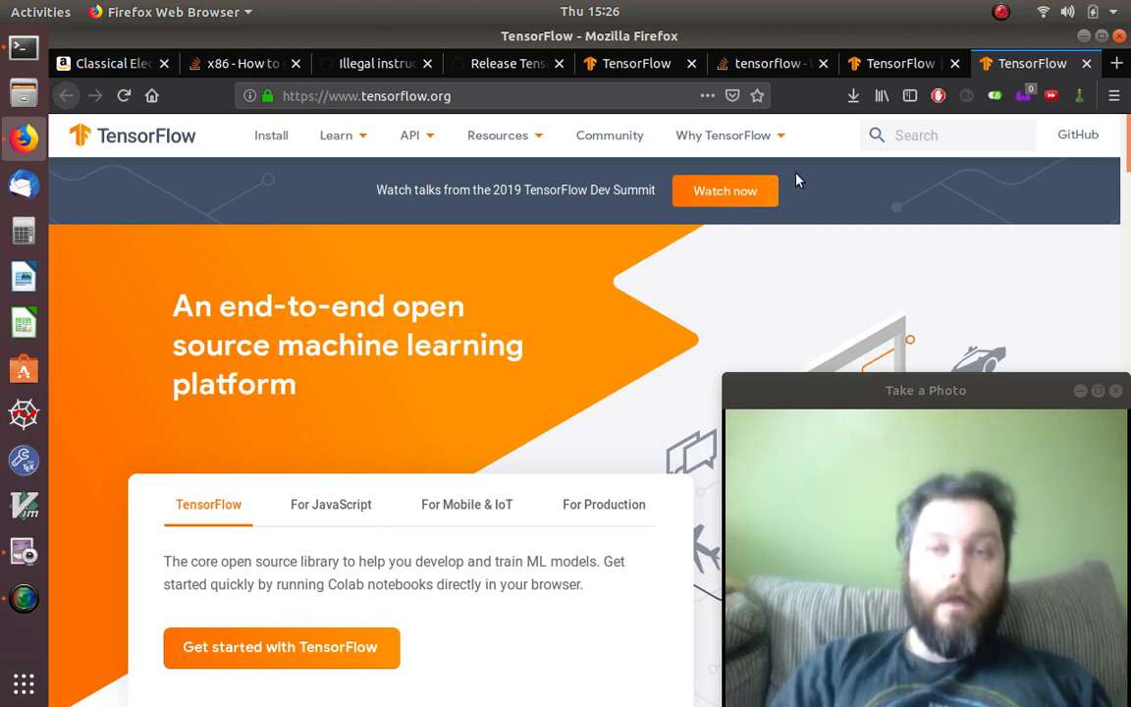